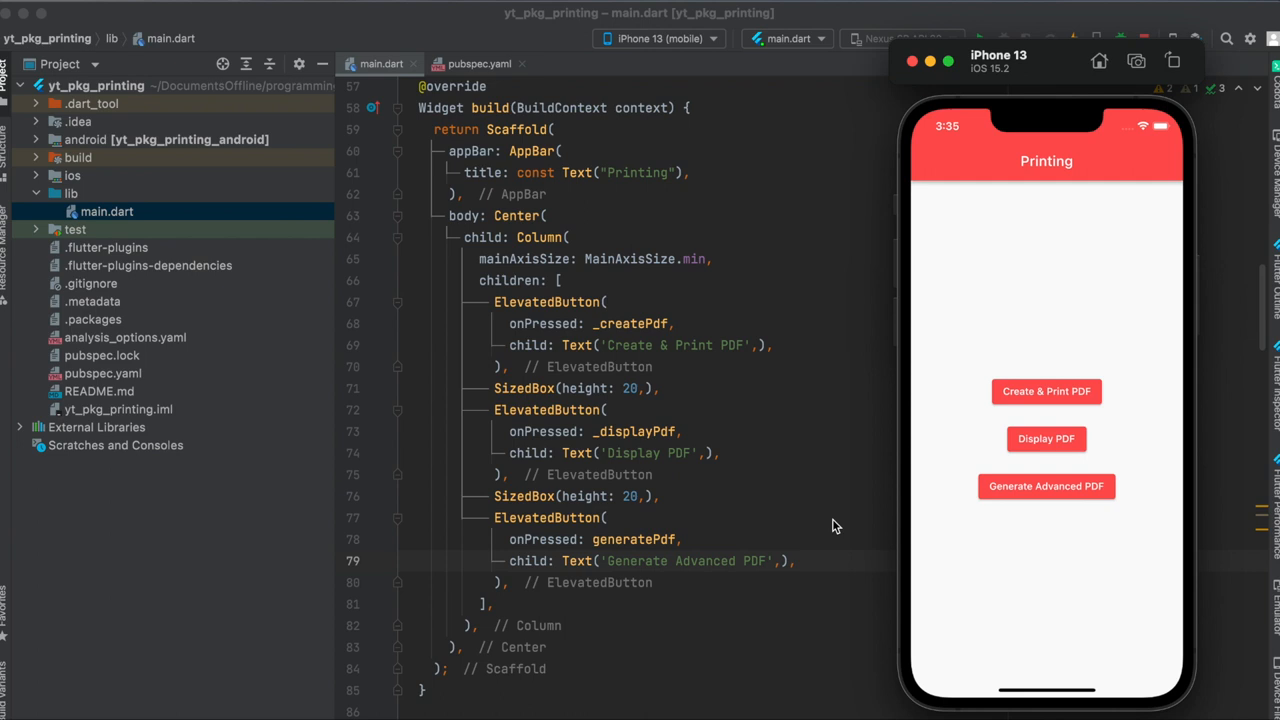
{"action": "mouse_move", "coordinate": [978, 290]}
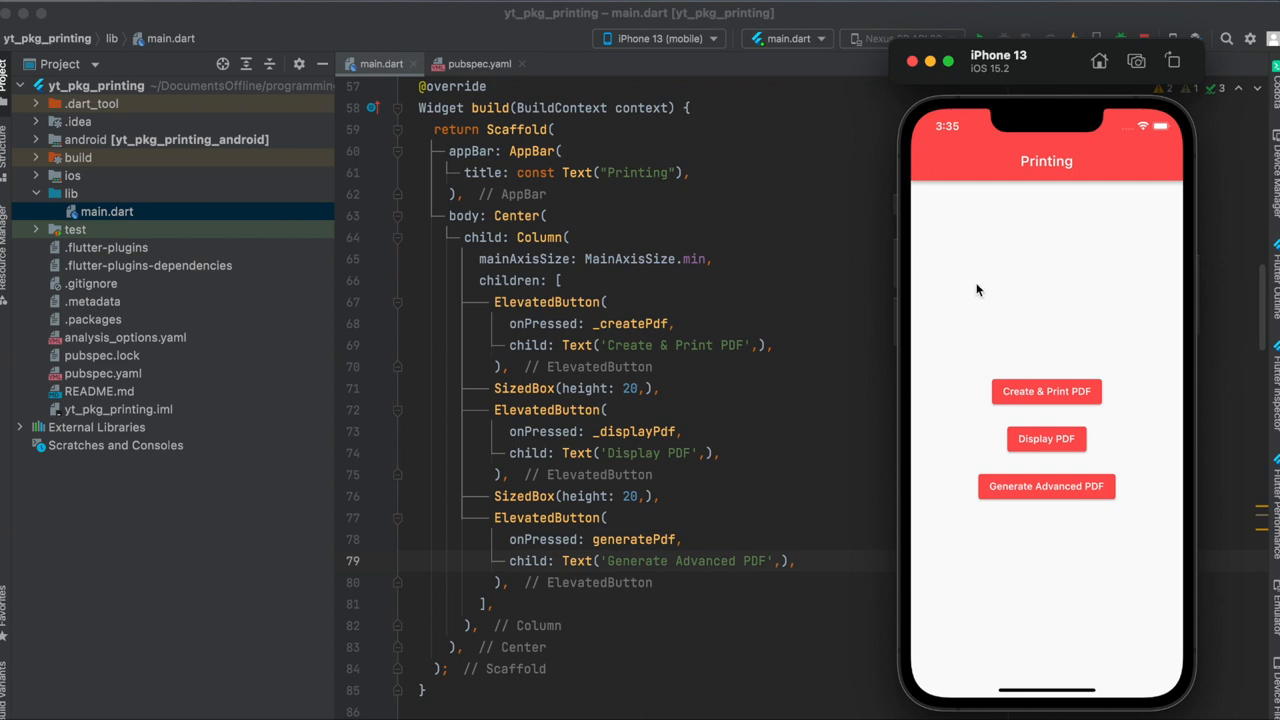
{"action": "mouse_move", "coordinate": [975, 332]}
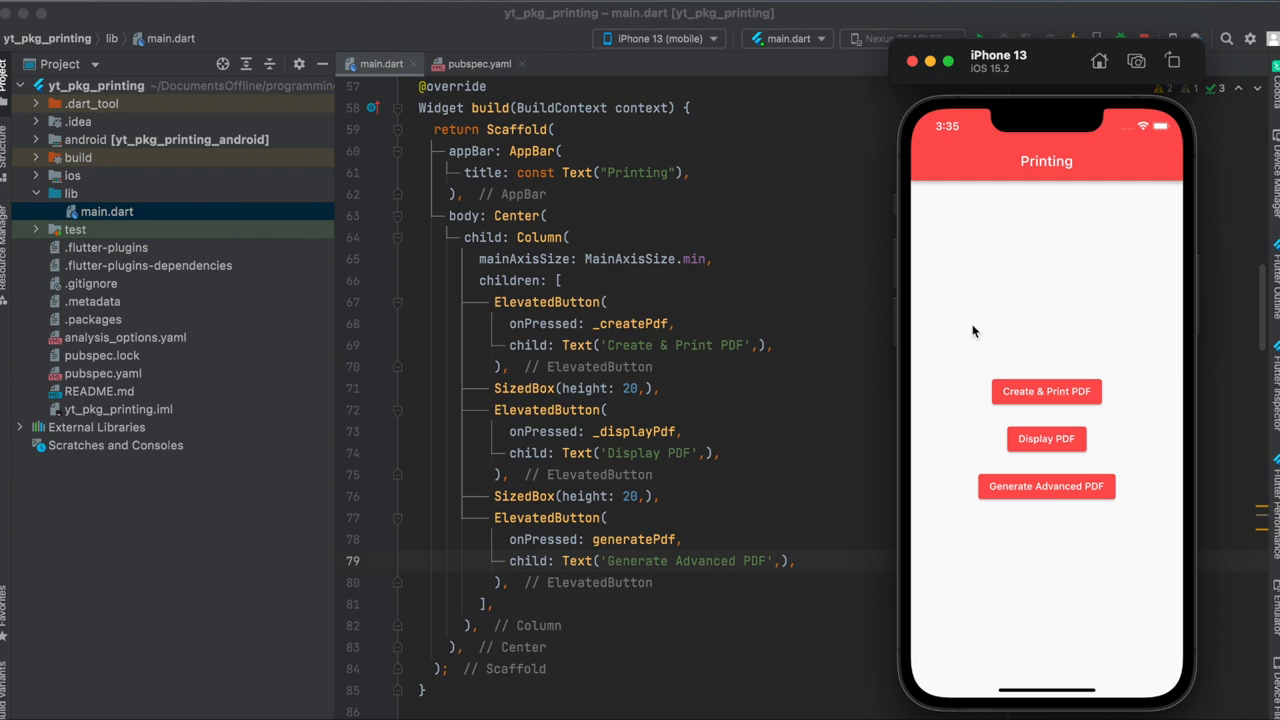
{"action": "mouse_move", "coordinate": [1040, 397]}
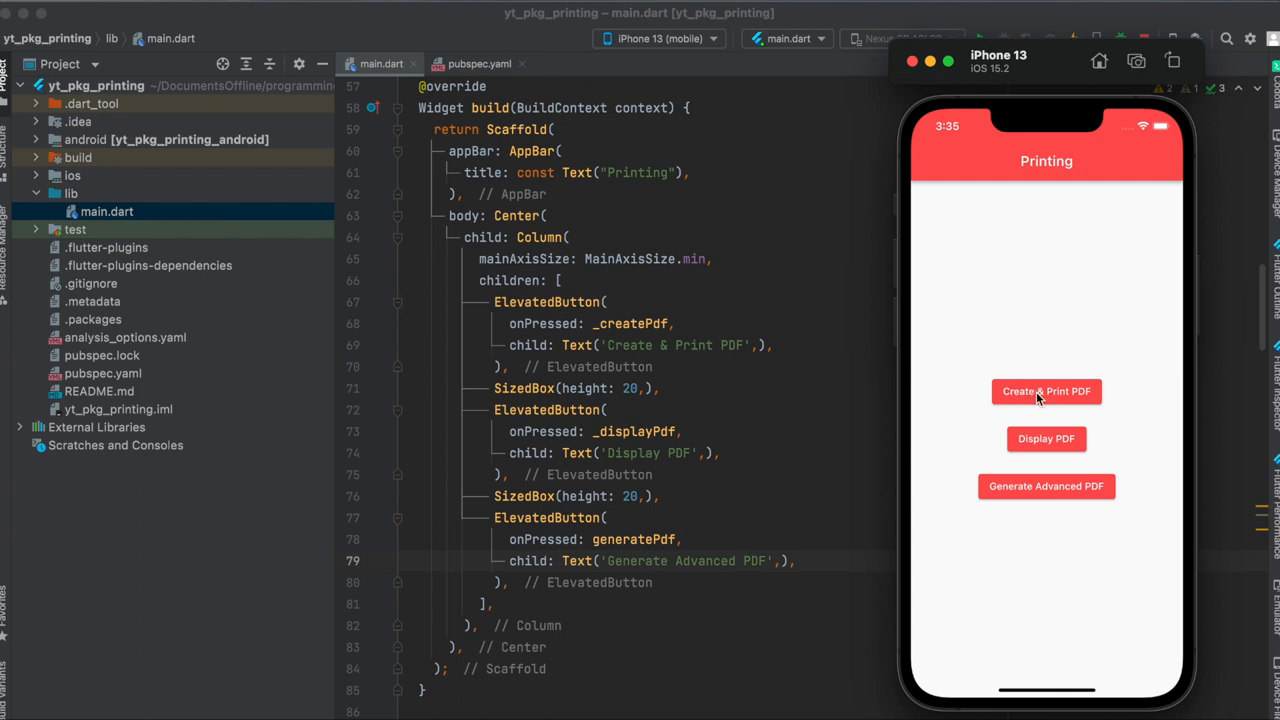
Step: Create and print the simple PDF, trying A4 paper, extra copies, landscape then portrait
{"action": "left_click", "coordinate": [1046, 391]}
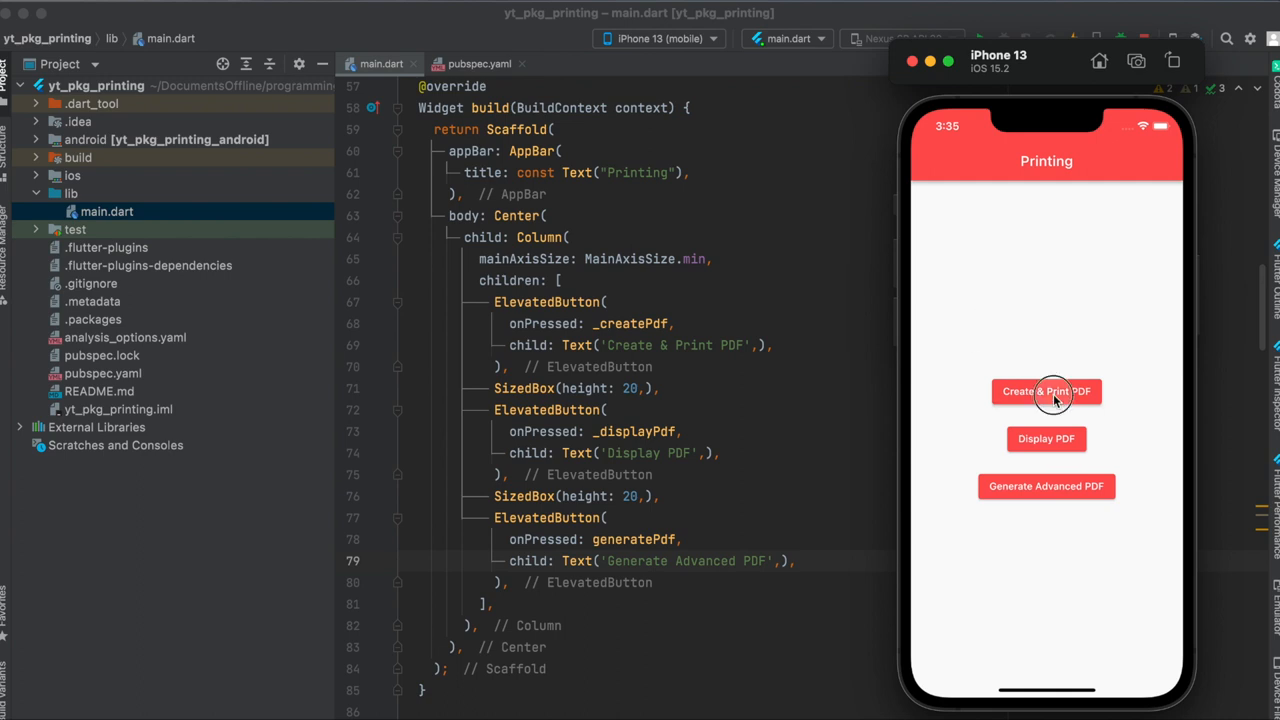
{"action": "left_click", "coordinate": [1046, 391]}
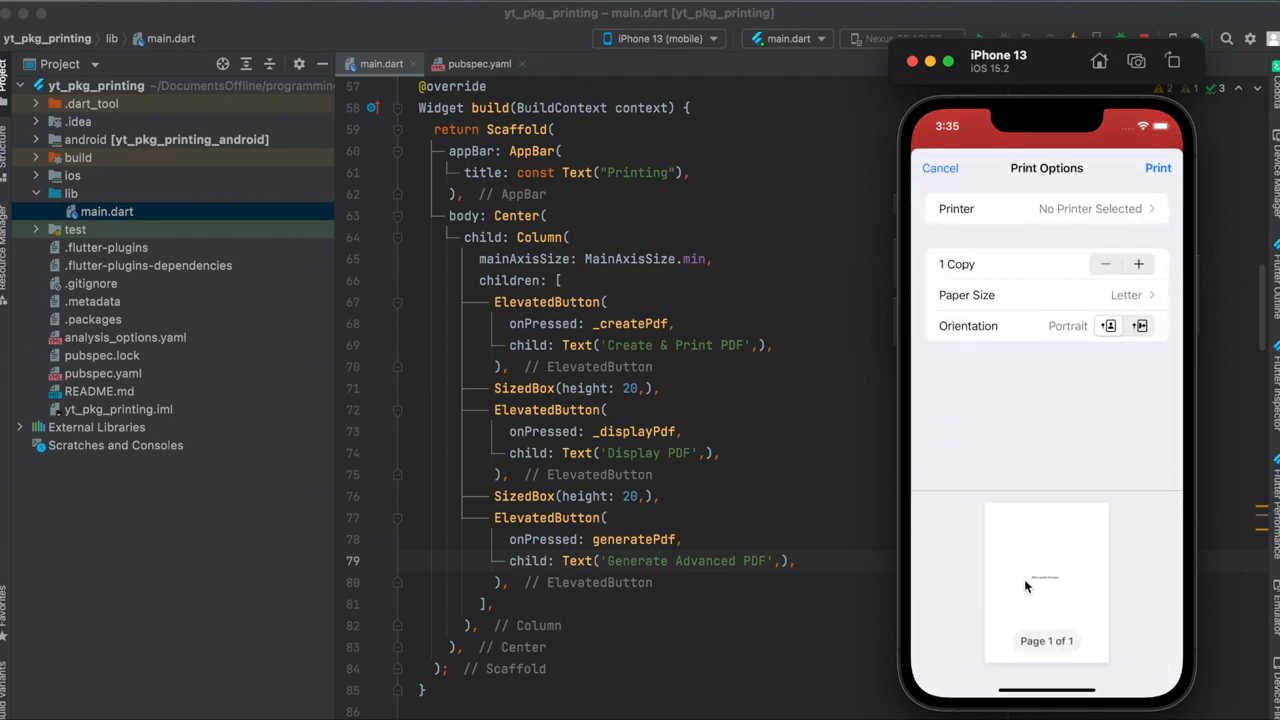
{"action": "left_click", "coordinate": [1046, 294]}
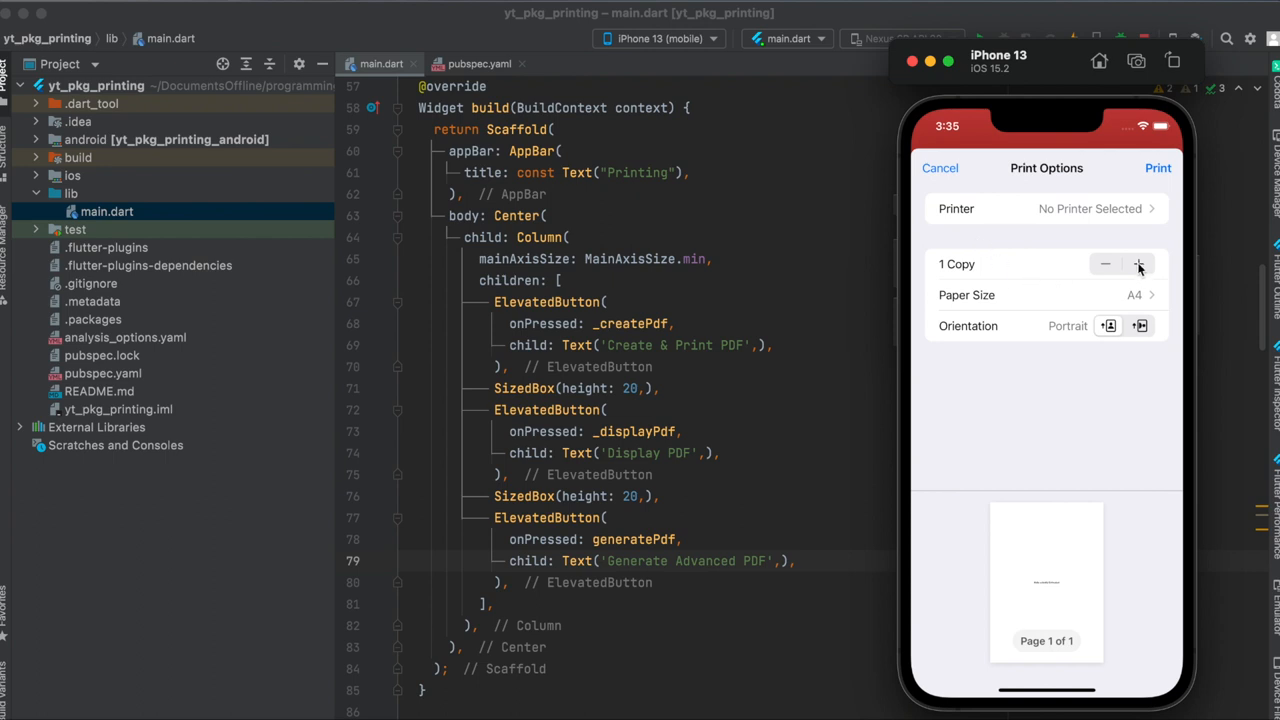
{"action": "left_click", "coordinate": [1138, 263]}
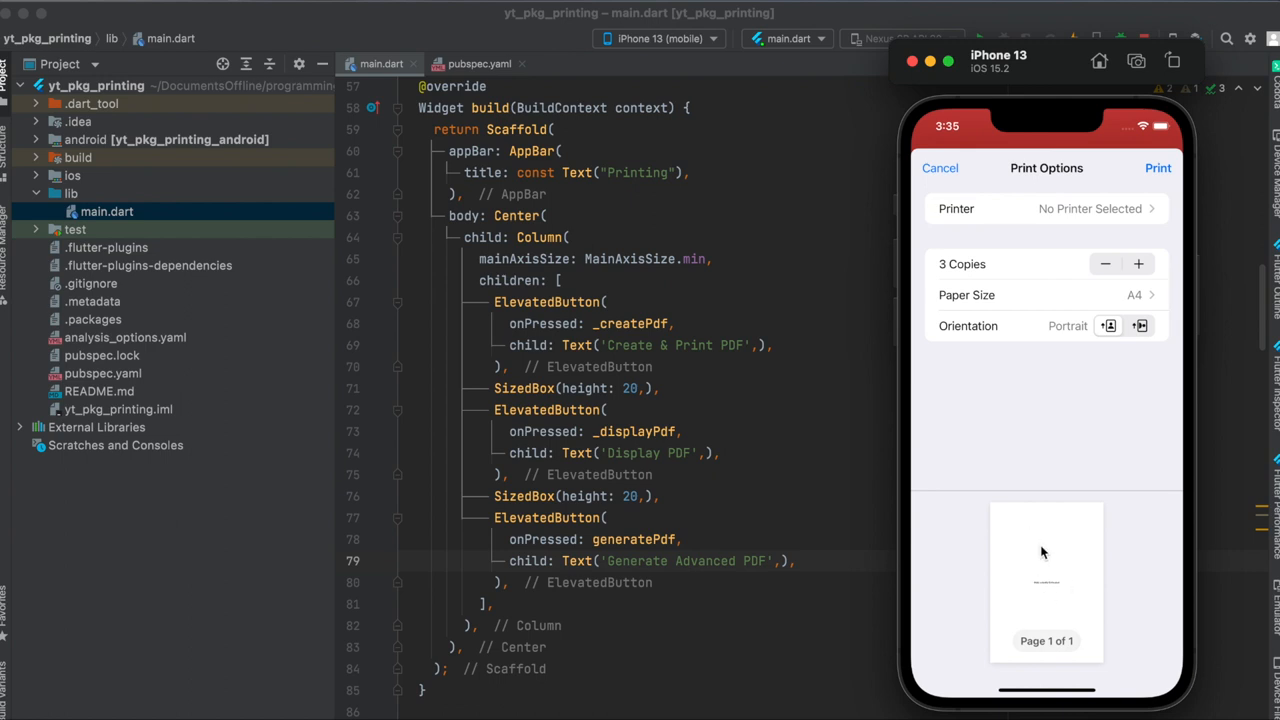
{"action": "left_click", "coordinate": [1108, 325]}
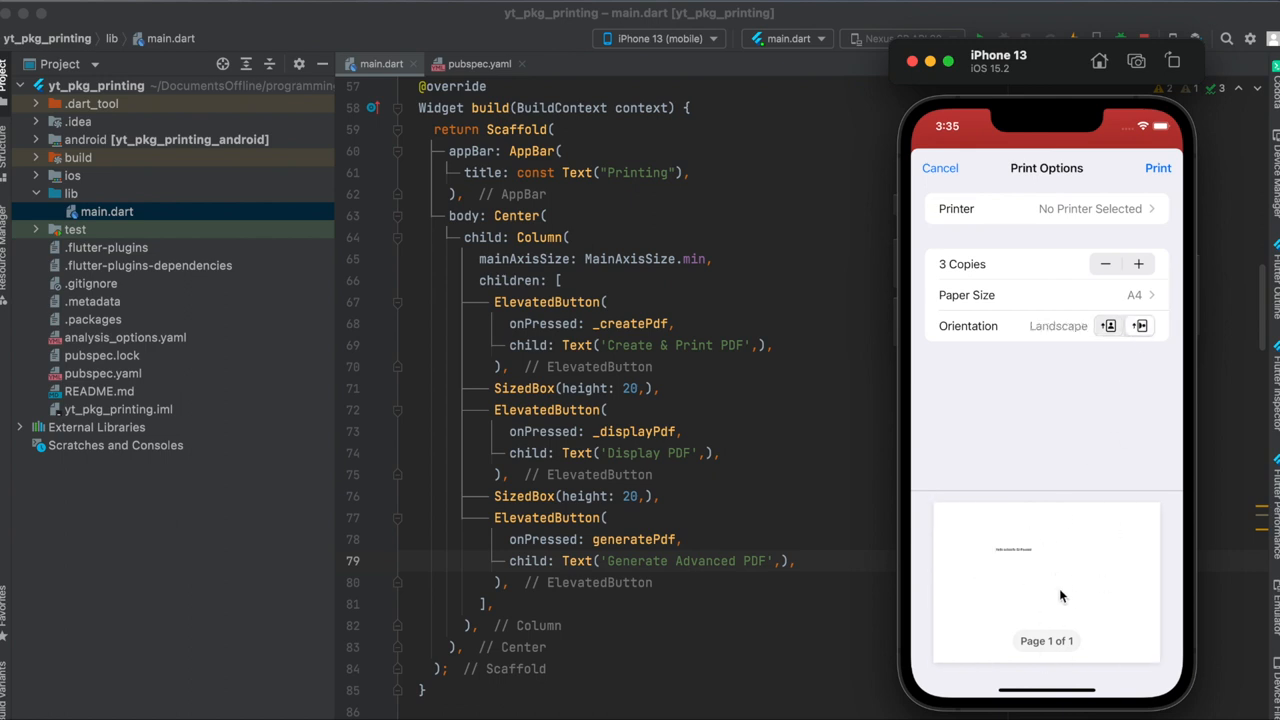
{"action": "left_click", "coordinate": [1139, 325]}
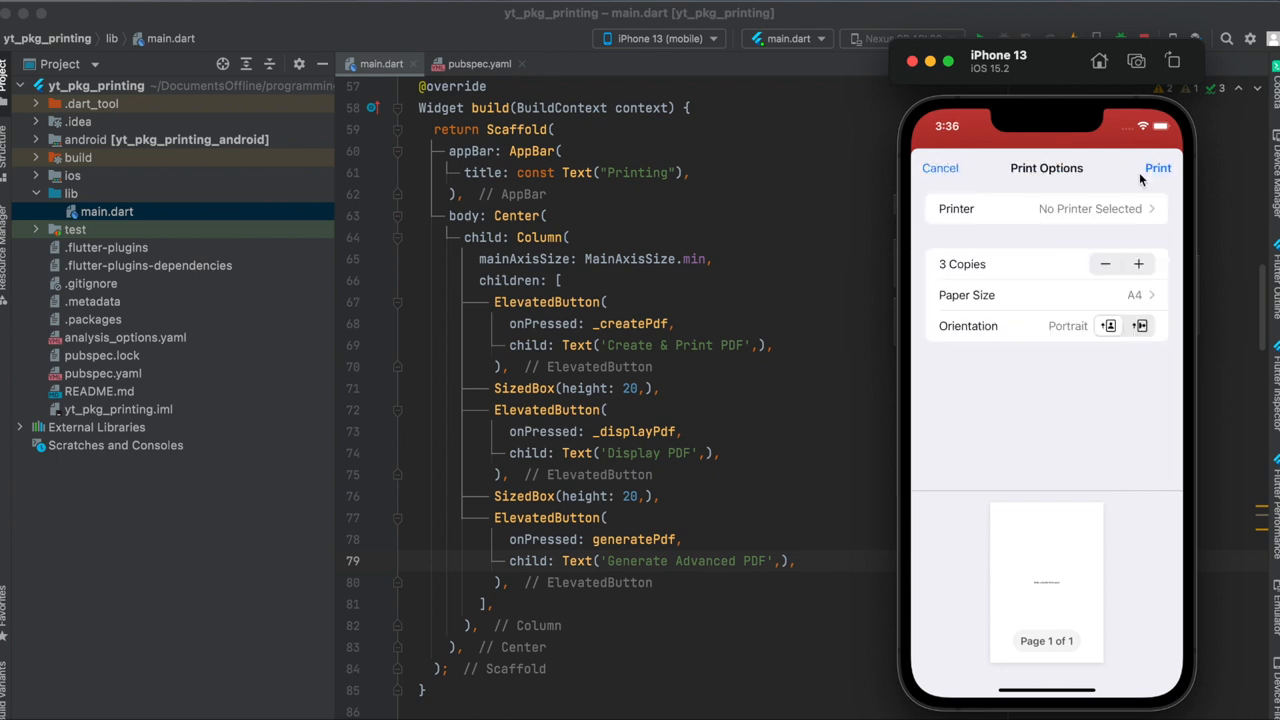
{"action": "mouse_move", "coordinate": [1120, 184]}
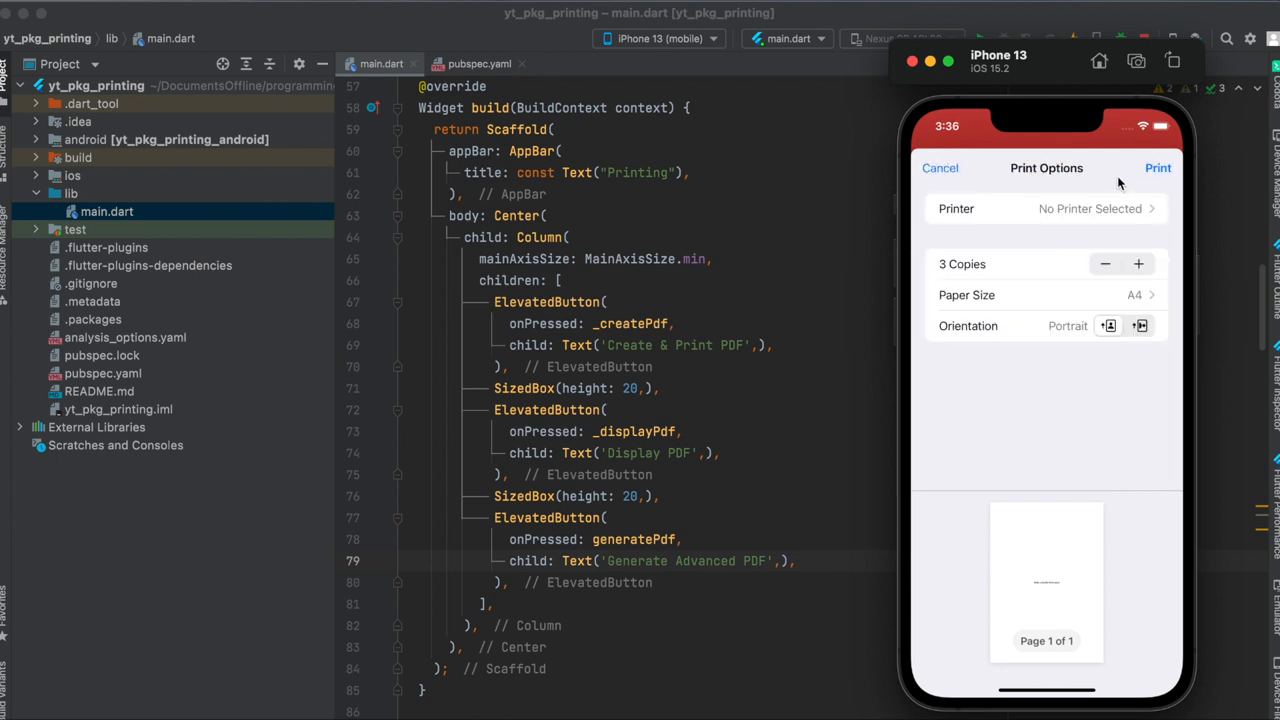
{"action": "left_click", "coordinate": [939, 167]}
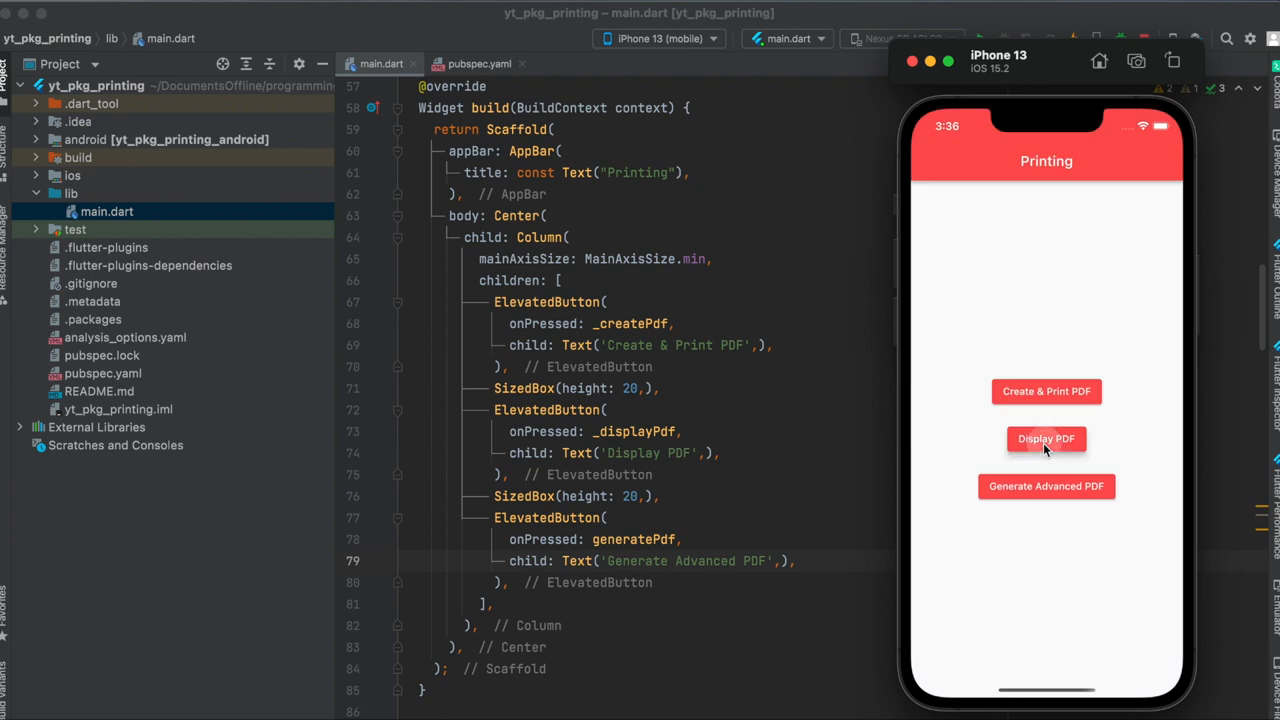
Step: Preview the Hello eclectify Enthusiast PDF and open its sharing options
{"action": "left_click", "coordinate": [1046, 438]}
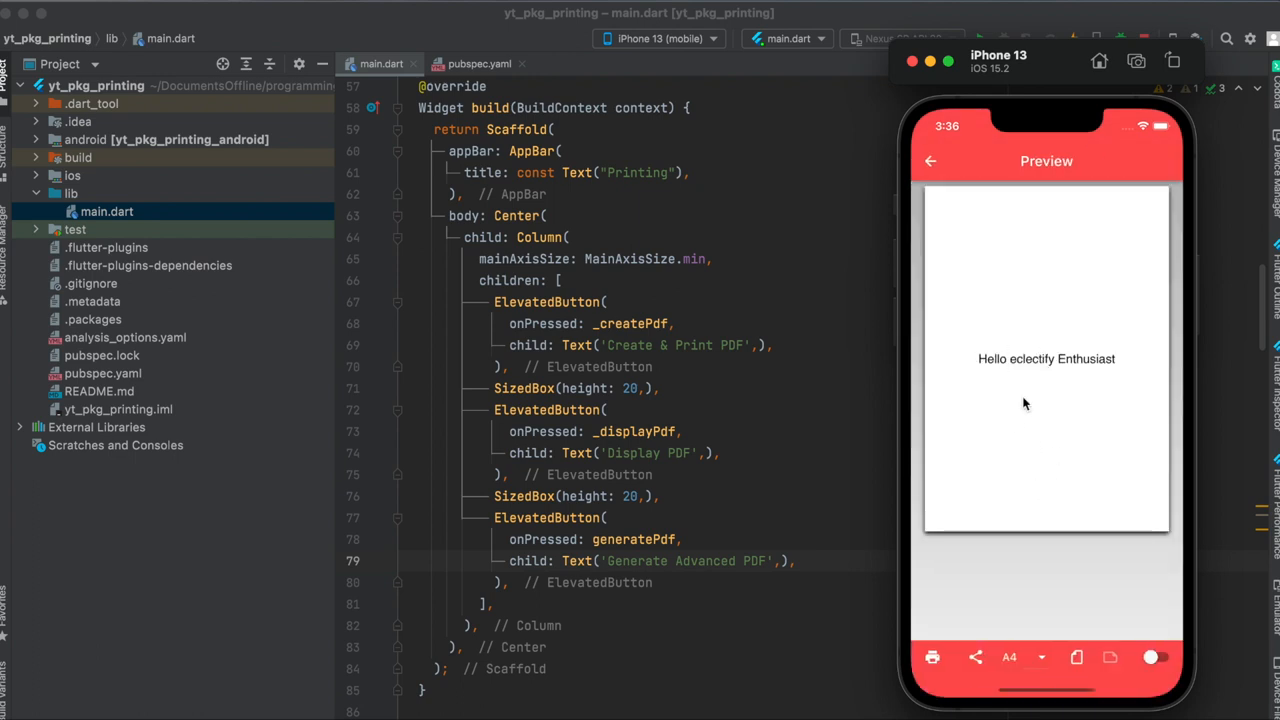
{"action": "left_click", "coordinate": [1040, 657]}
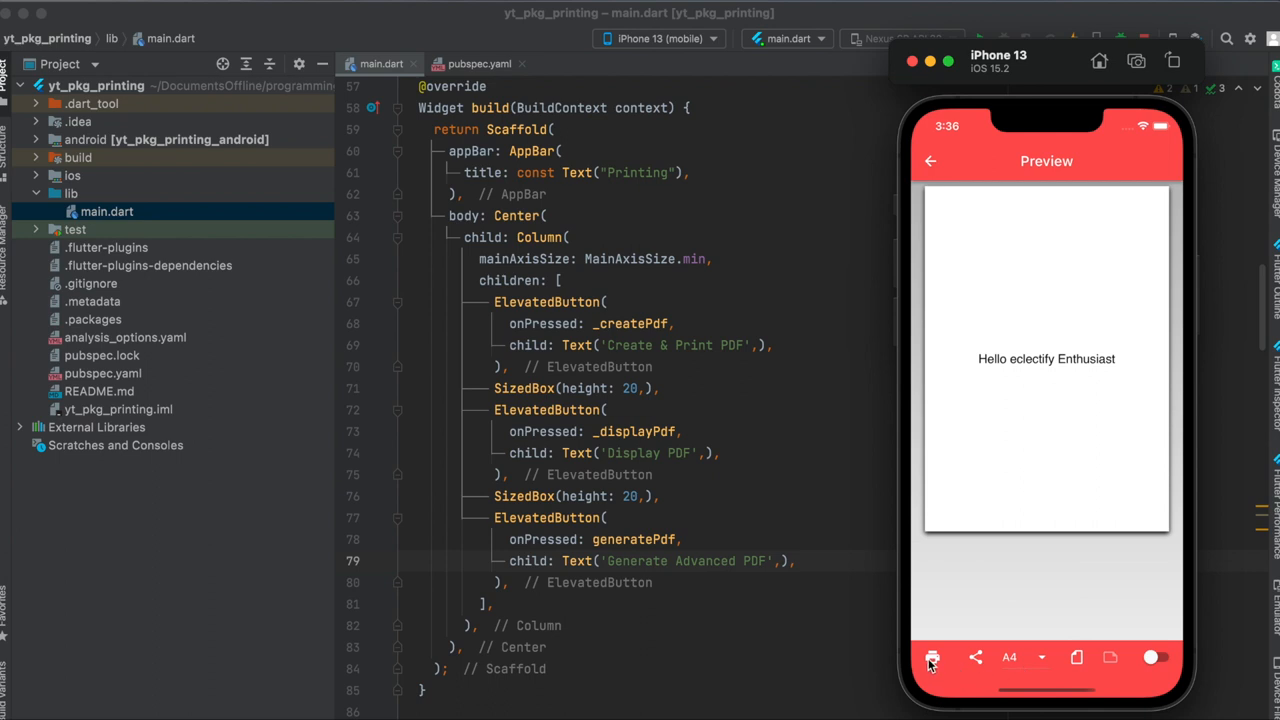
{"action": "left_click", "coordinate": [932, 657]}
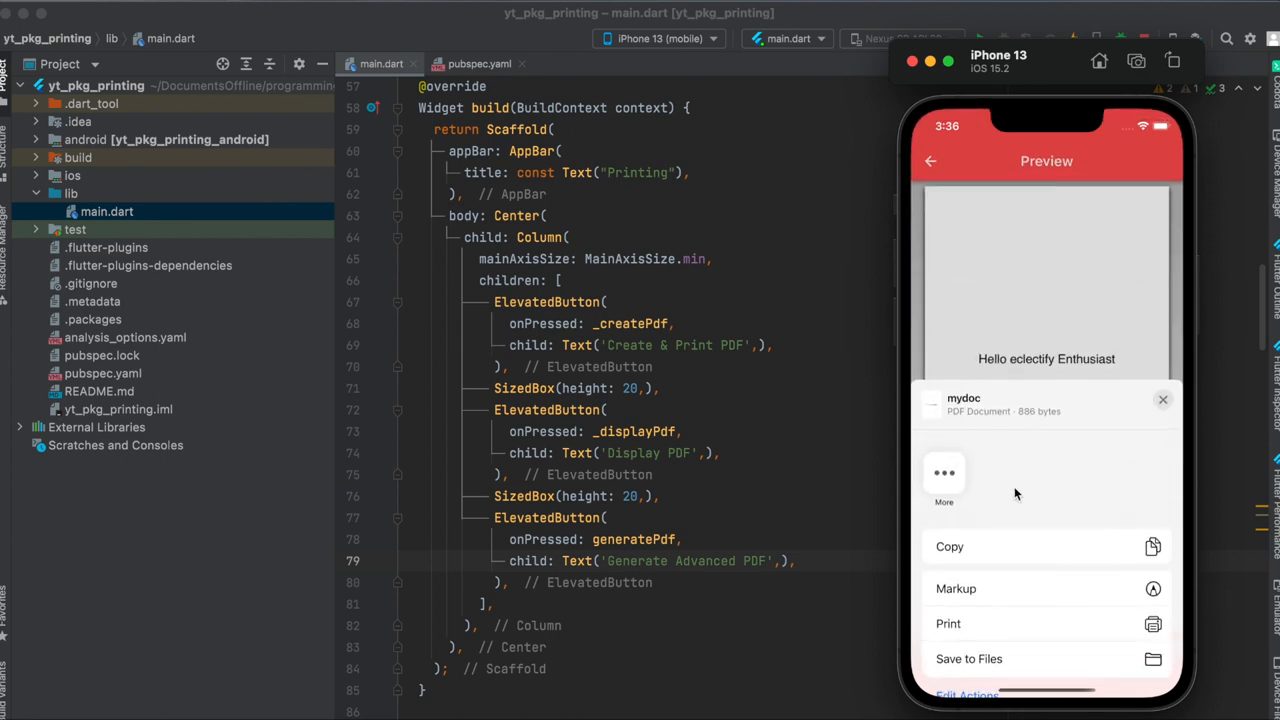
{"action": "mouse_move", "coordinate": [1012, 480]}
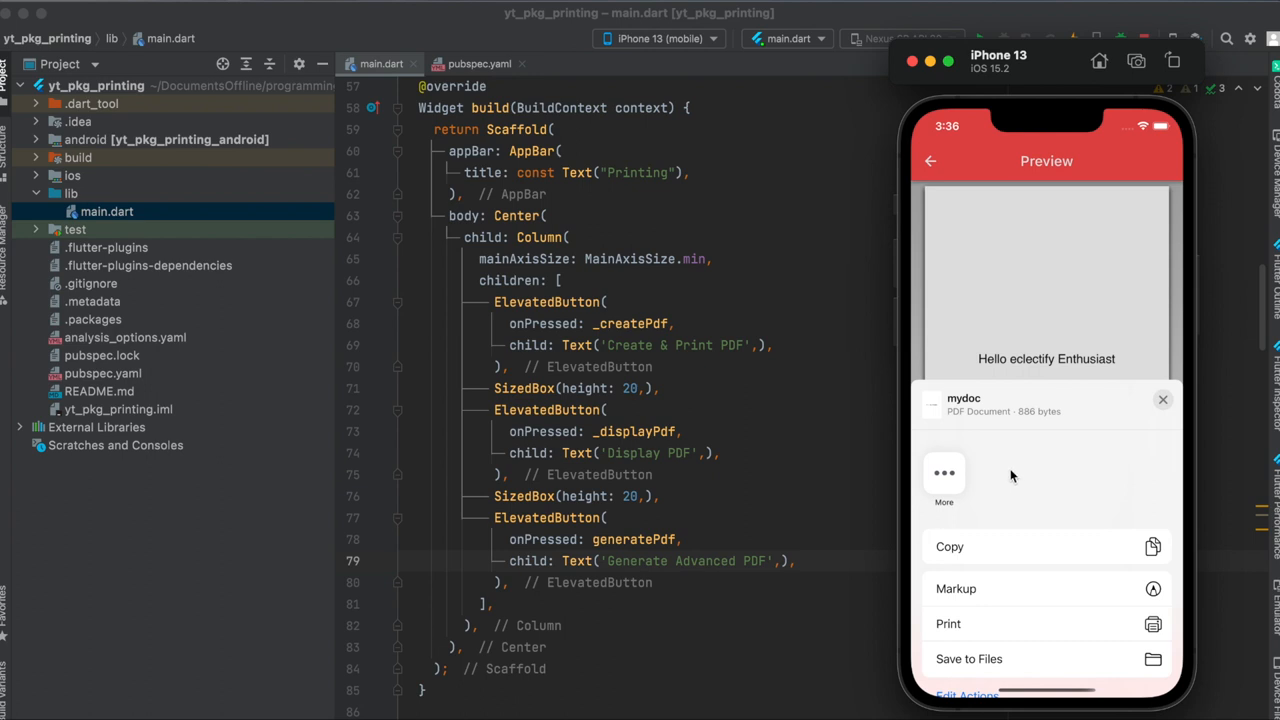
{"action": "mouse_move", "coordinate": [1005, 478]}
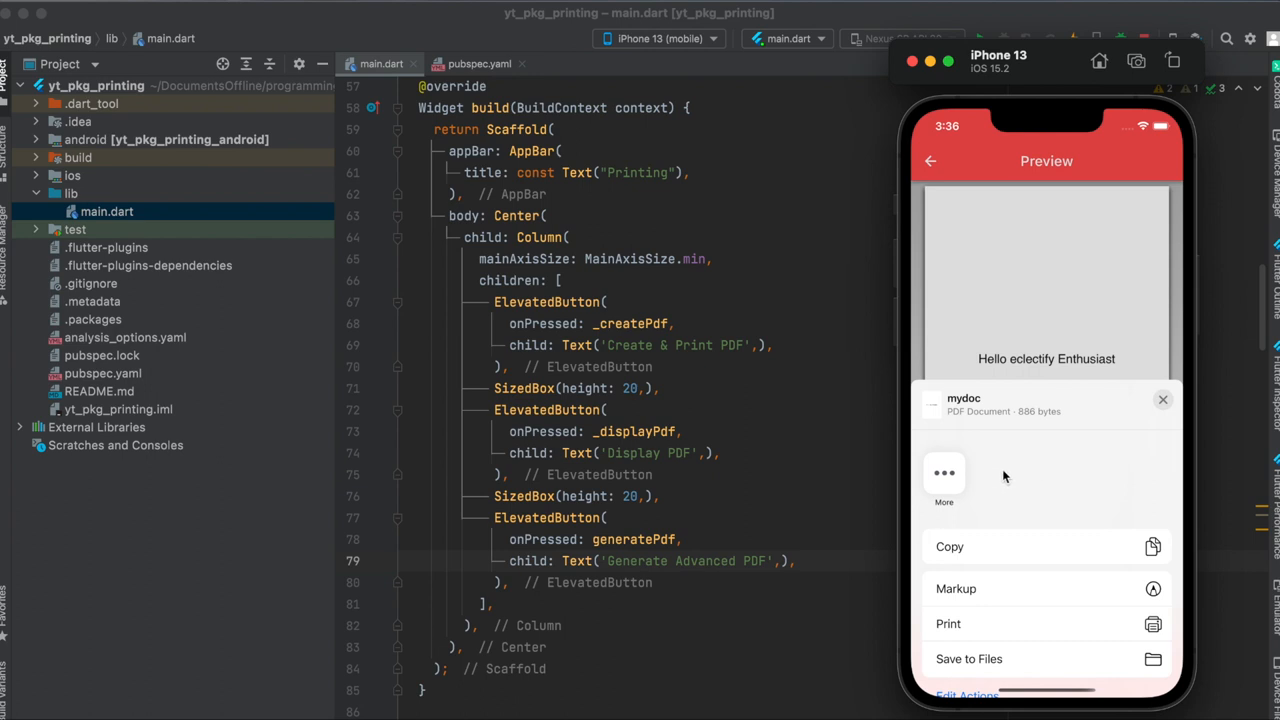
{"action": "mouse_move", "coordinate": [1046, 487]}
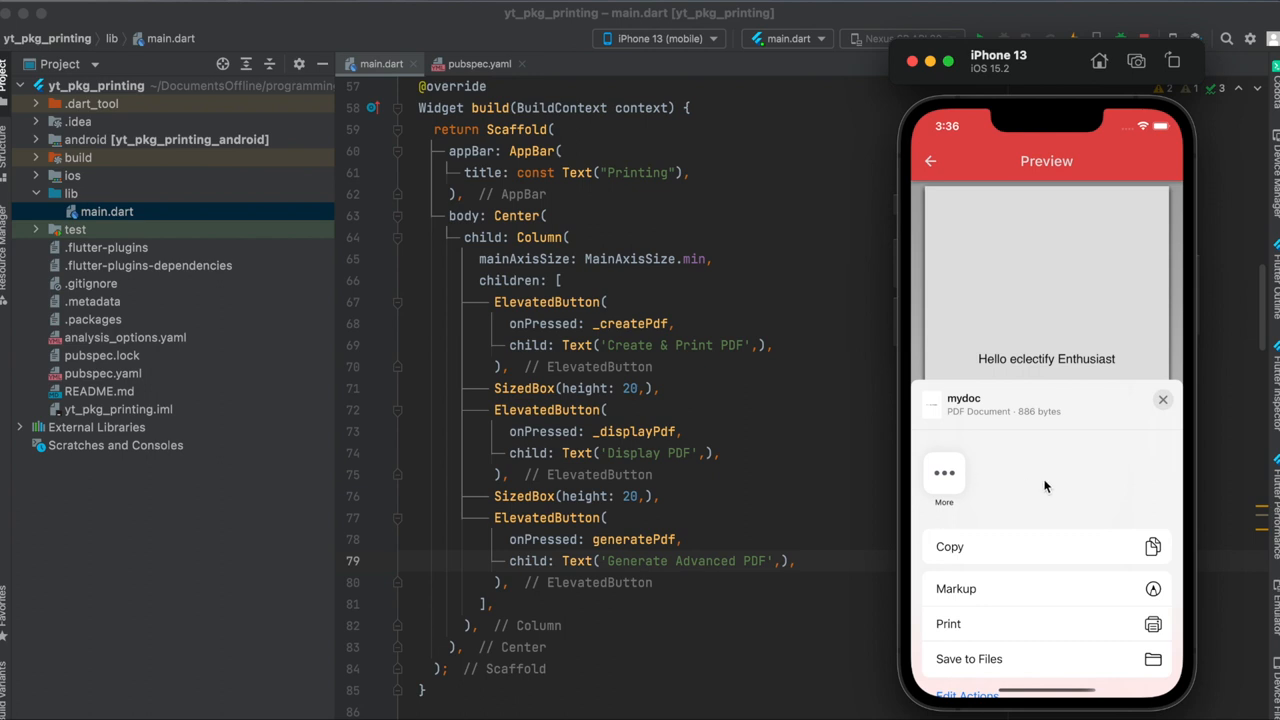
Step: Generate the advanced Flutter Demo PDF featuring the Flutter logo
{"action": "left_click", "coordinate": [1162, 400]}
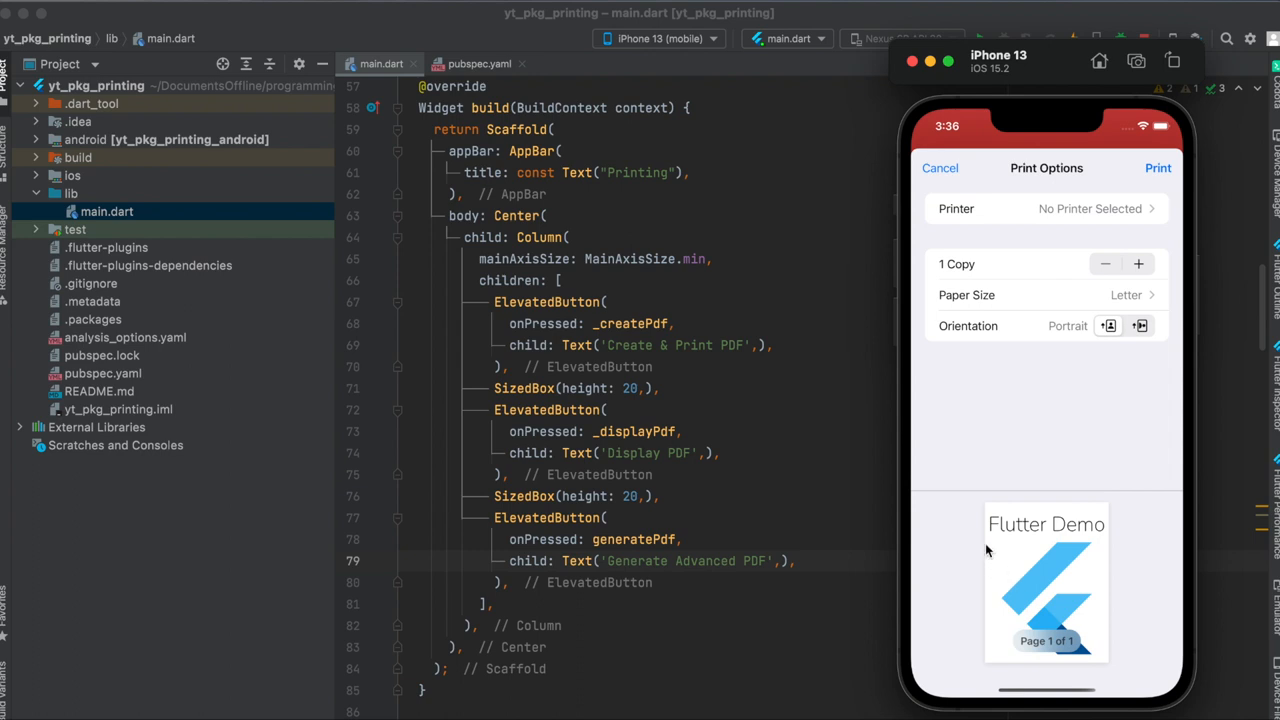
{"action": "mouse_move", "coordinate": [1018, 542]}
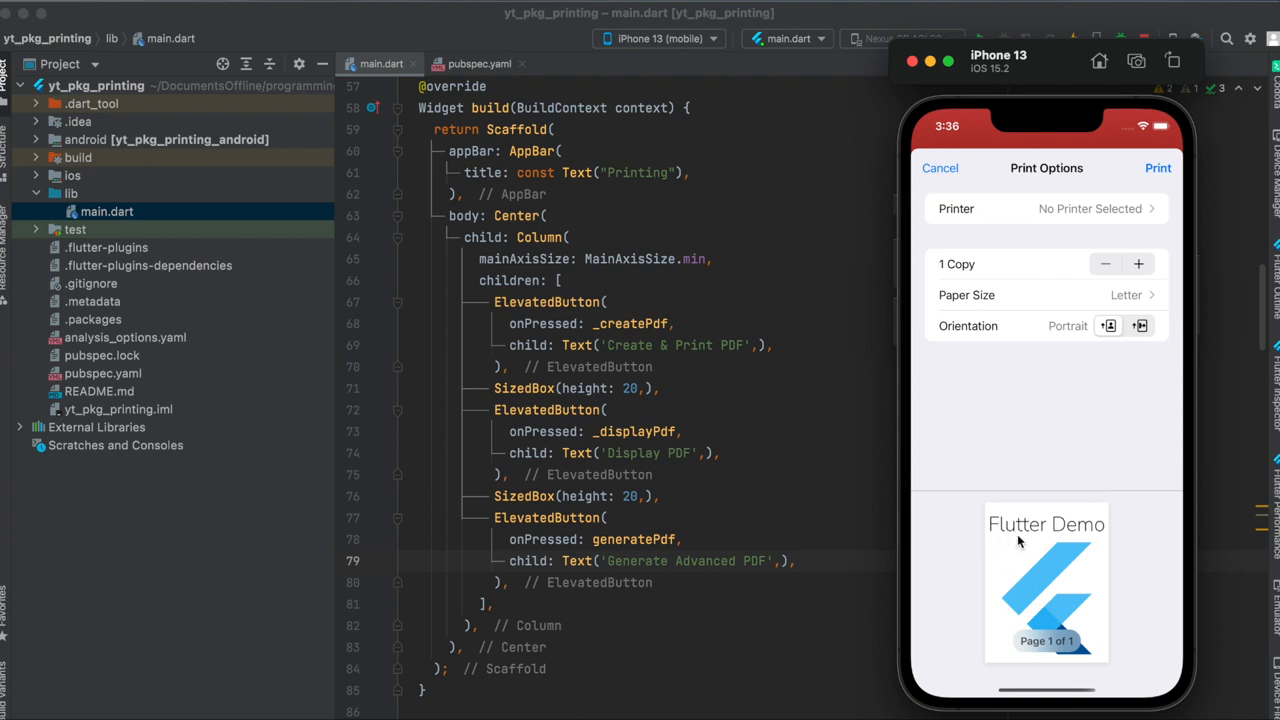
{"action": "mouse_move", "coordinate": [1037, 618]}
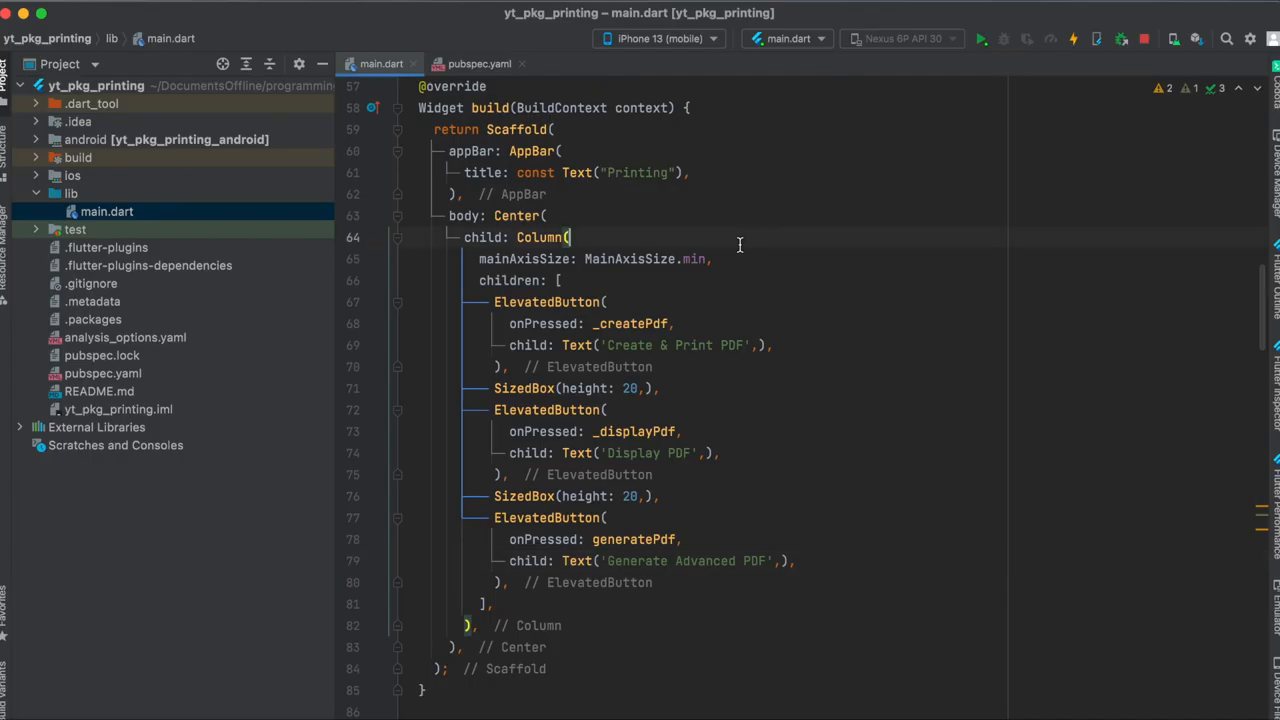
Step: Switch to pubspec.yaml to show the printing ^5.9.0 dependency
{"action": "left_click", "coordinate": [478, 63]}
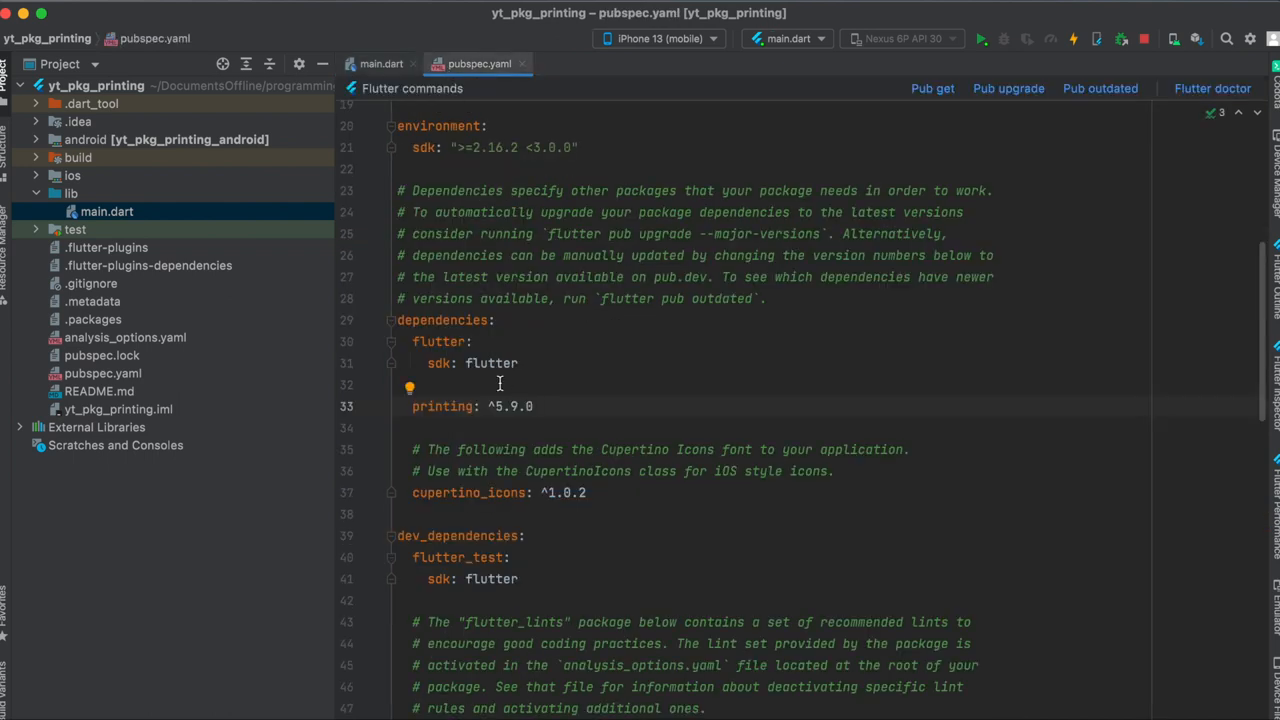
{"action": "mouse_move", "coordinate": [548, 414]}
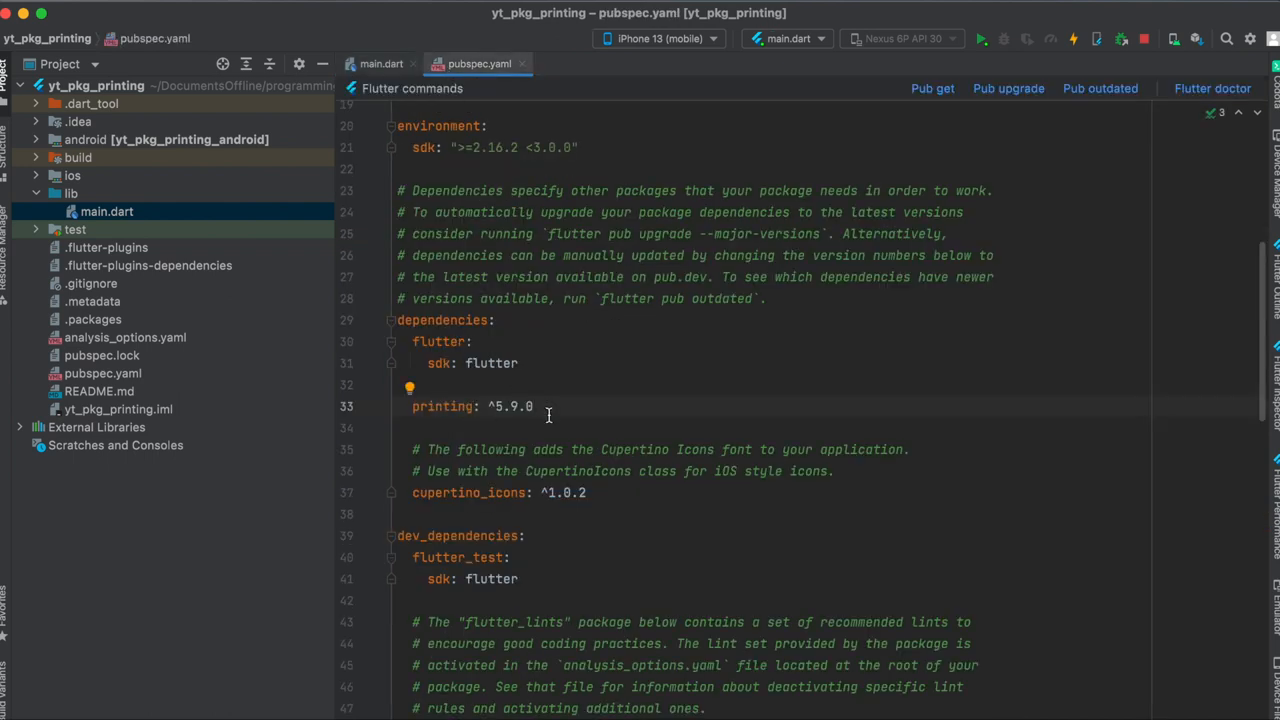
{"action": "left_click", "coordinate": [380, 63]}
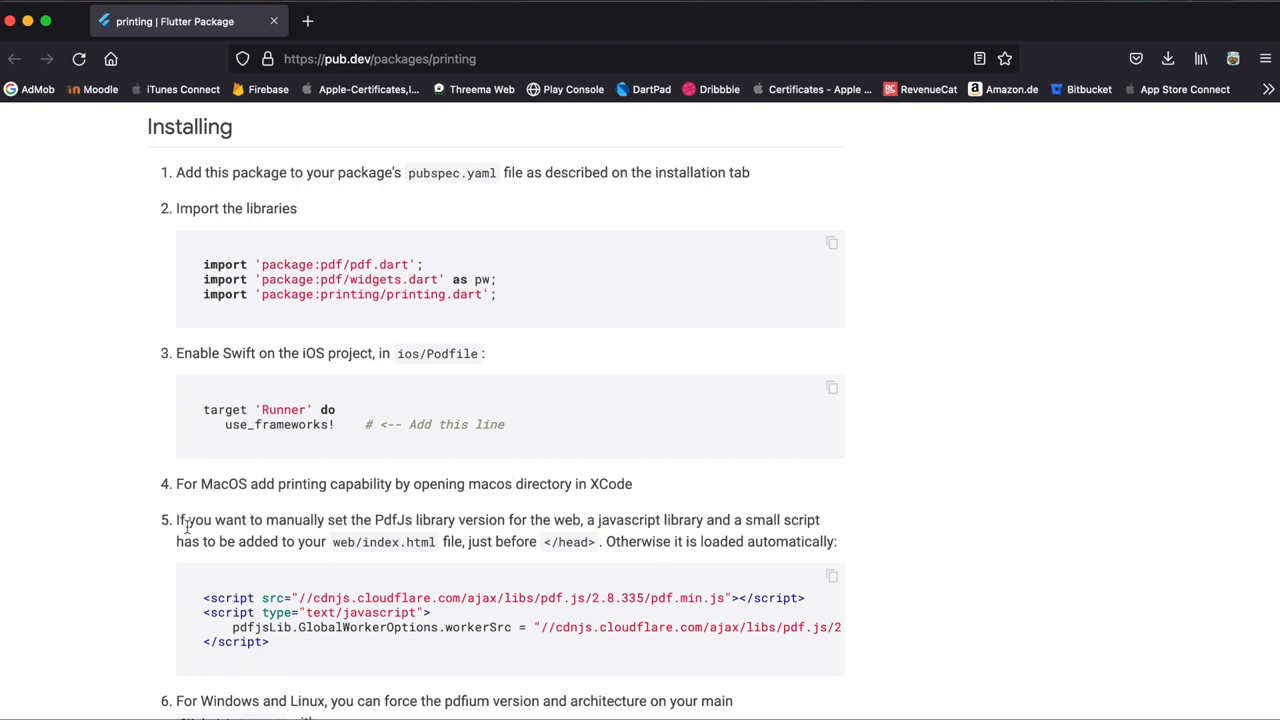
{"action": "mouse_move", "coordinate": [217, 546]}
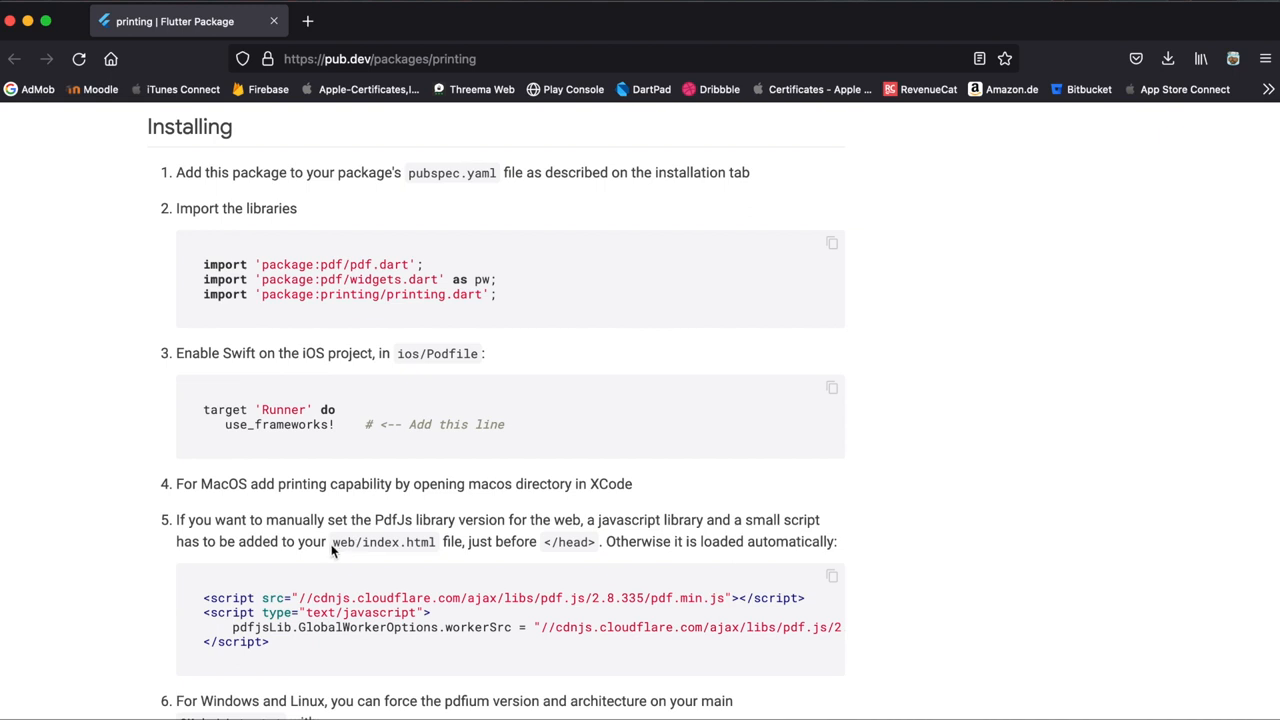
{"action": "mouse_move", "coordinate": [387, 548]}
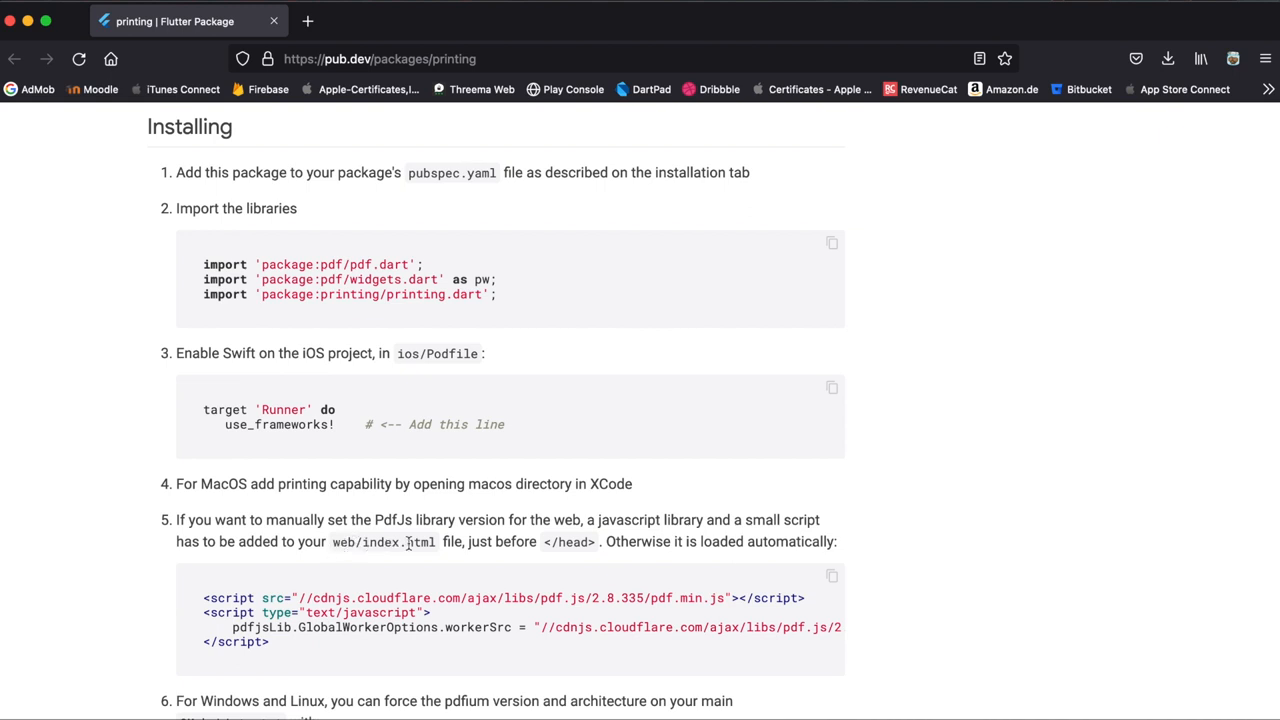
{"action": "mouse_move", "coordinate": [548, 541]}
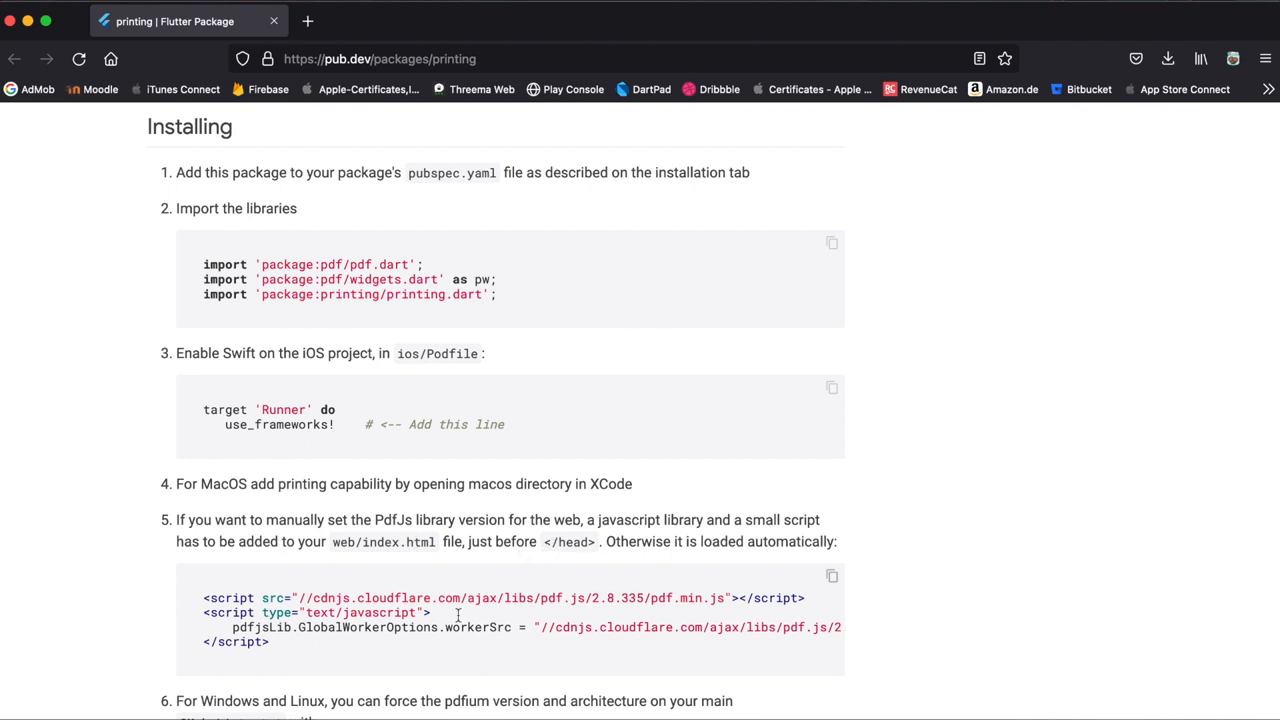
Step: Scroll pub.dev's printing installation steps down to the Windows and Linux pdfium settings
{"action": "scroll", "scroll_direction": "down", "scroll_amount": 3}
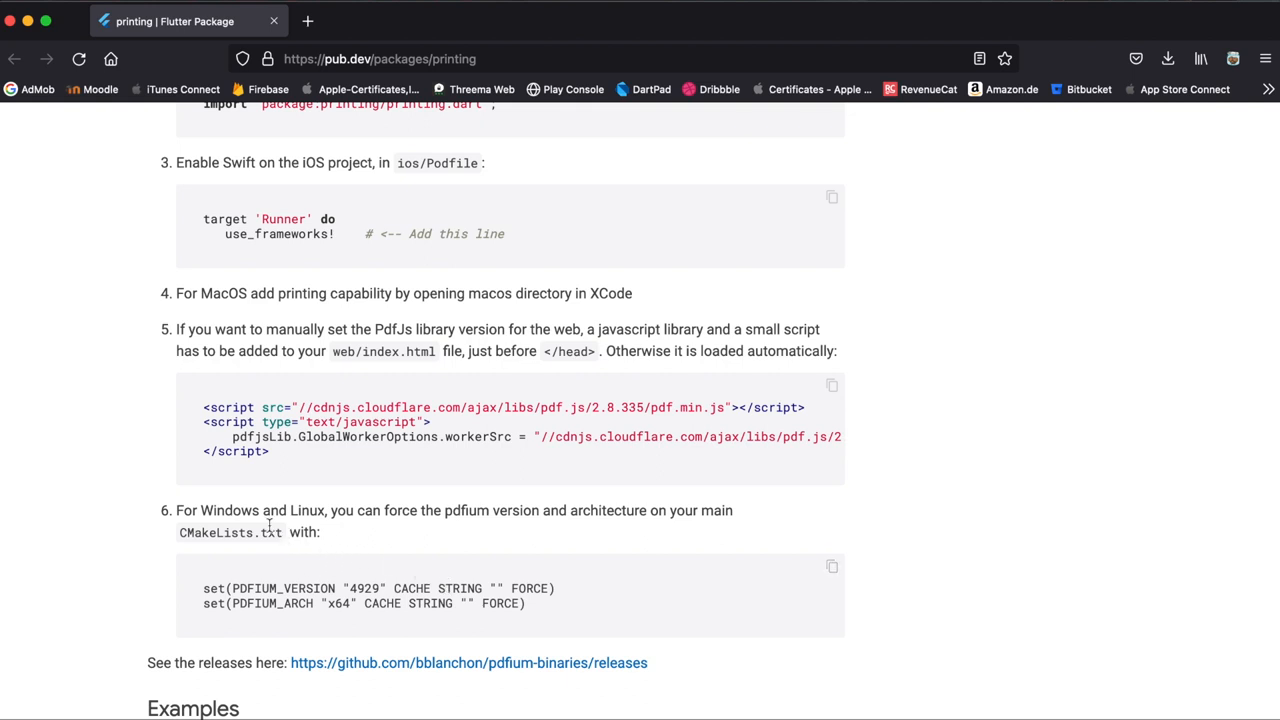
{"action": "mouse_move", "coordinate": [239, 617]}
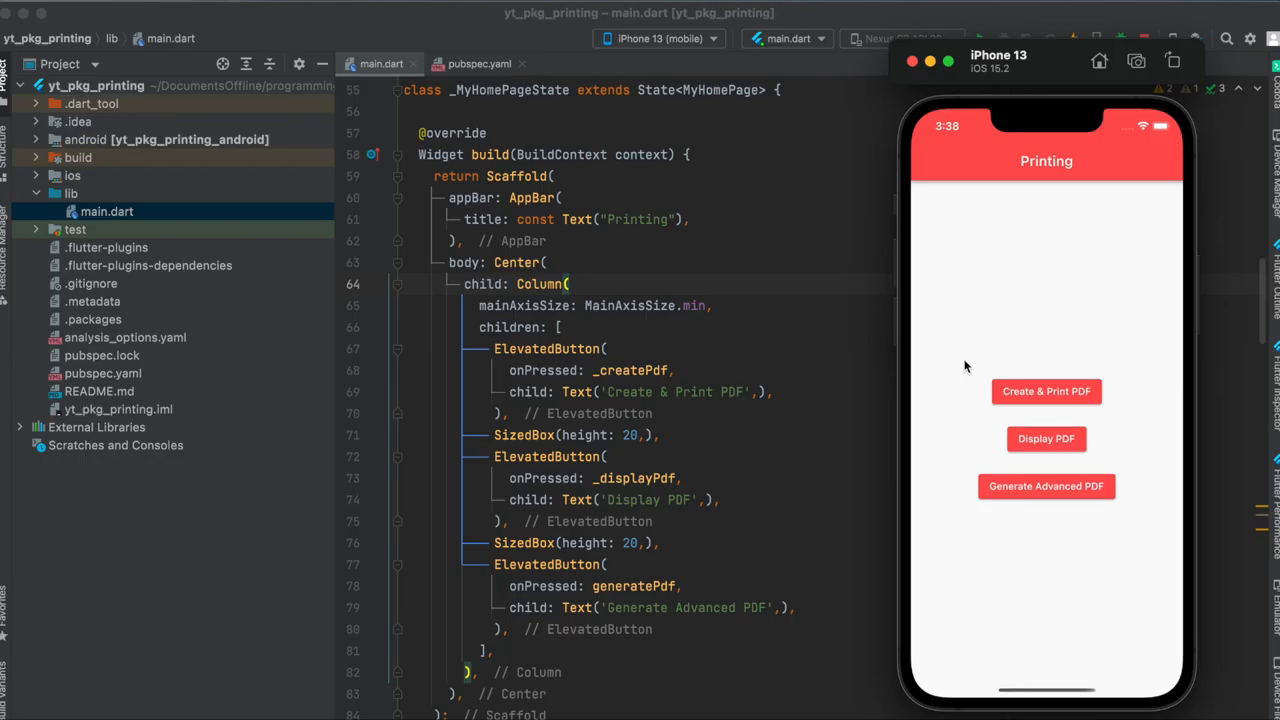
{"action": "mouse_move", "coordinate": [987, 174]}
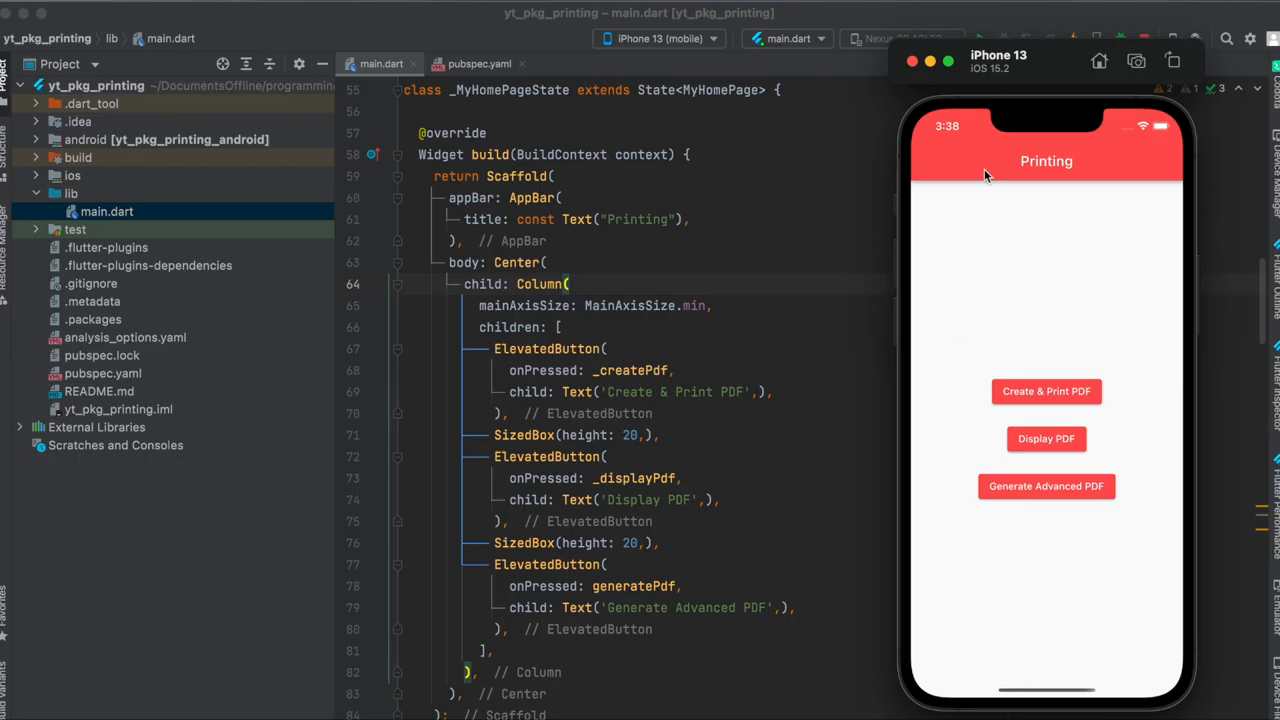
{"action": "mouse_move", "coordinate": [990, 240]}
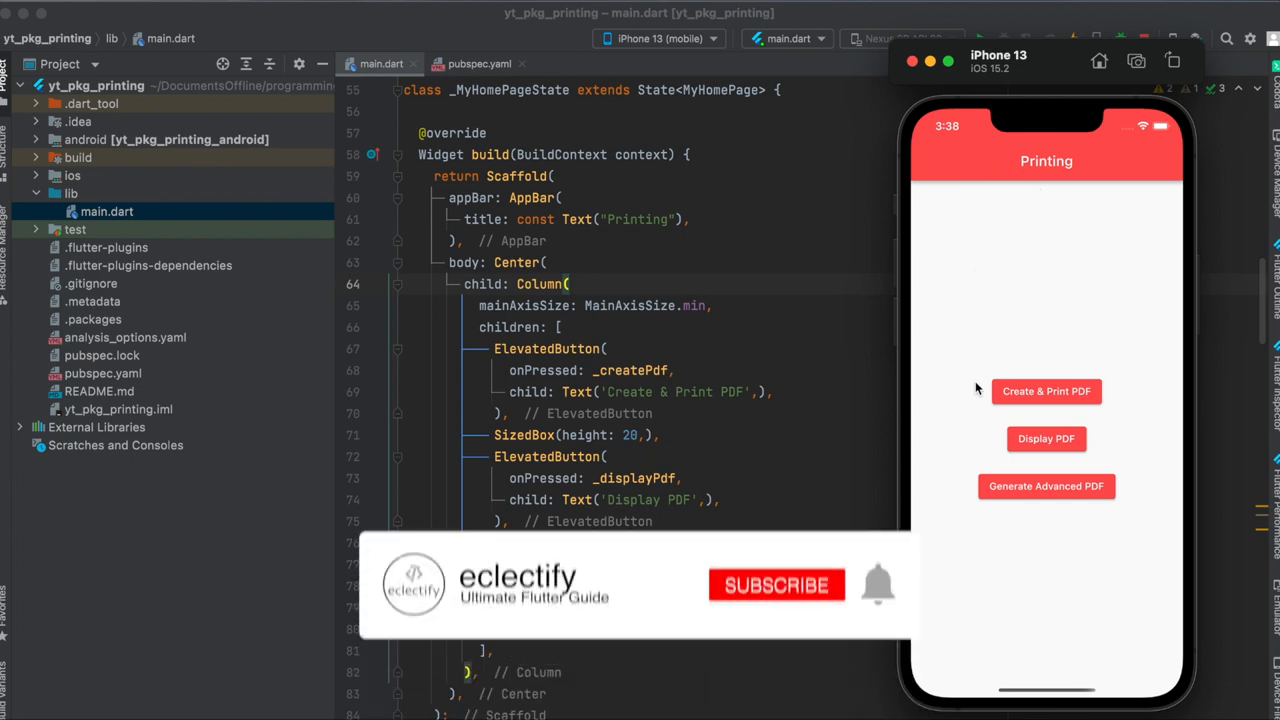
Step: Show main.dart's build() button layout beside the running app's three PDF buttons
{"action": "left_click", "coordinate": [777, 585]}
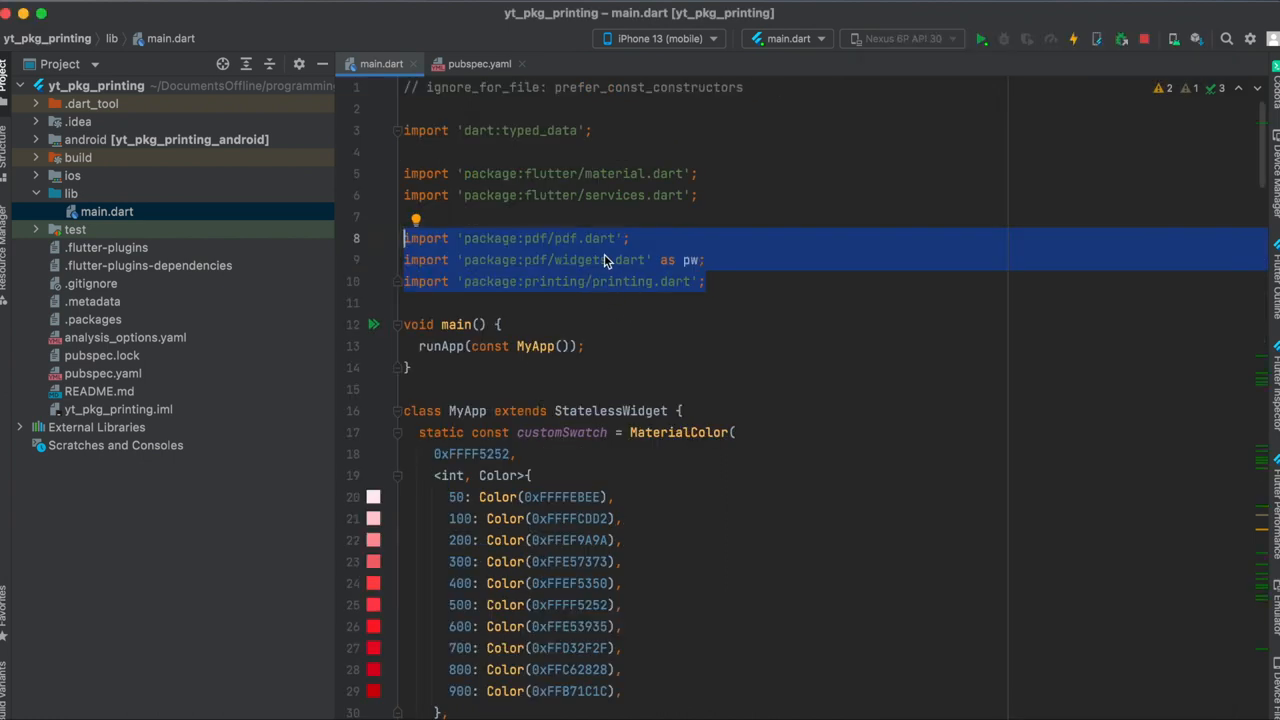
{"action": "mouse_move", "coordinate": [748, 255]}
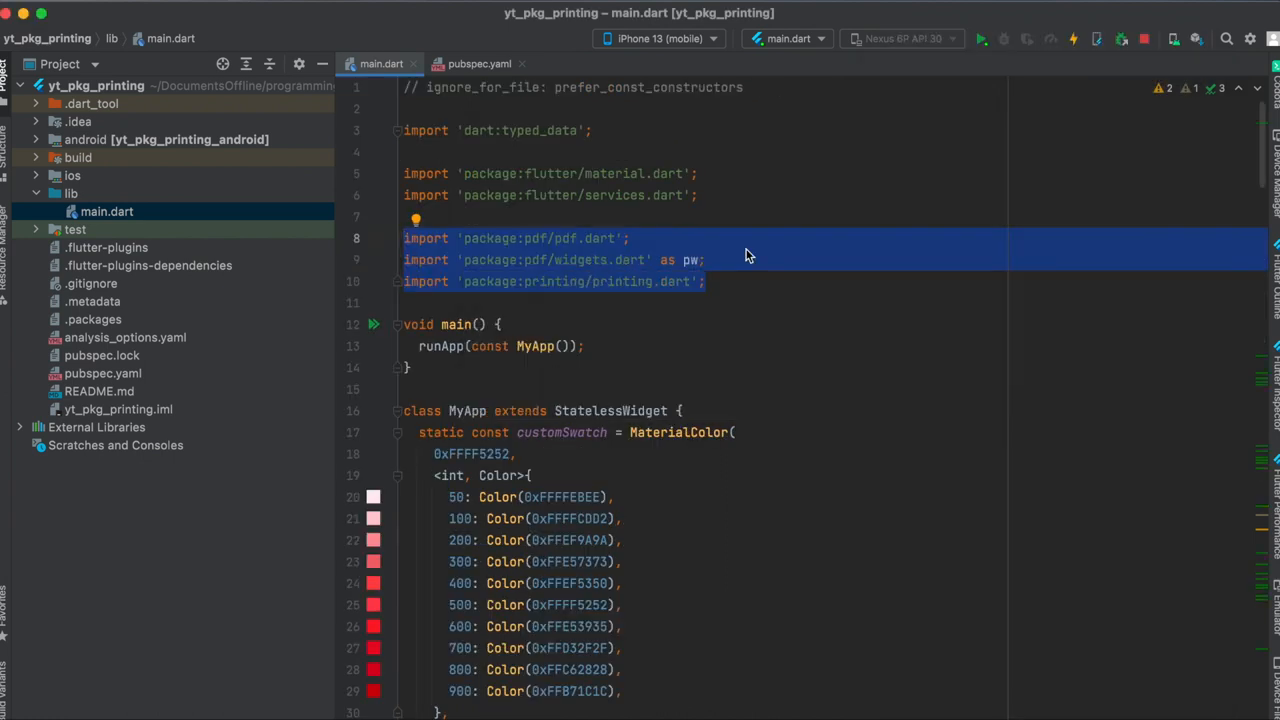
Step: Highlight the pdf, pdf widgets and printing package imports at the top of main.dart
{"action": "left_click", "coordinate": [737, 281]}
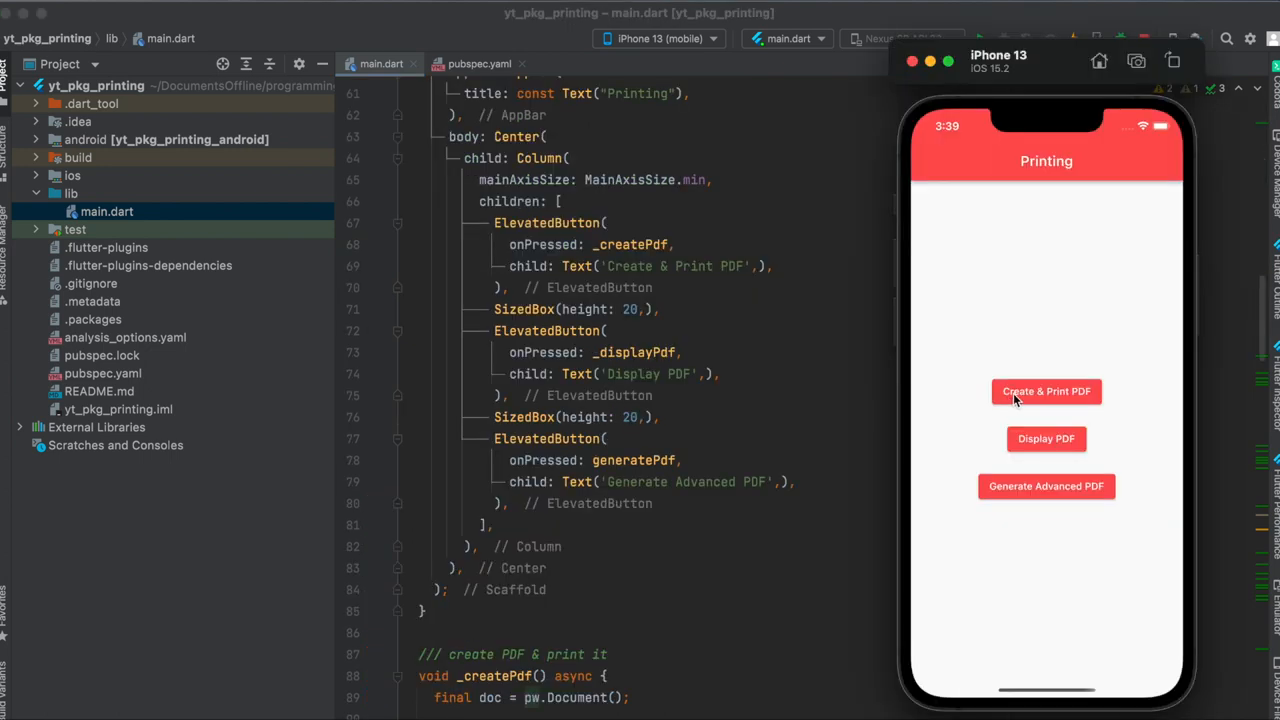
{"action": "mouse_move", "coordinate": [1005, 395]}
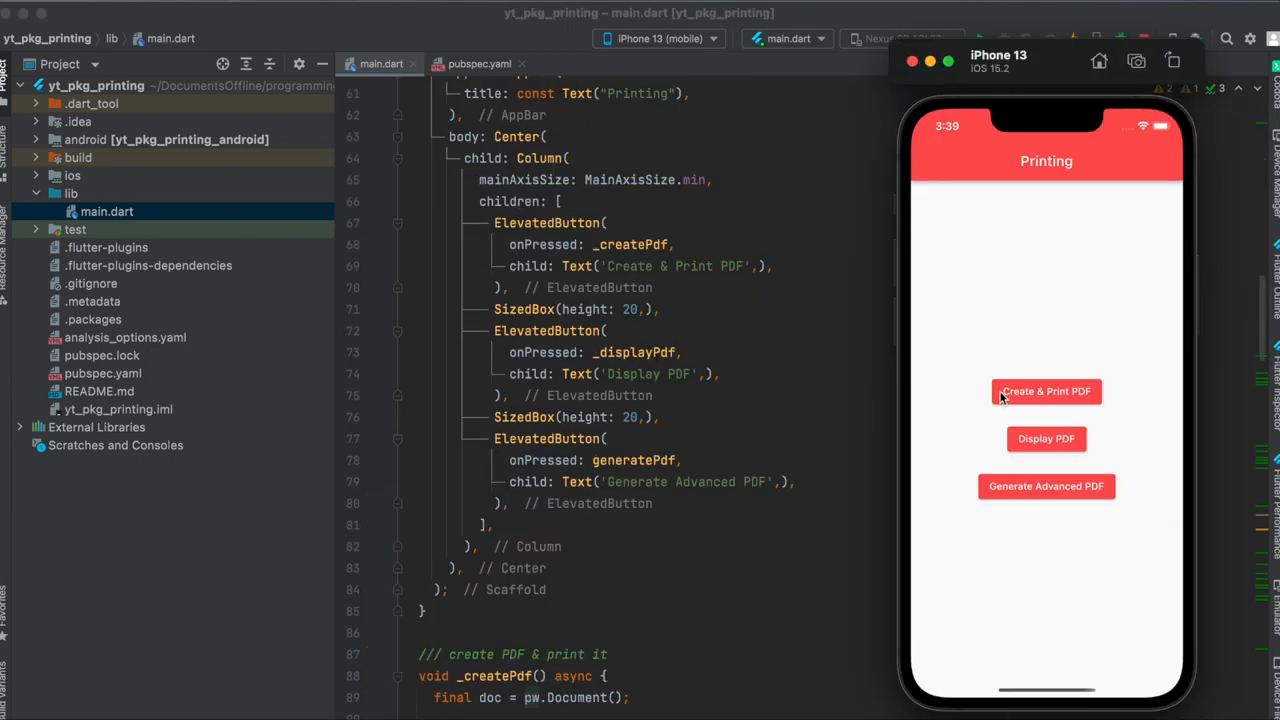
{"action": "mouse_move", "coordinate": [635, 252]}
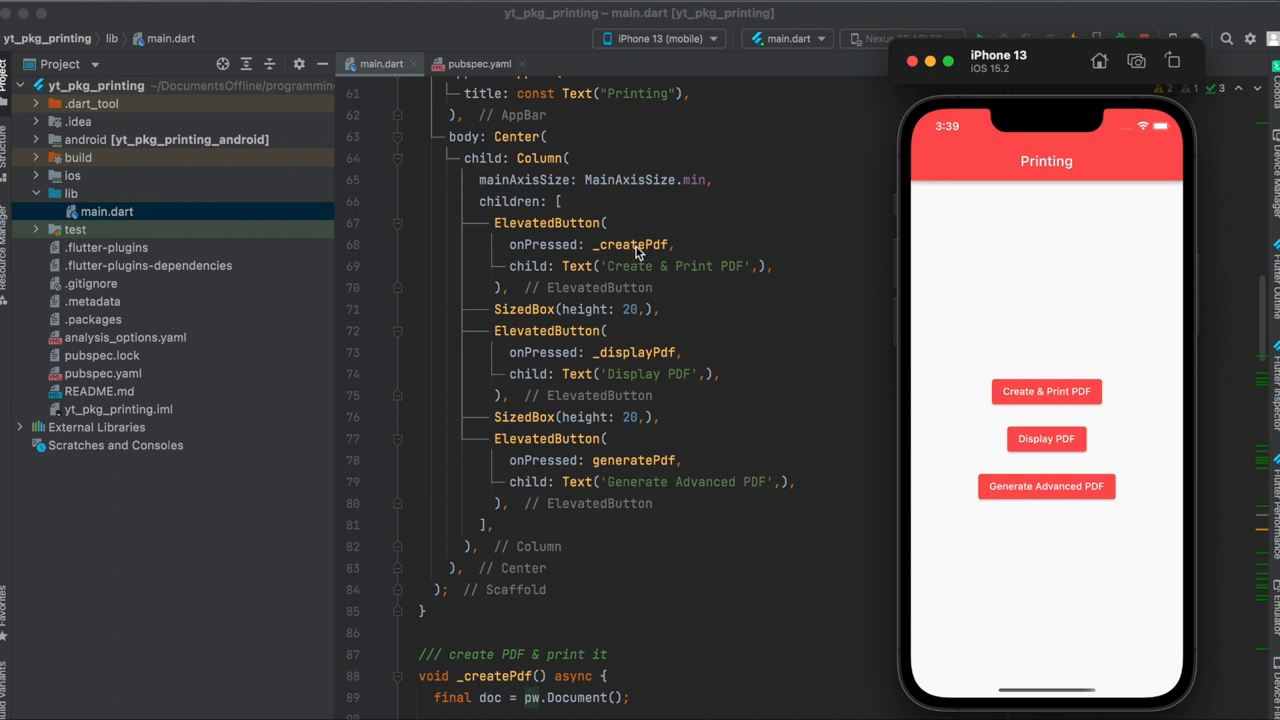
{"action": "scroll", "scroll_direction": "down", "scroll_amount": 3}
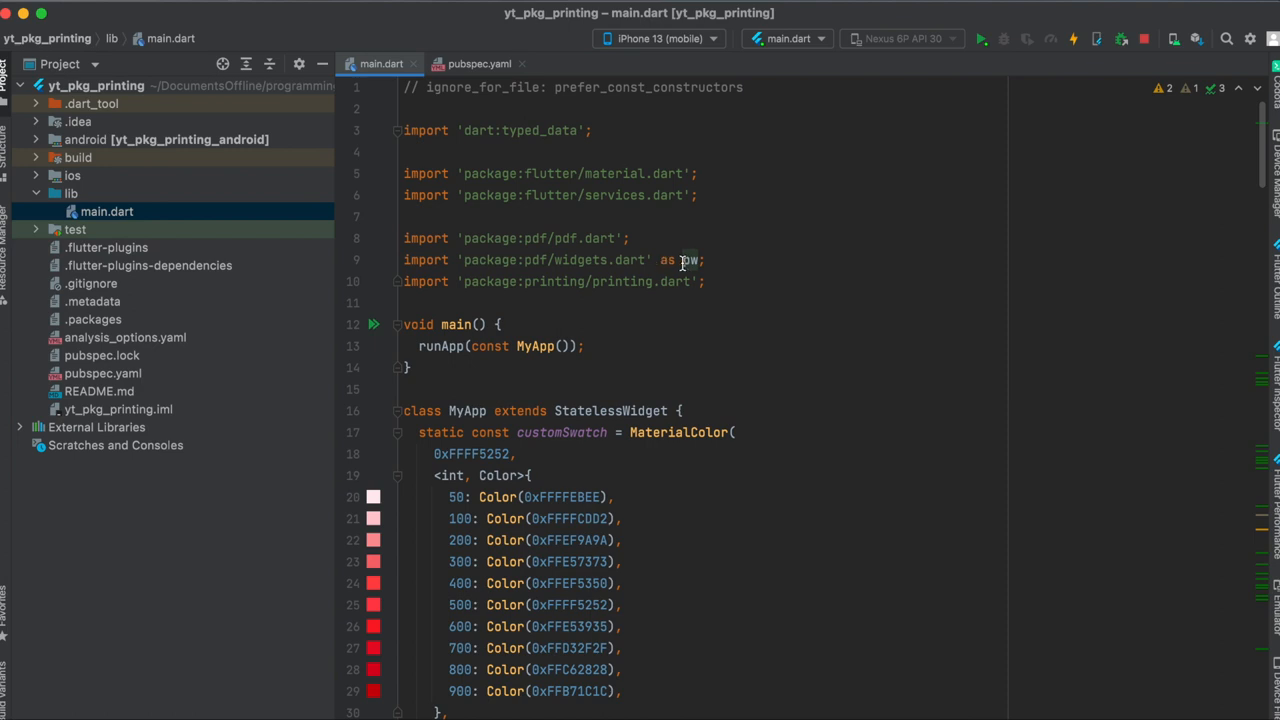
Step: Walk through _createPdf's pw.Page, print call, tutorial link and commented path_provider saving code
{"action": "scroll", "scroll_direction": "down", "scroll_amount": 3}
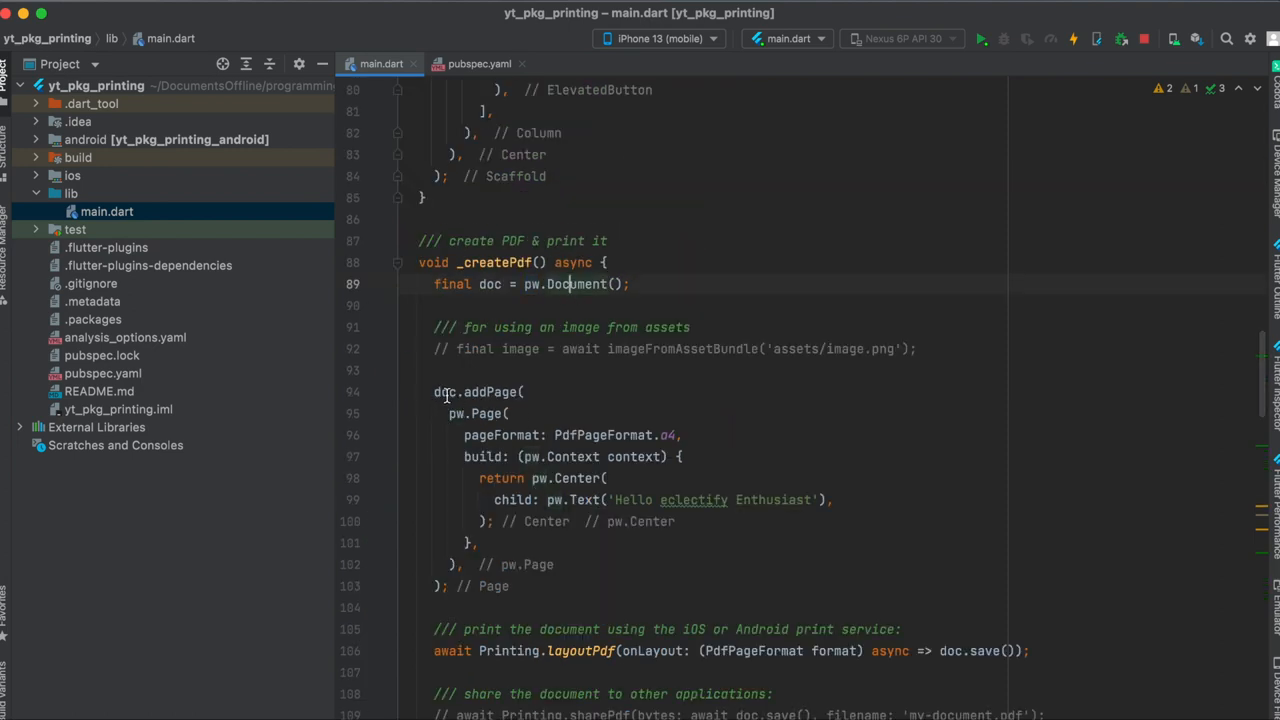
{"action": "left_click", "coordinate": [455, 413]}
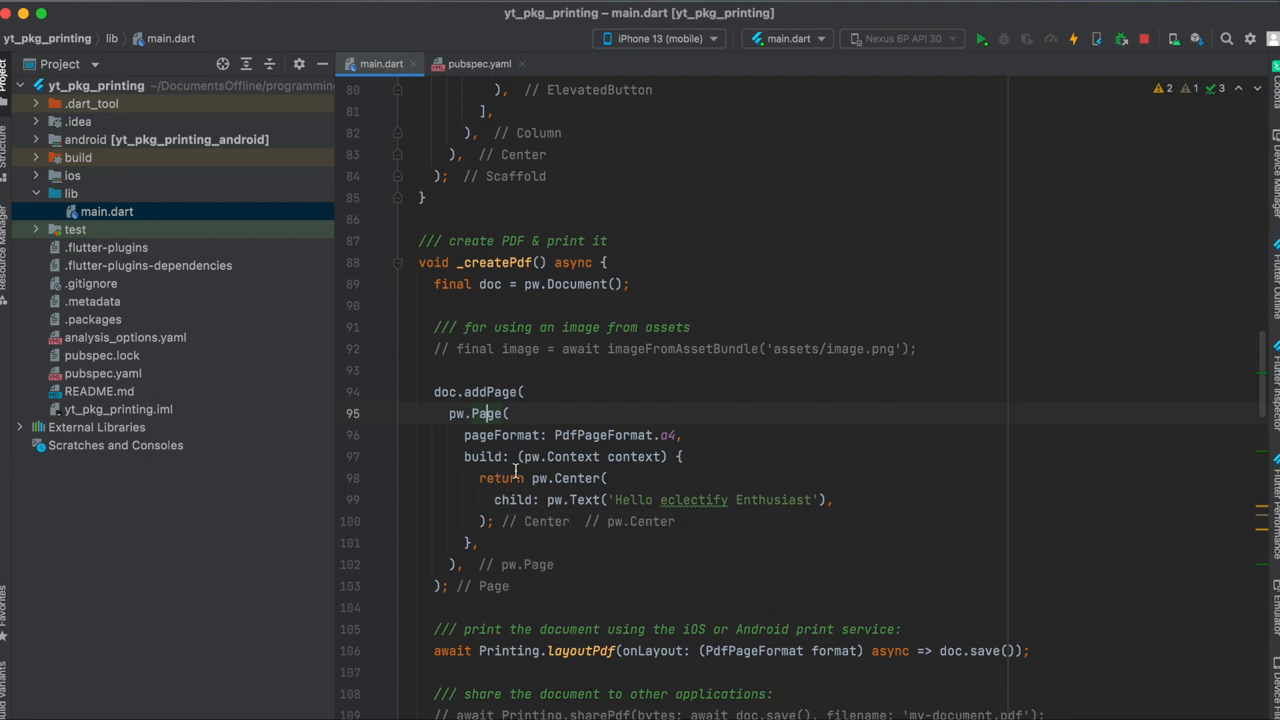
{"action": "scroll", "scroll_direction": "down", "scroll_amount": 3}
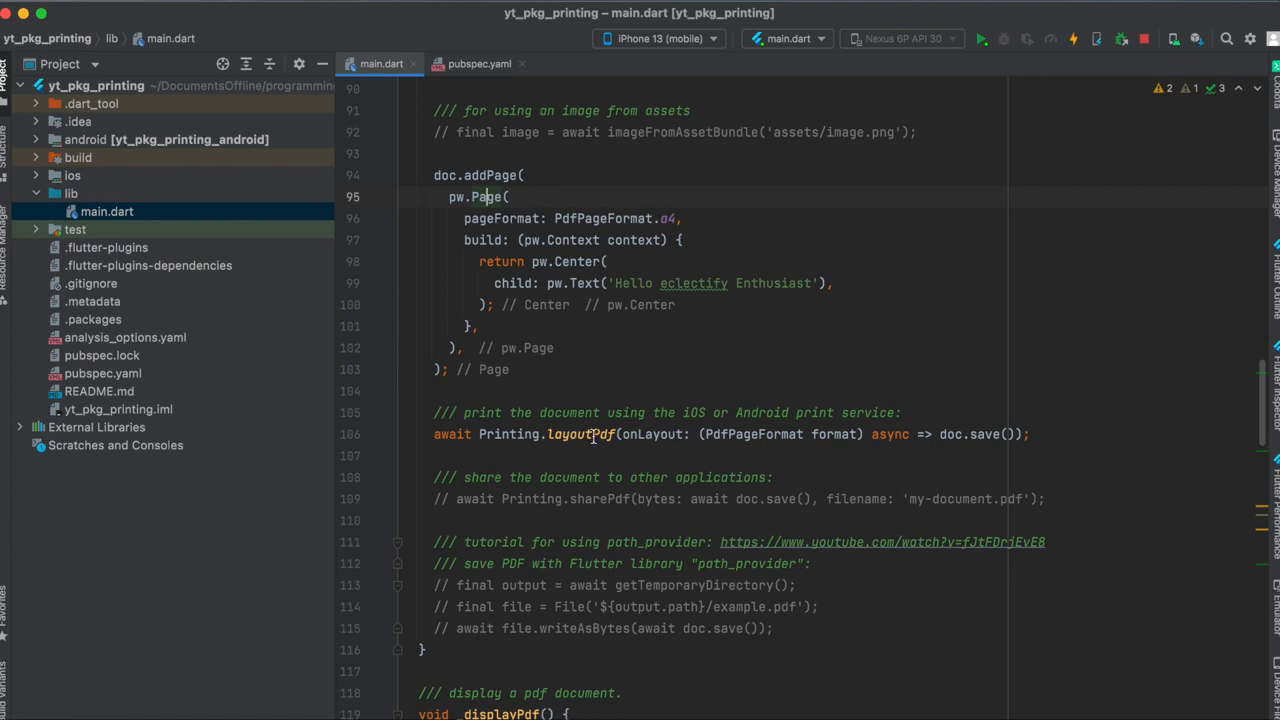
{"action": "mouse_move", "coordinate": [937, 434]}
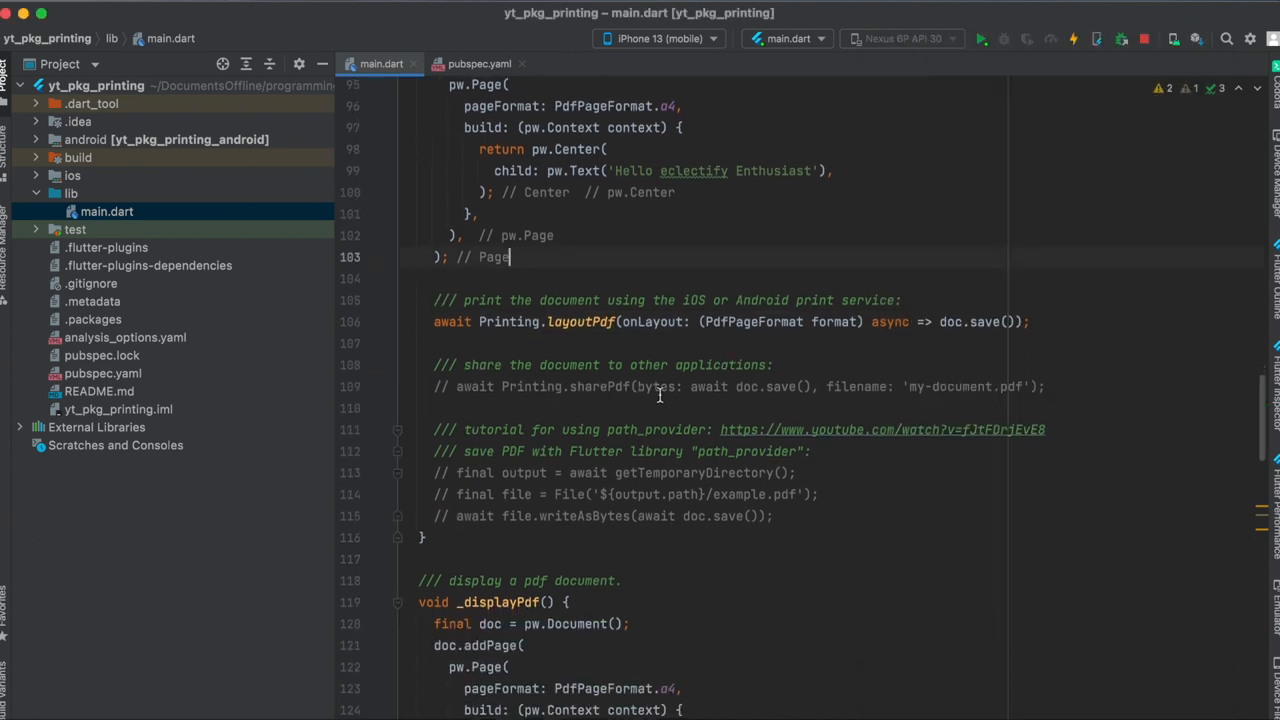
{"action": "mouse_move", "coordinate": [608, 391]}
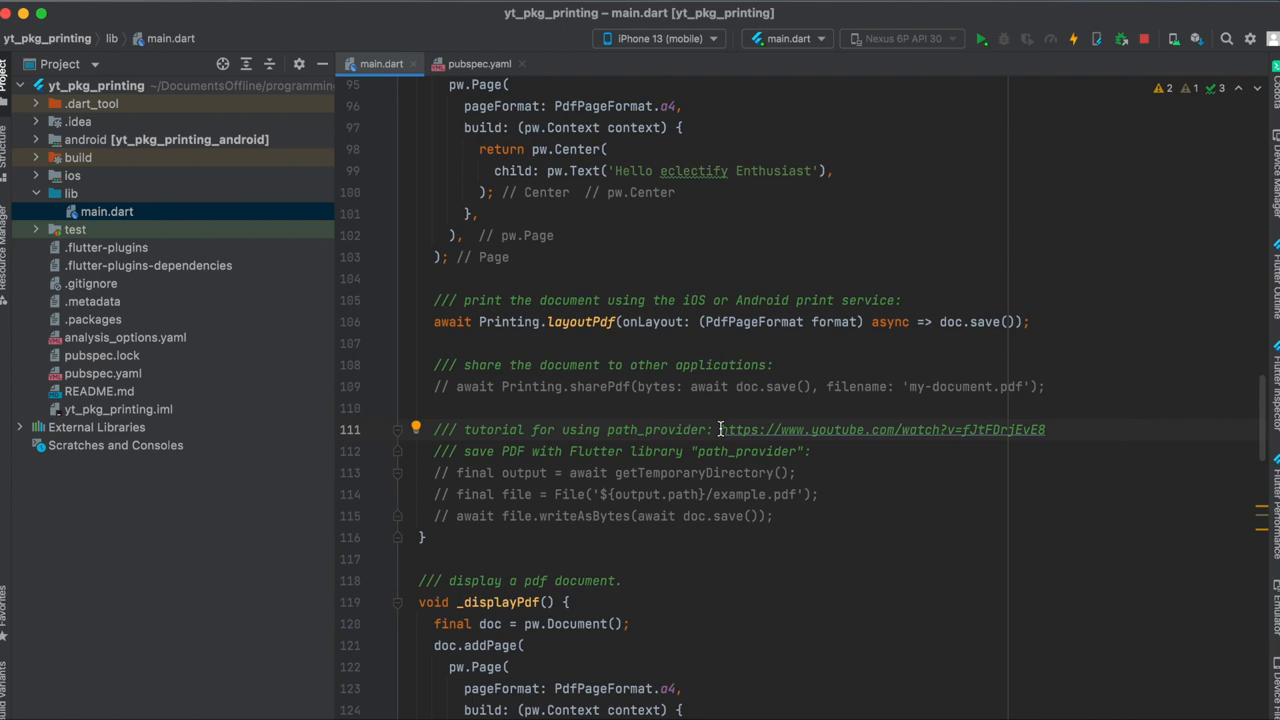
{"action": "left_click_drag", "start_coordinate": [720, 429], "coordinate": [1046, 429]}
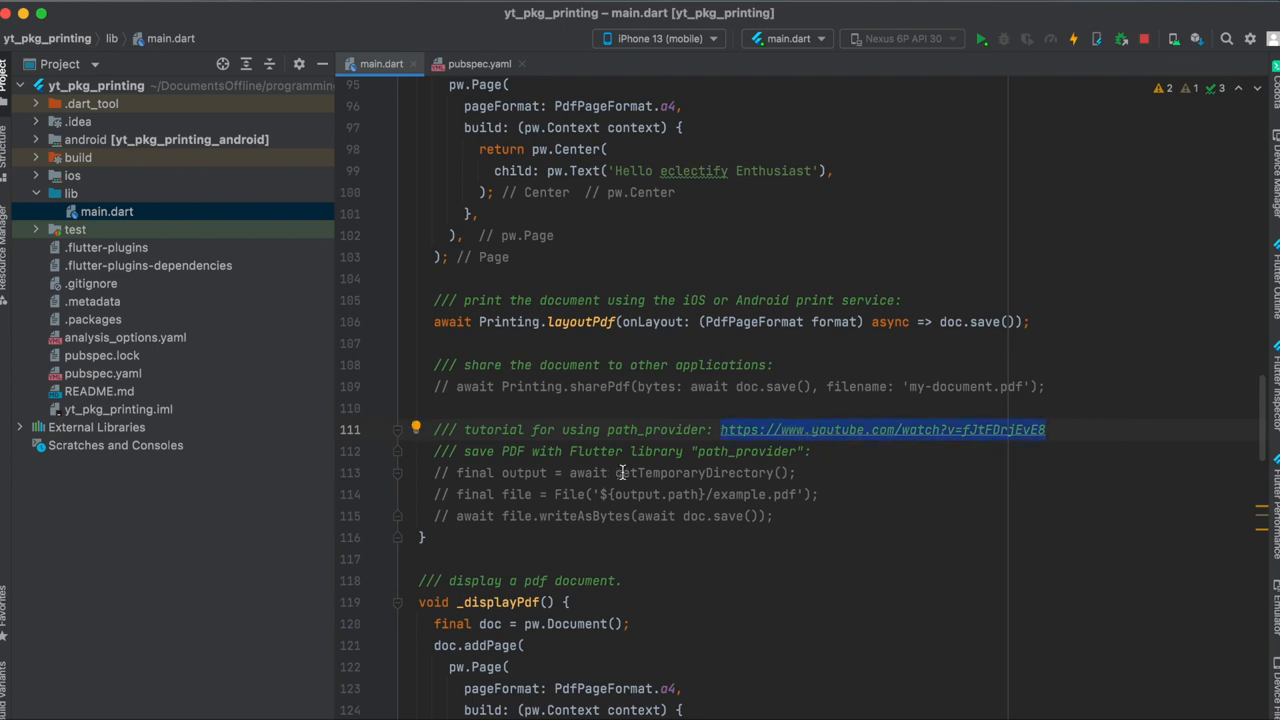
{"action": "double_click", "coordinate": [693, 473]}
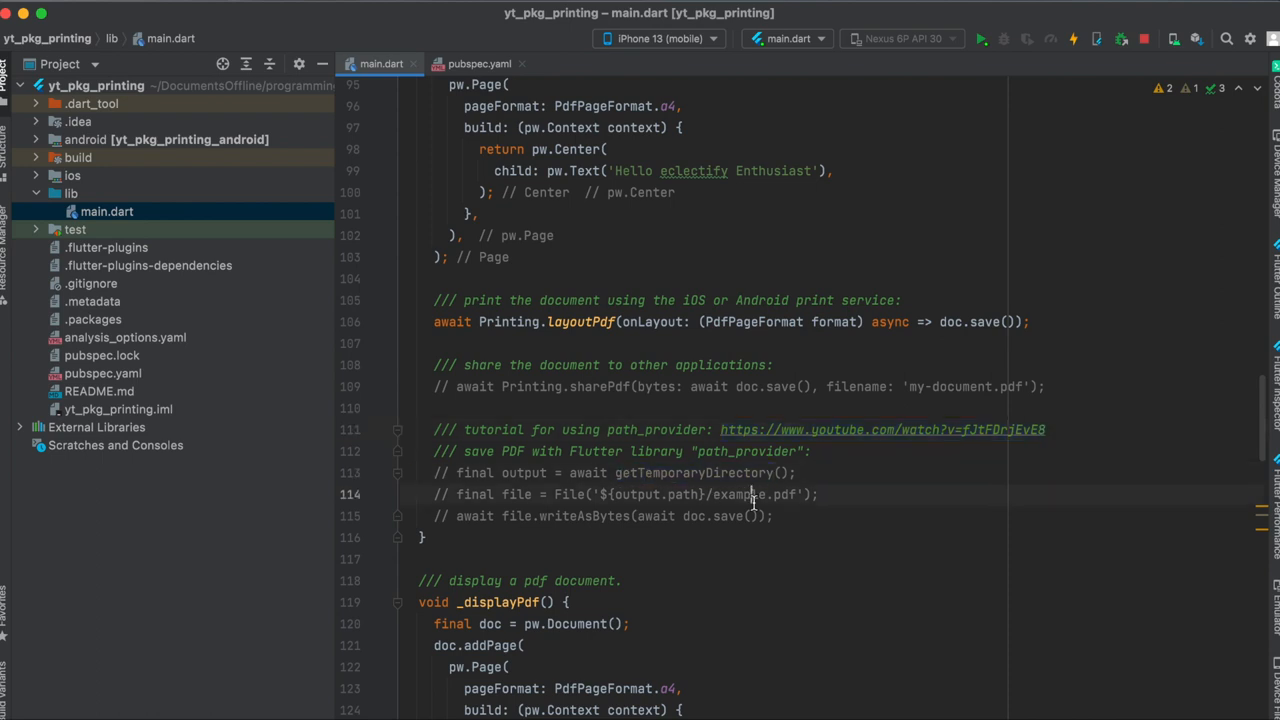
{"action": "double_click", "coordinate": [738, 494]}
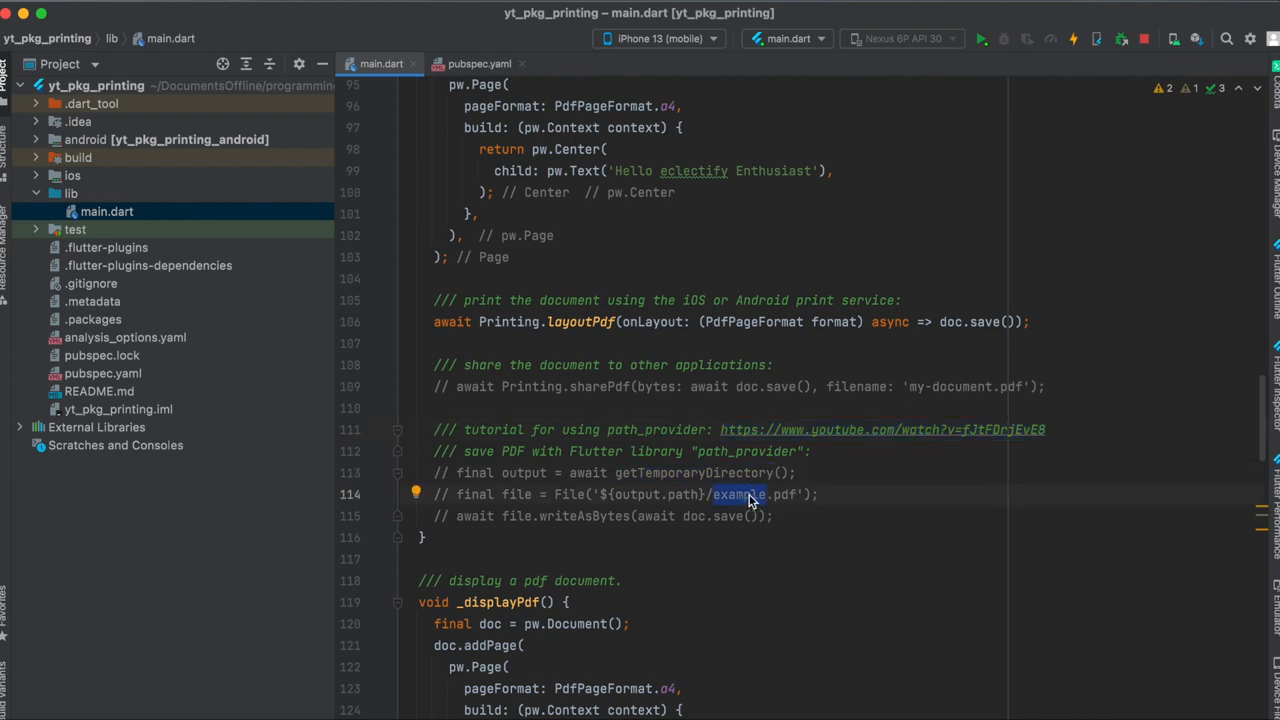
{"action": "mouse_move", "coordinate": [602, 518]}
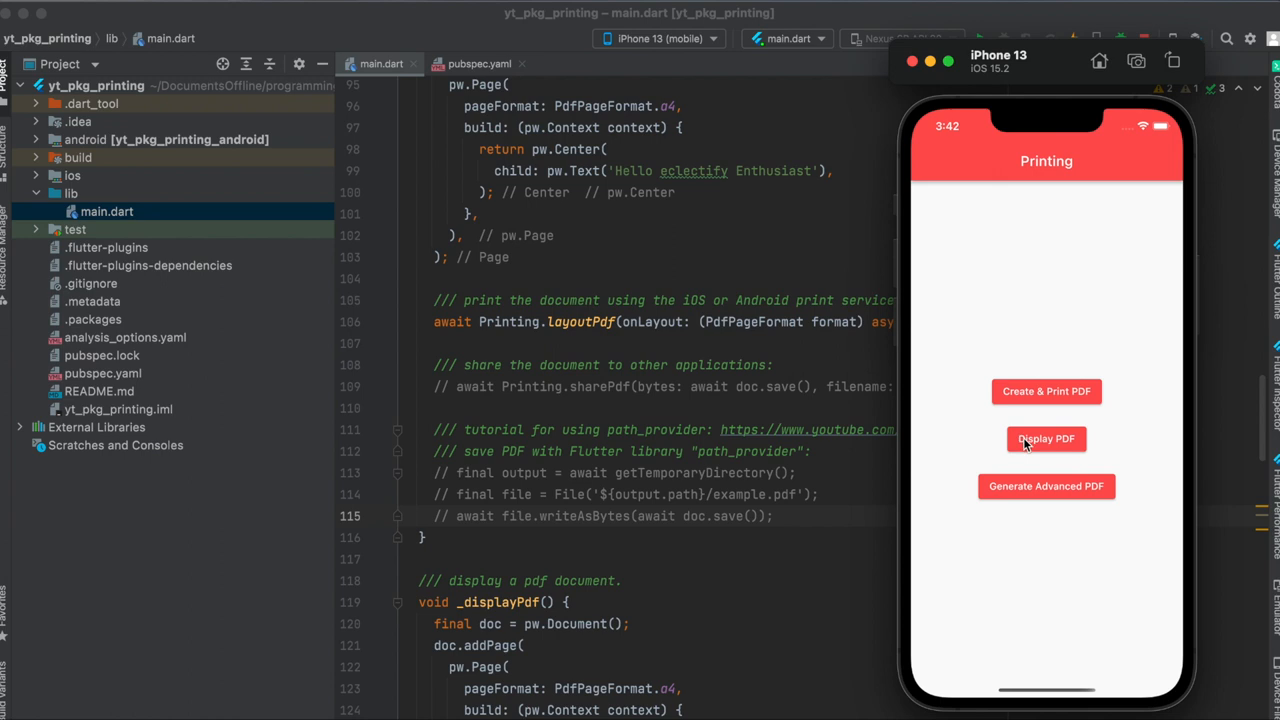
Step: Show the app's PDF preview, then scroll main.dart to _displayPdf and PreviewScreen
{"action": "left_click", "coordinate": [1046, 438]}
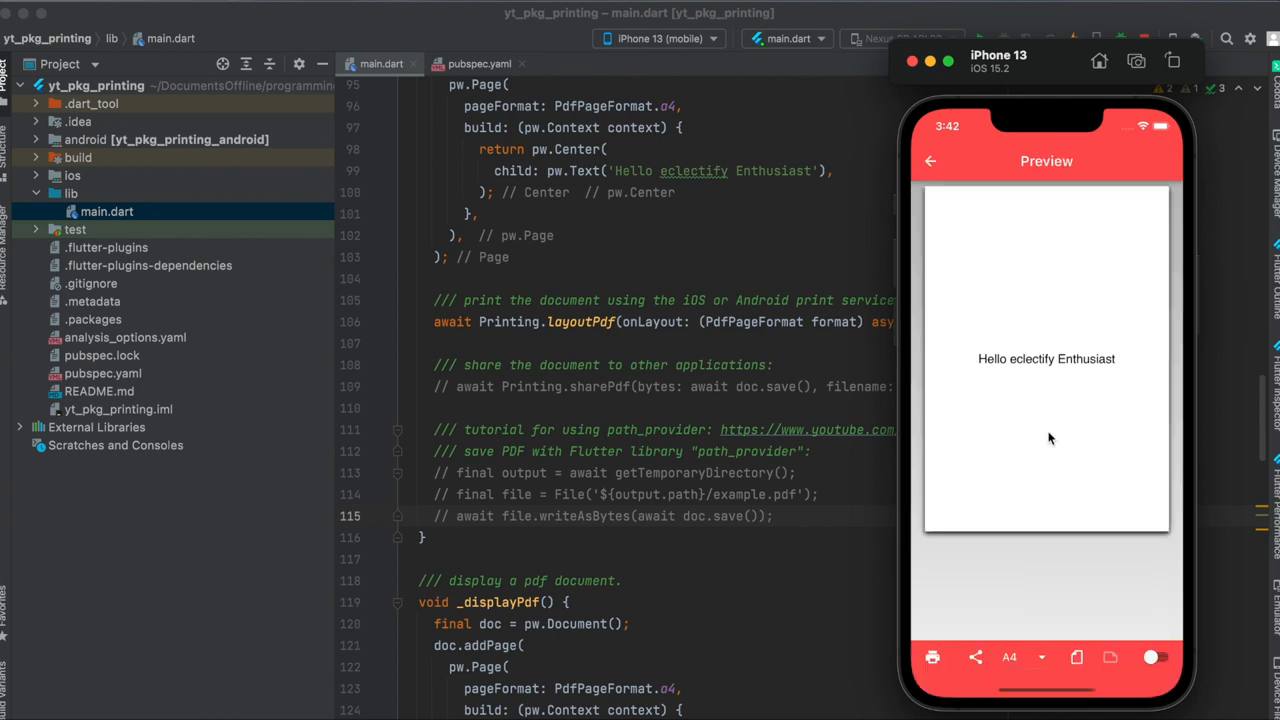
{"action": "mouse_move", "coordinate": [982, 345]}
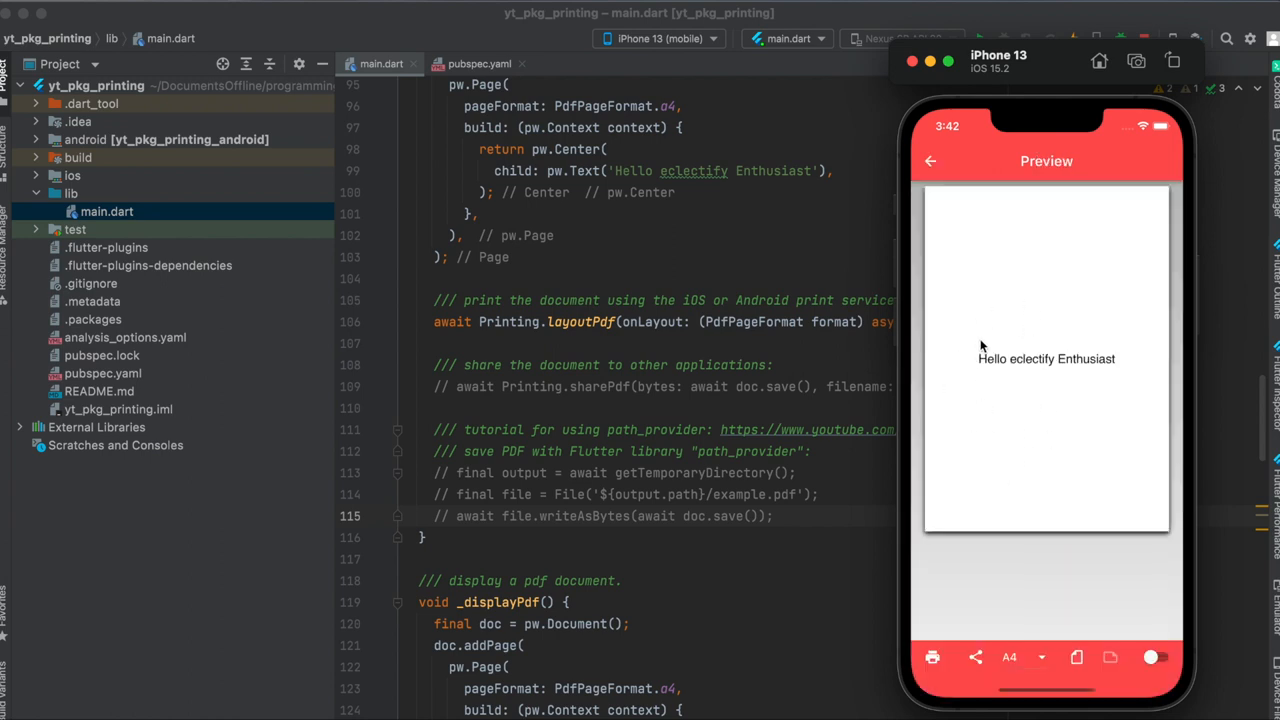
{"action": "scroll", "scroll_direction": "down", "scroll_amount": 3}
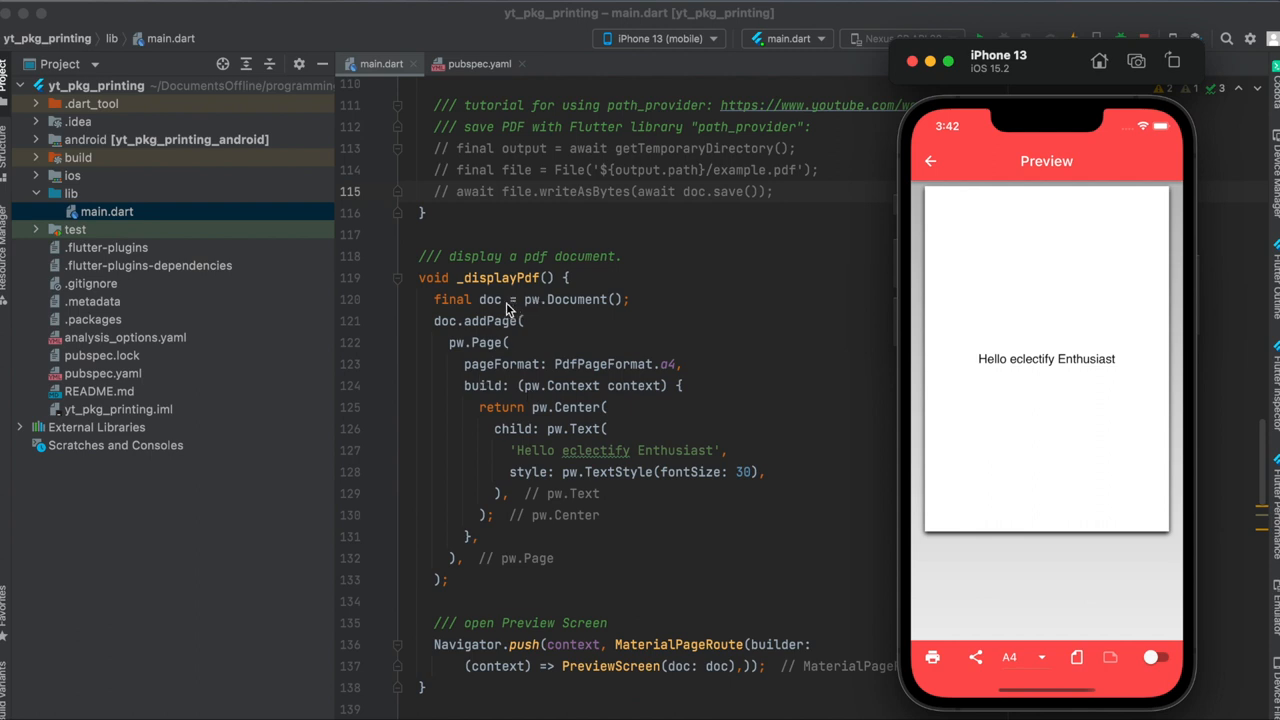
{"action": "mouse_move", "coordinate": [570, 418]}
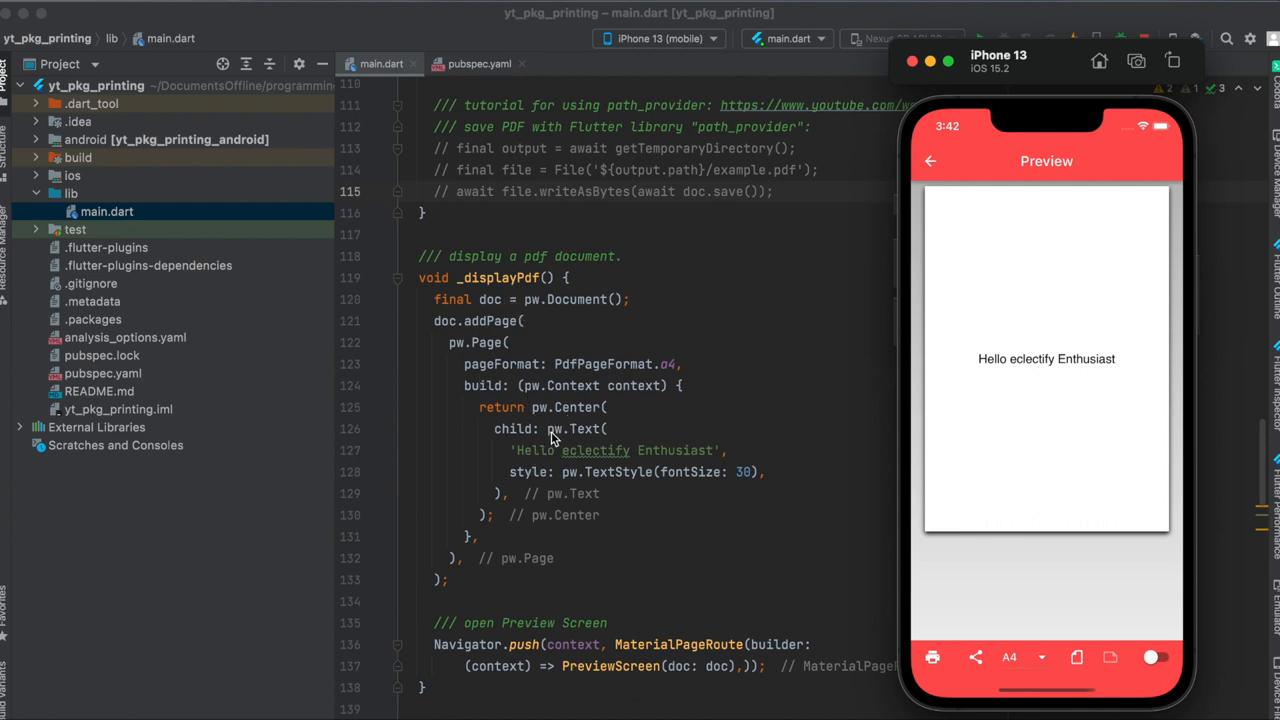
{"action": "mouse_move", "coordinate": [615, 478]}
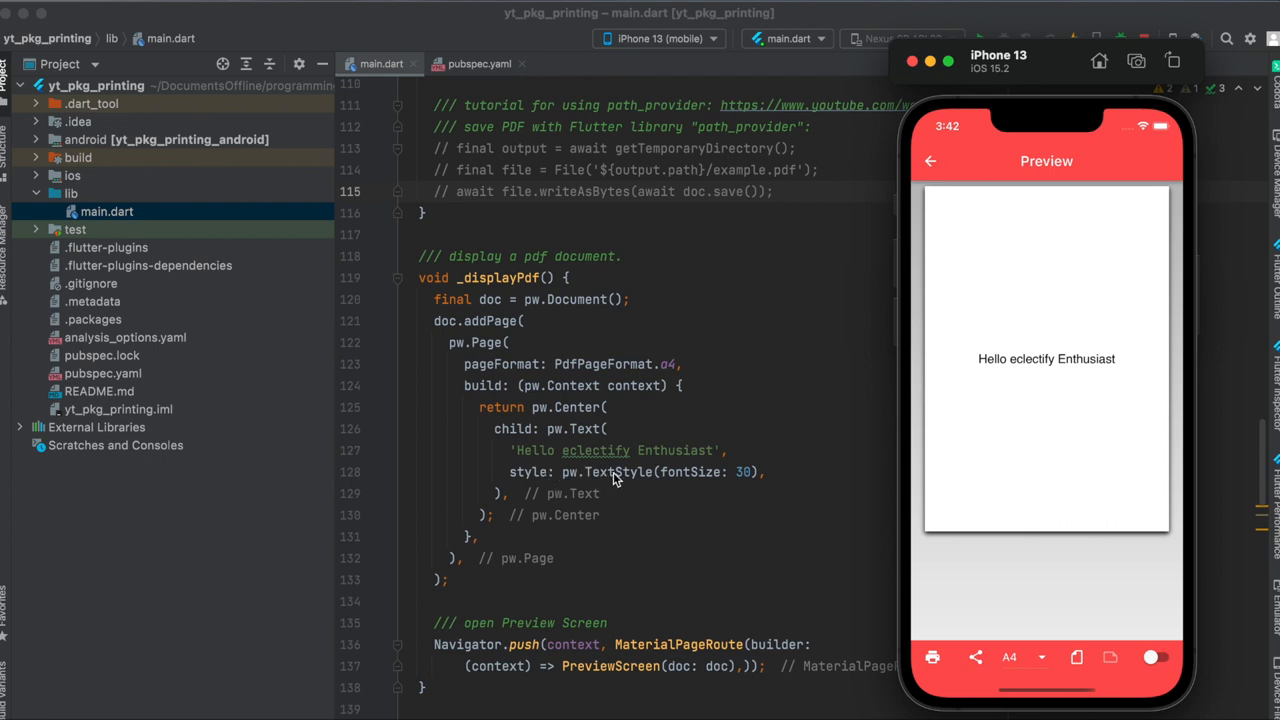
{"action": "mouse_move", "coordinate": [715, 482]}
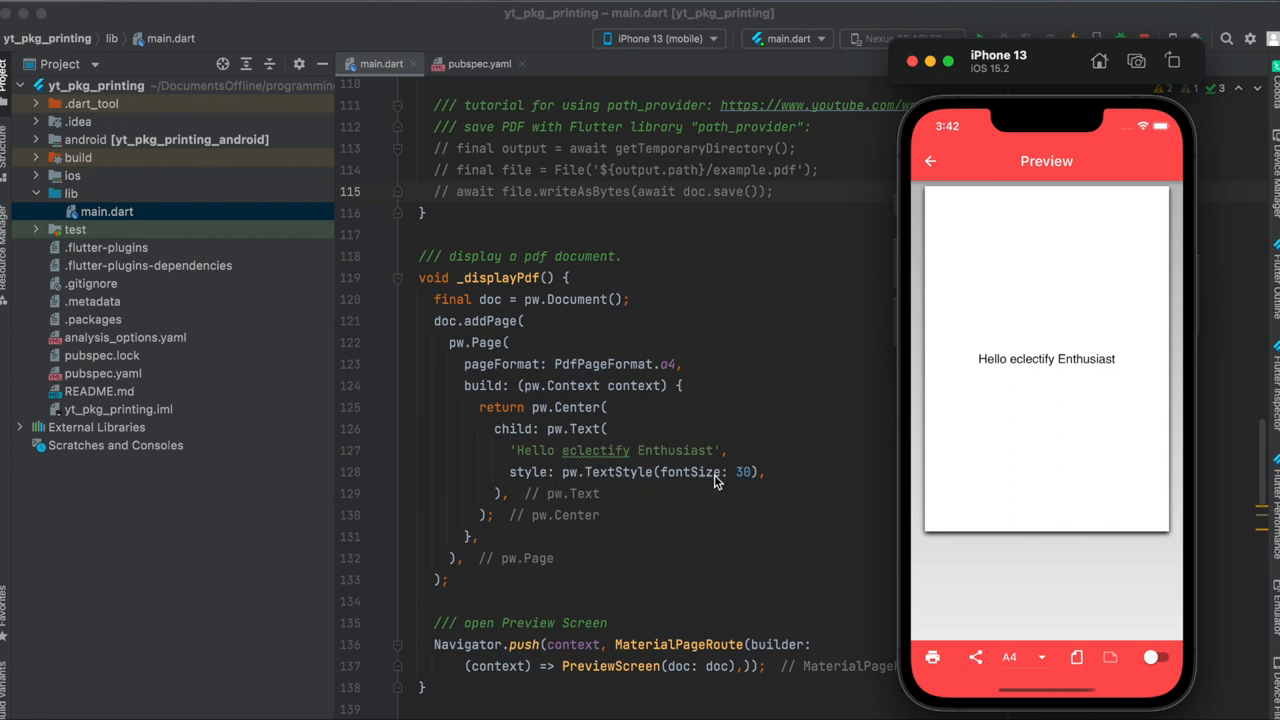
{"action": "mouse_move", "coordinate": [1053, 379]}
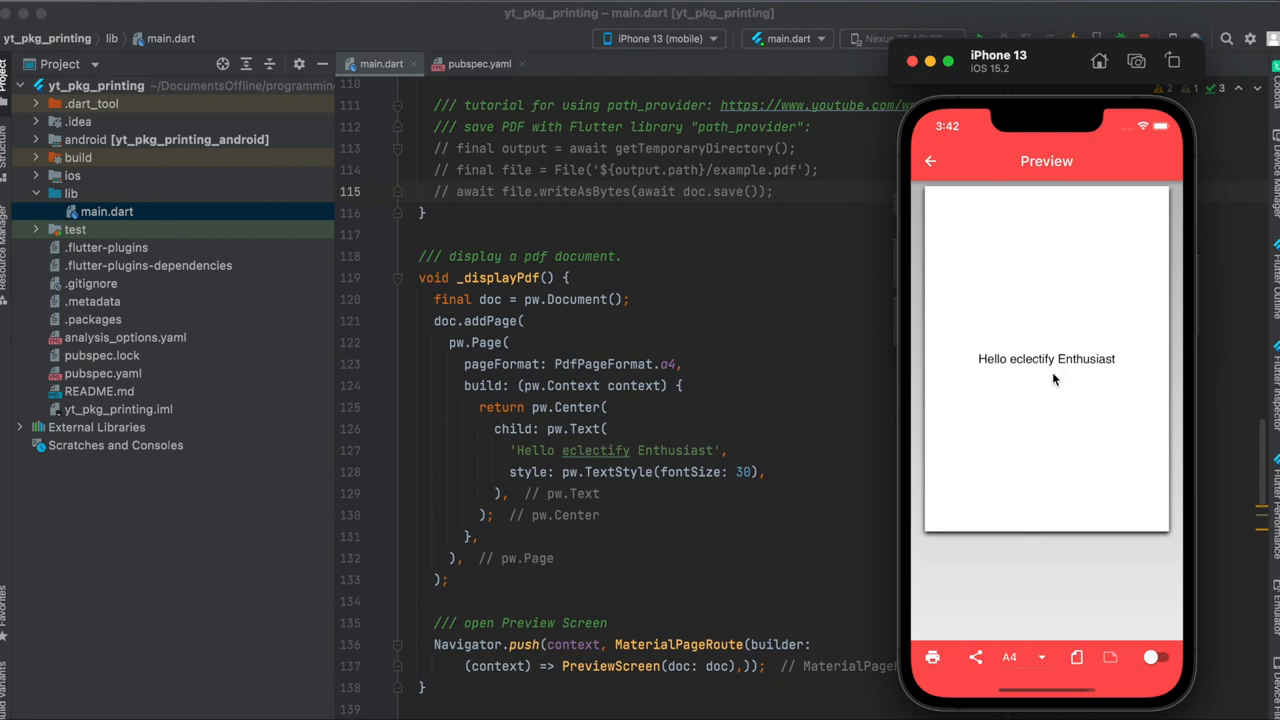
{"action": "mouse_move", "coordinate": [935, 397]}
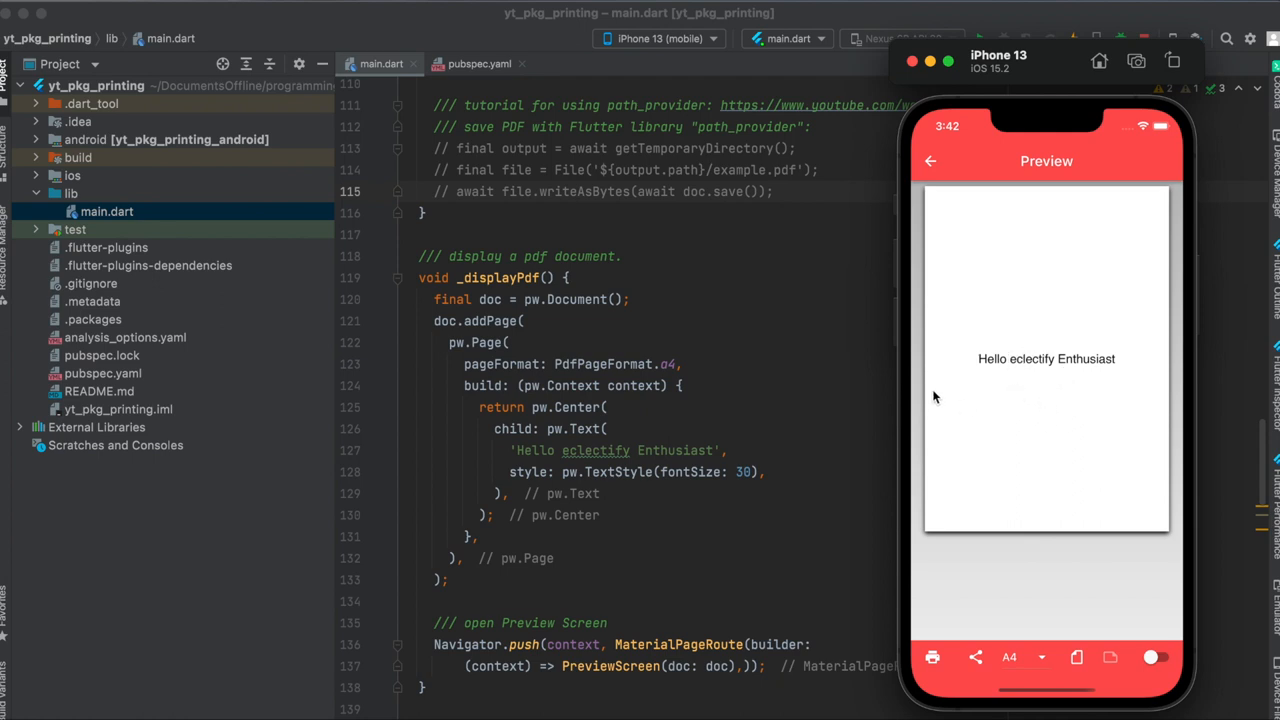
{"action": "scroll", "scroll_direction": "down", "scroll_amount": 3}
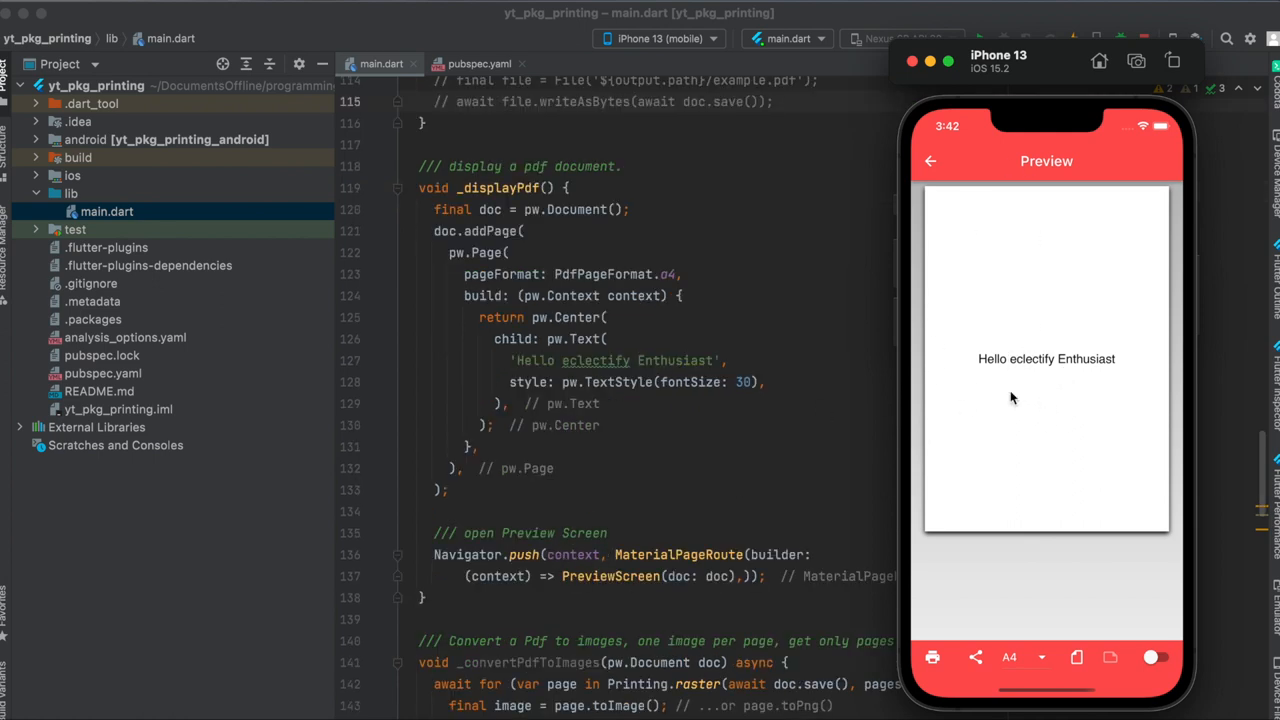
{"action": "mouse_move", "coordinate": [605, 578]}
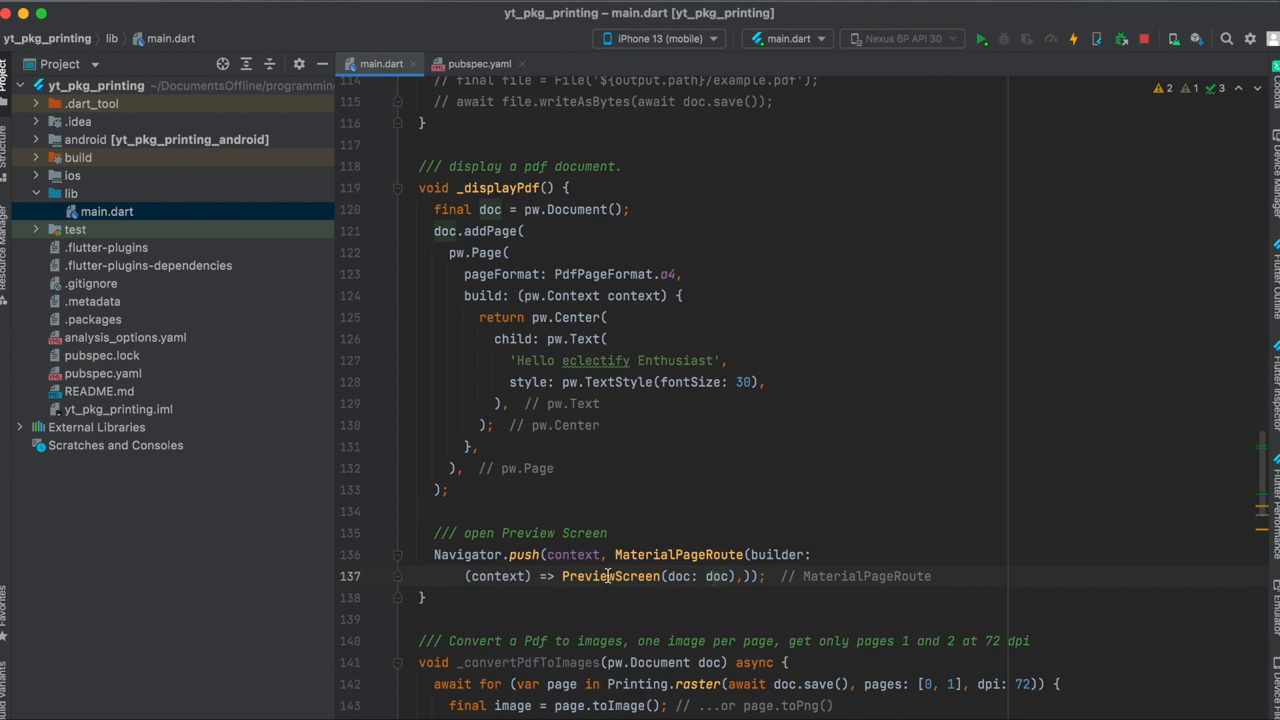
{"action": "scroll", "scroll_direction": "down", "scroll_amount": 3}
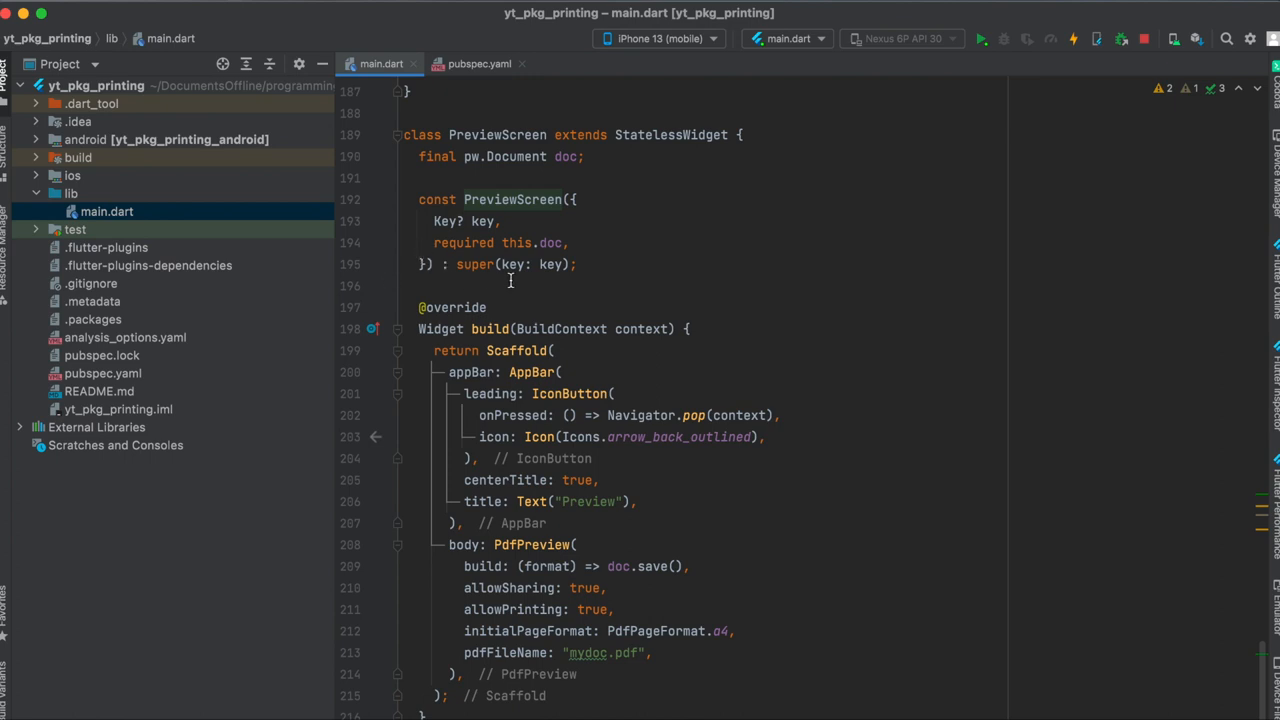
Step: Scroll back to the PreviewScreen class beside the app's Hello eclectify Enthusiast preview
{"action": "scroll", "scroll_direction": "up", "scroll_amount": 3}
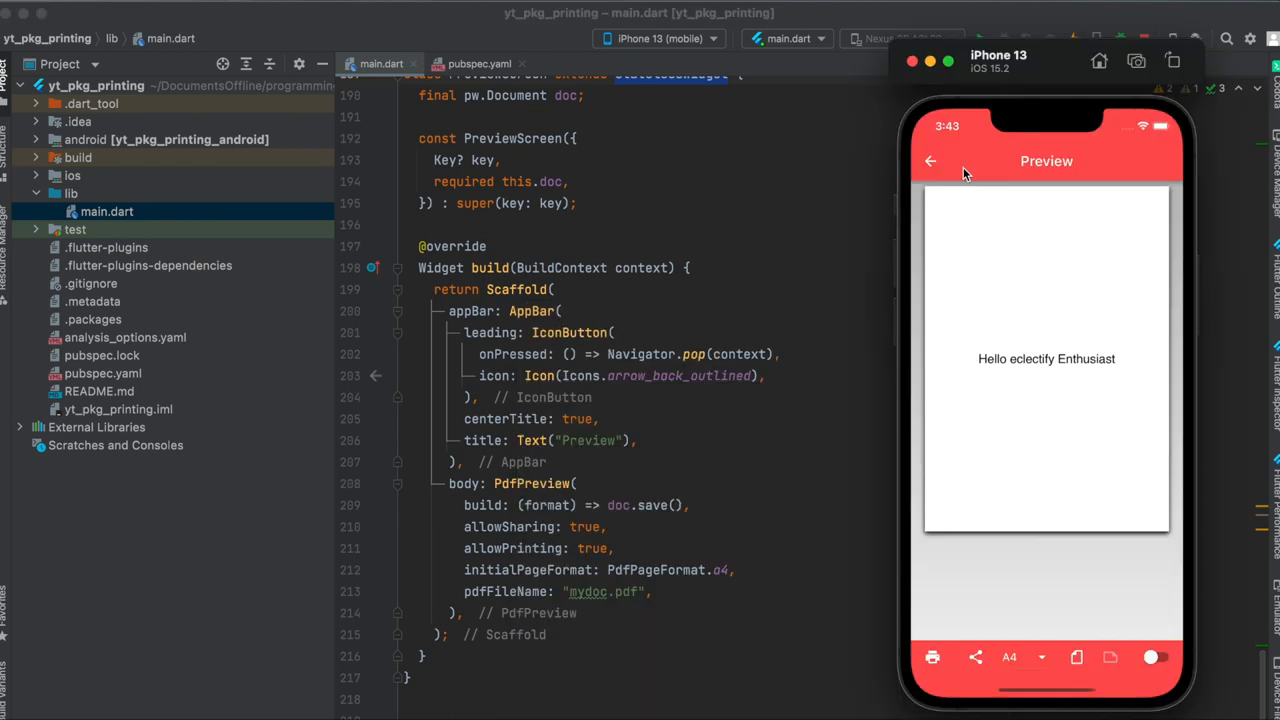
{"action": "mouse_move", "coordinate": [613, 356]}
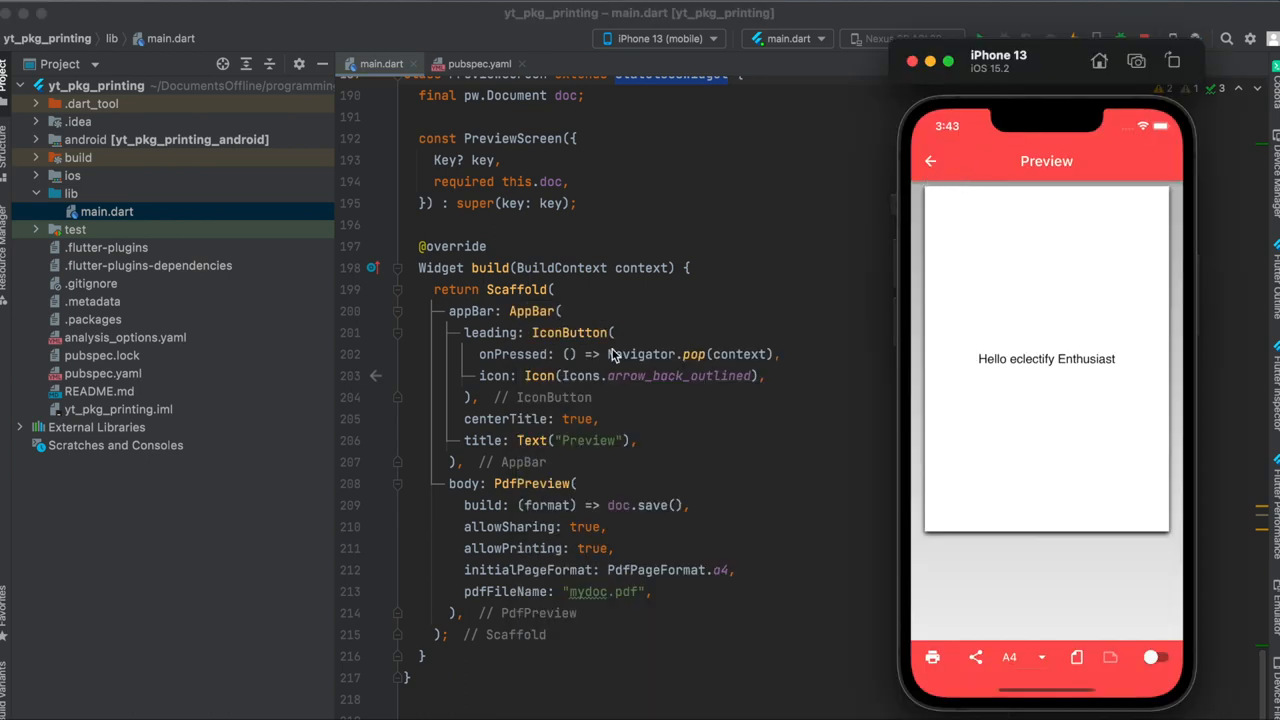
{"action": "mouse_move", "coordinate": [908, 244]}
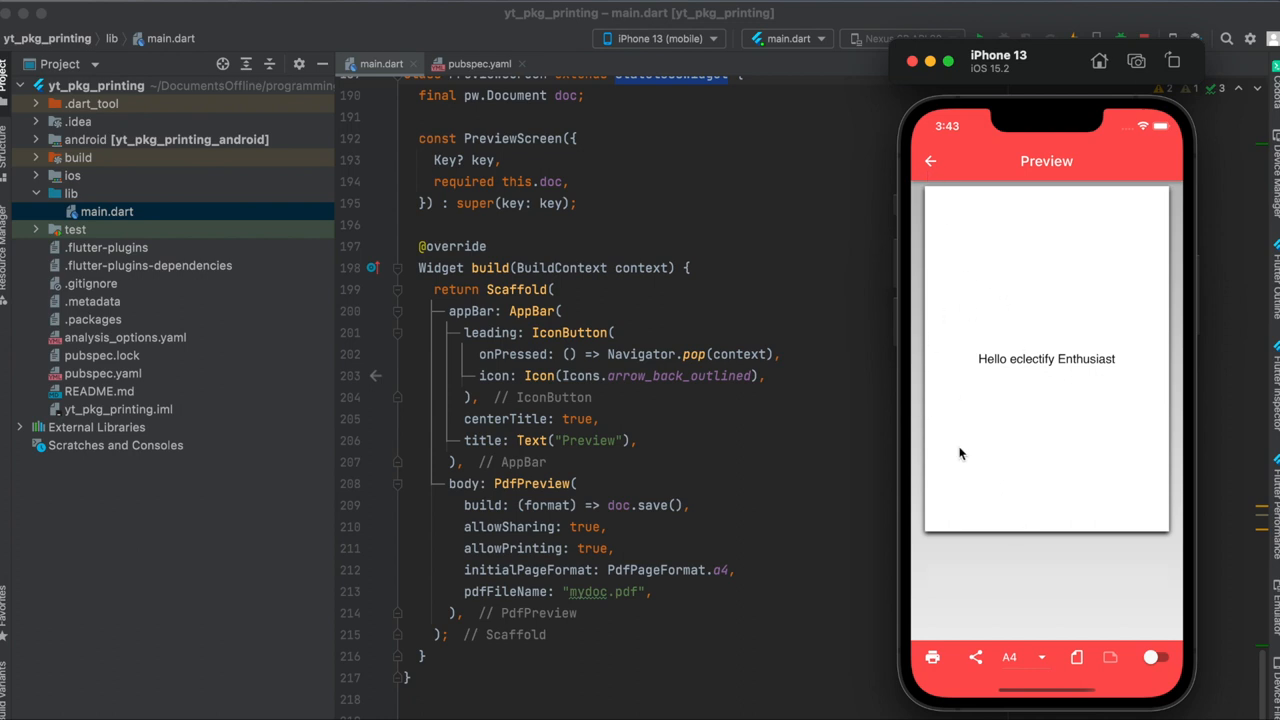
{"action": "mouse_move", "coordinate": [525, 490]}
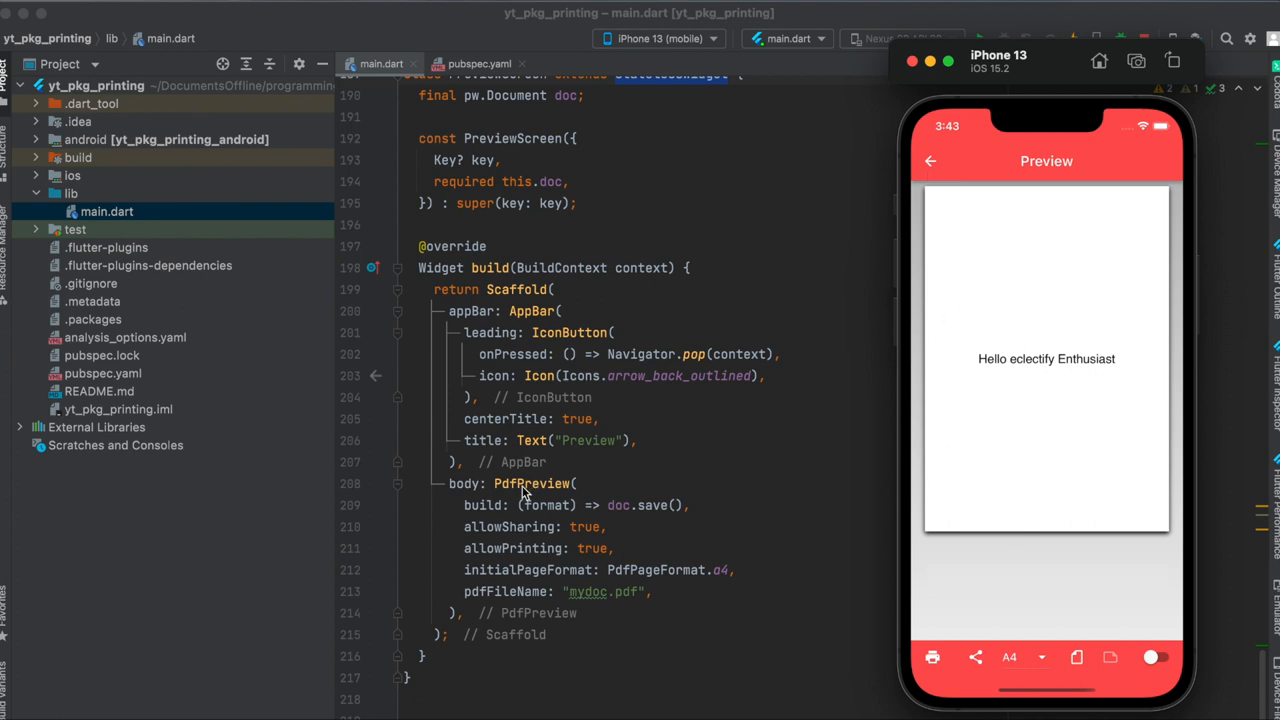
{"action": "mouse_move", "coordinate": [535, 495]}
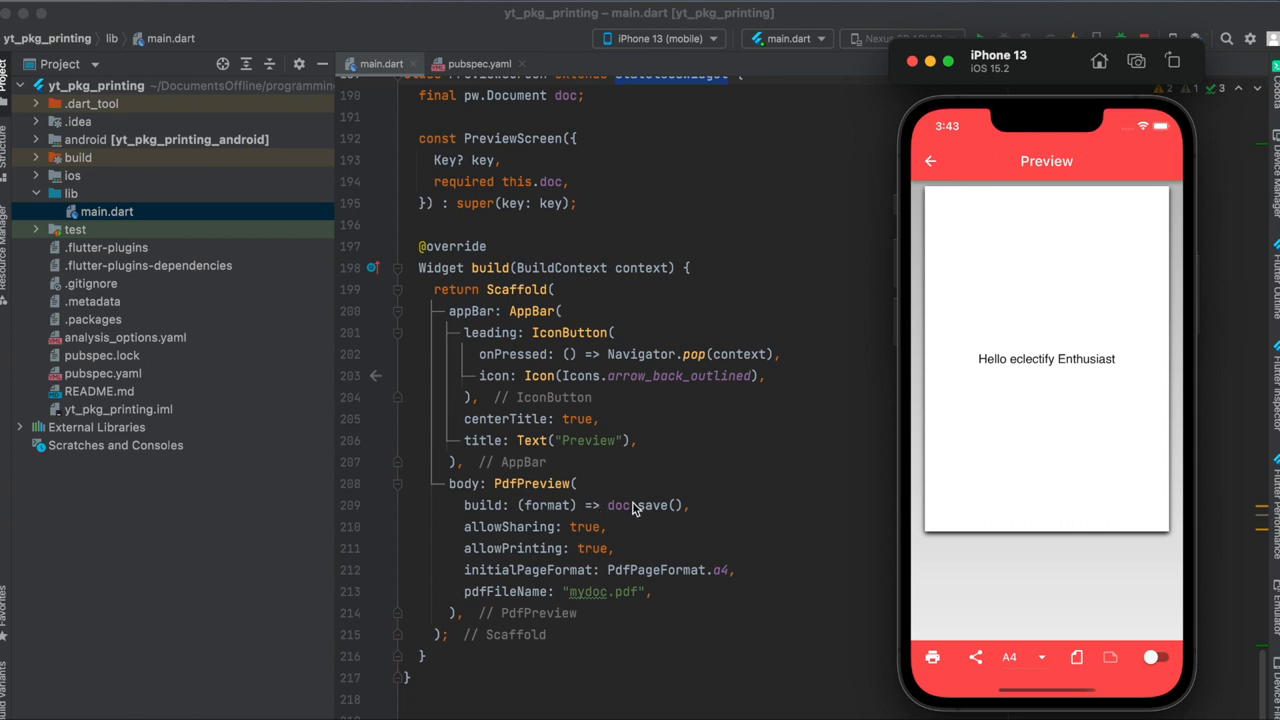
{"action": "mouse_move", "coordinate": [560, 110]}
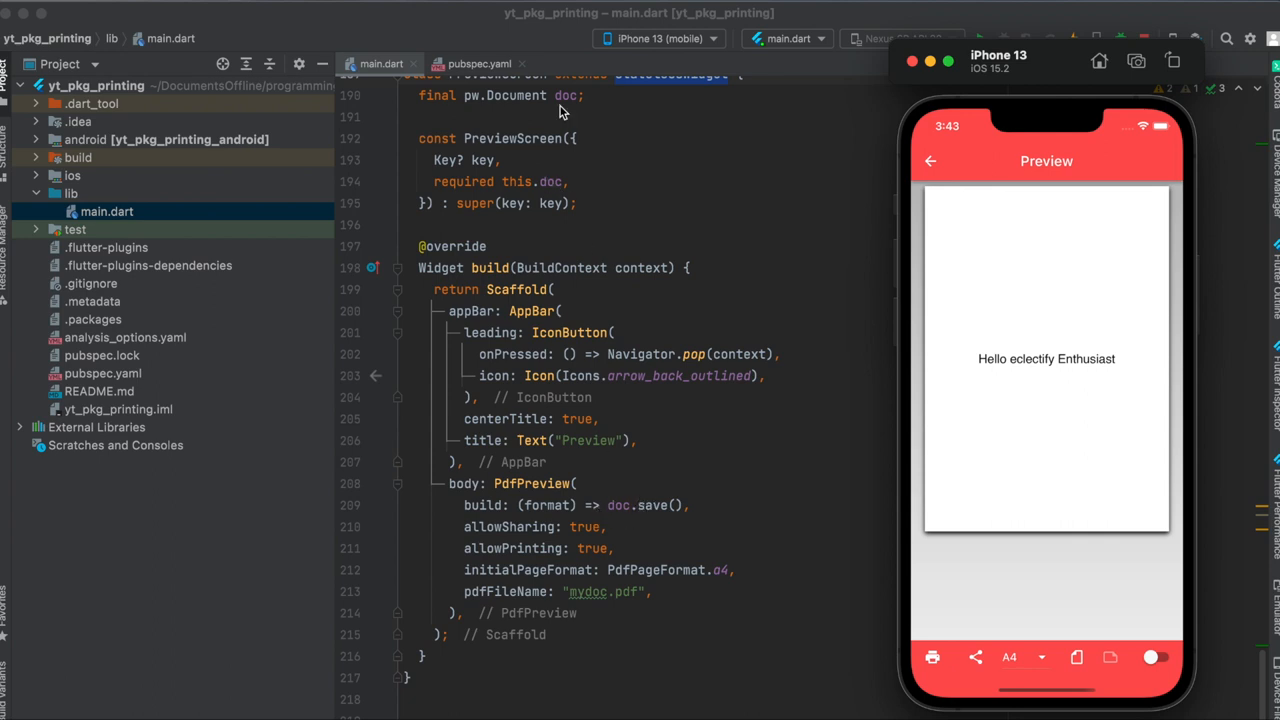
{"action": "mouse_move", "coordinate": [565, 540]}
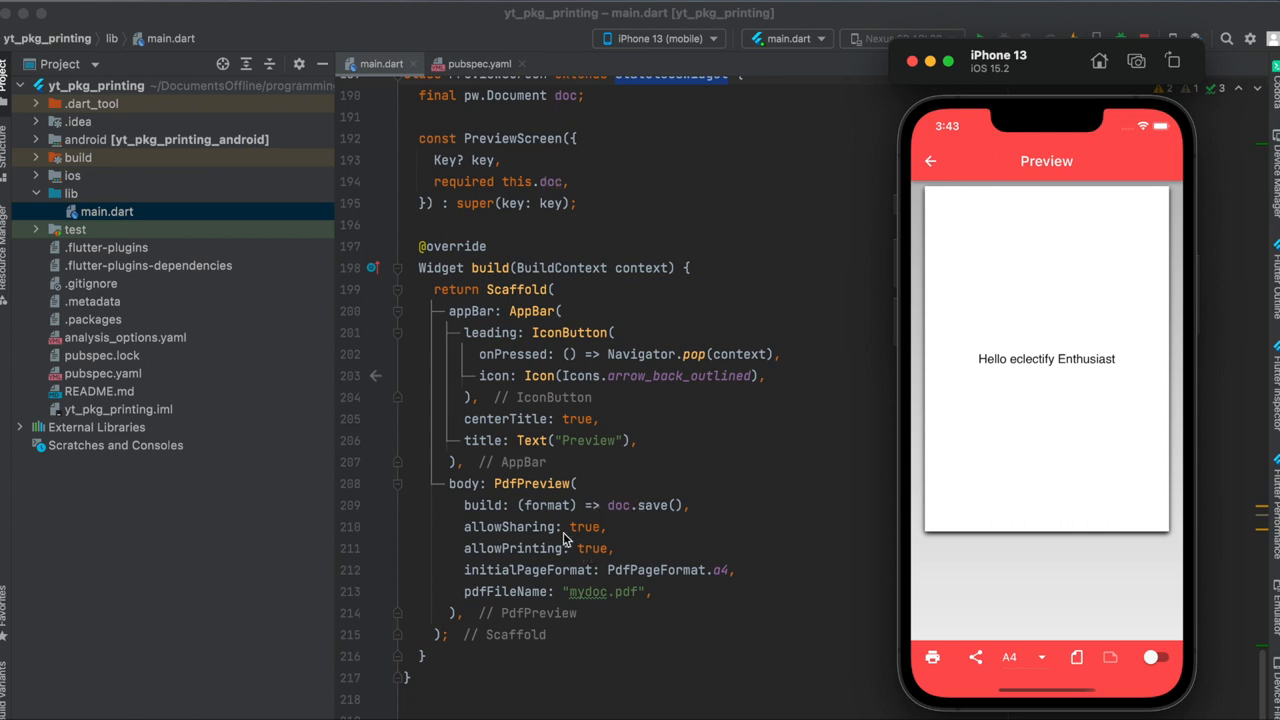
{"action": "mouse_move", "coordinate": [903, 628]}
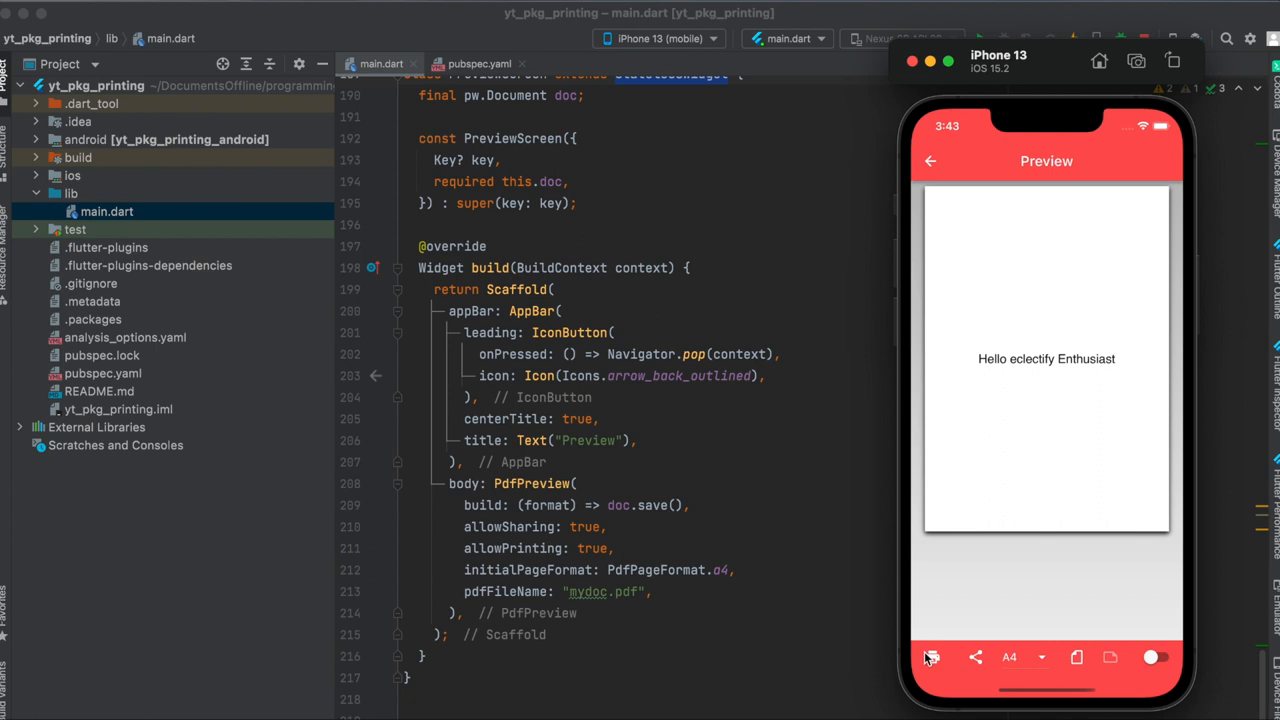
{"action": "mouse_move", "coordinate": [1010, 650]}
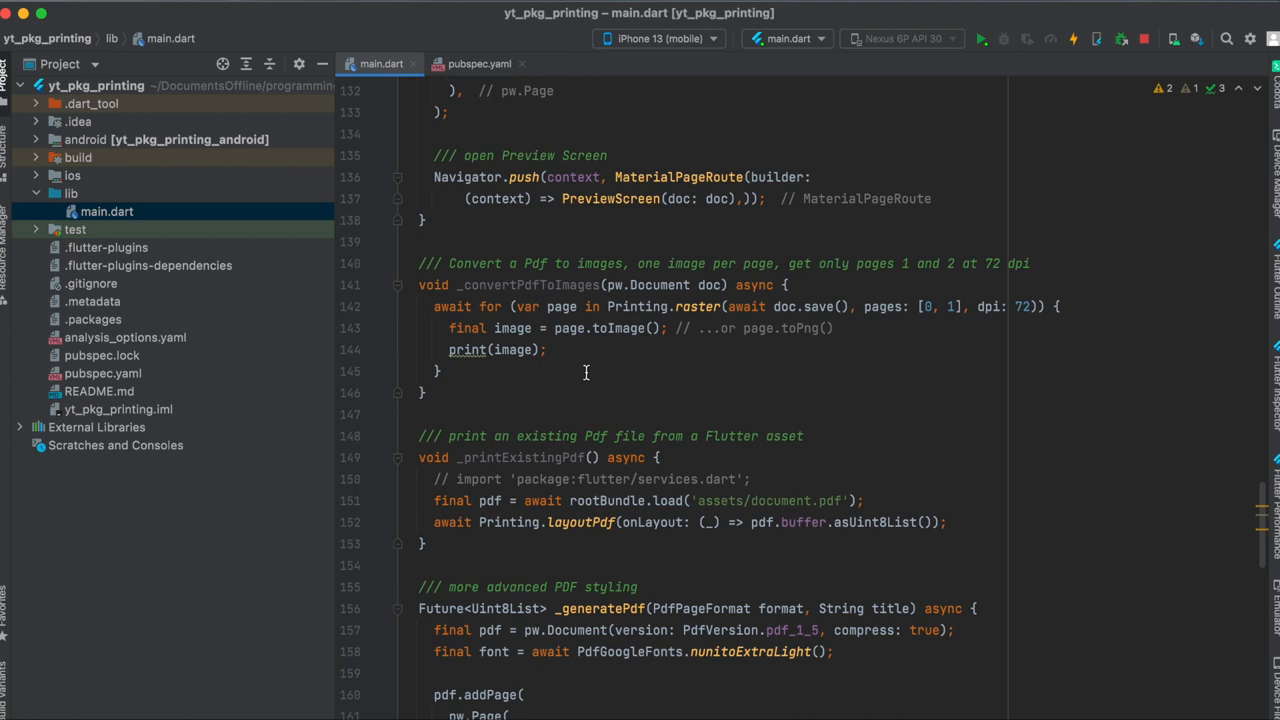
{"action": "mouse_move", "coordinate": [505, 281]}
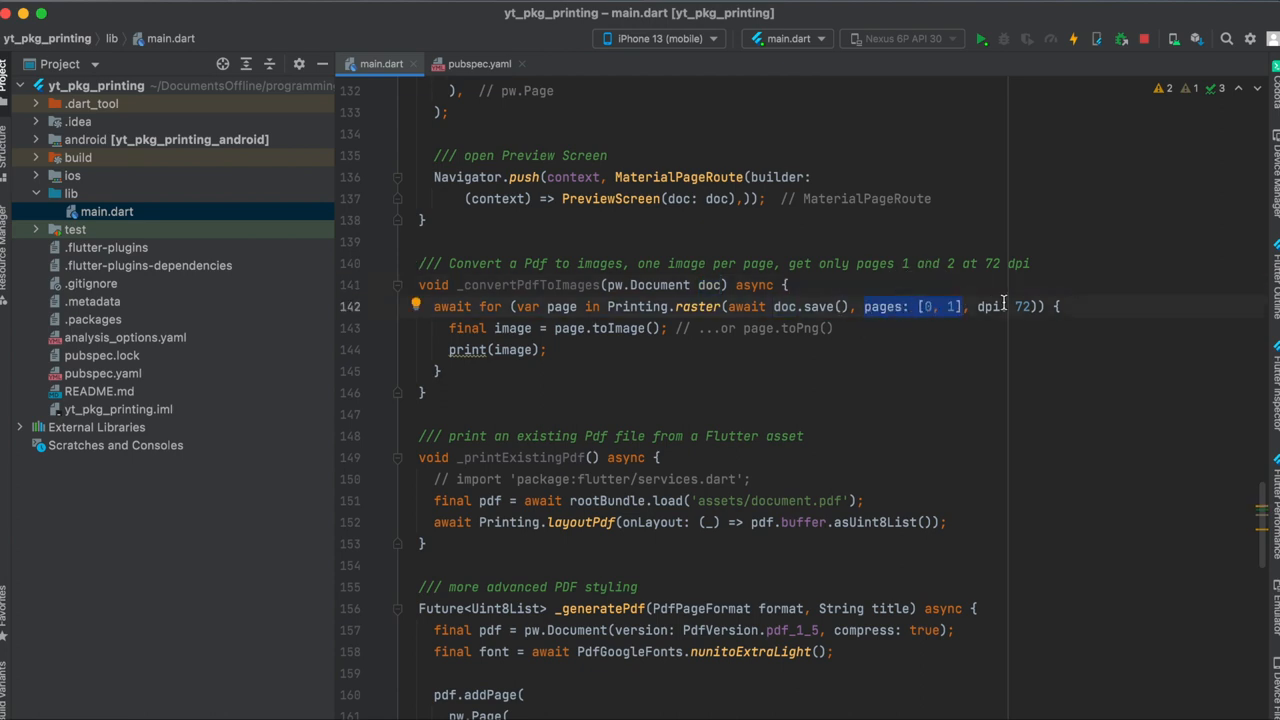
{"action": "mouse_move", "coordinate": [985, 308]}
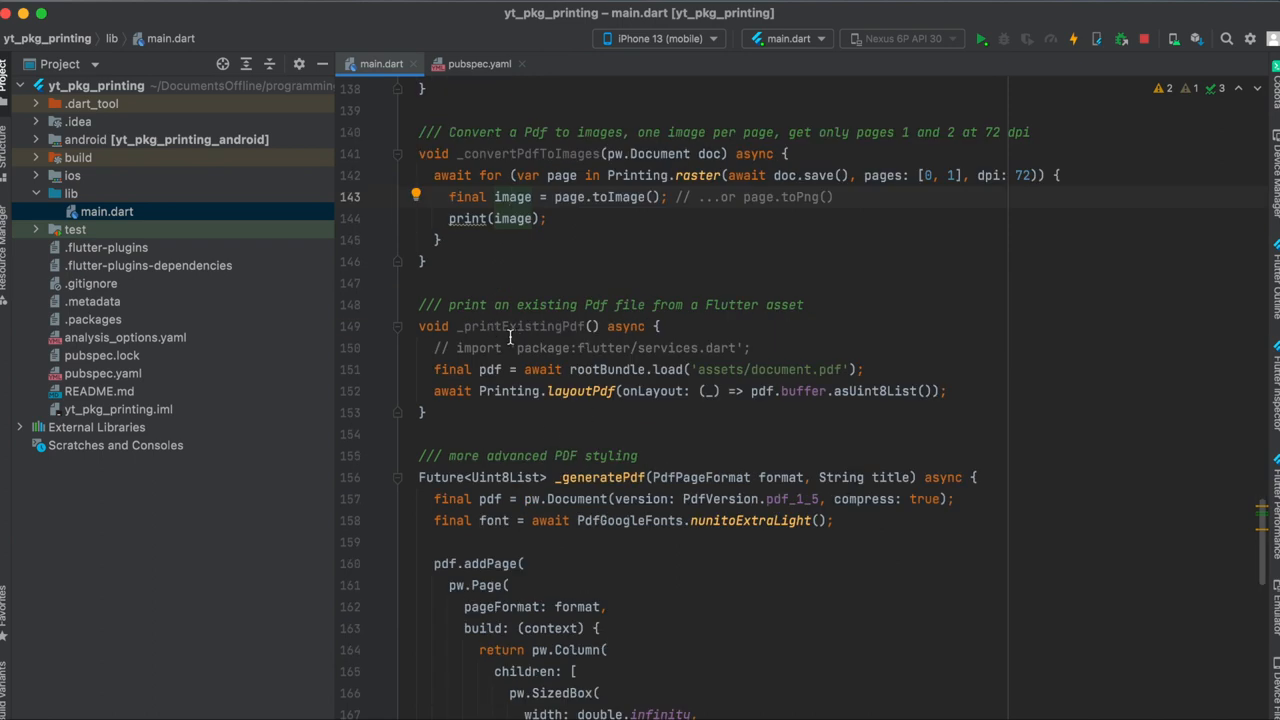
{"action": "mouse_move", "coordinate": [518, 326]}
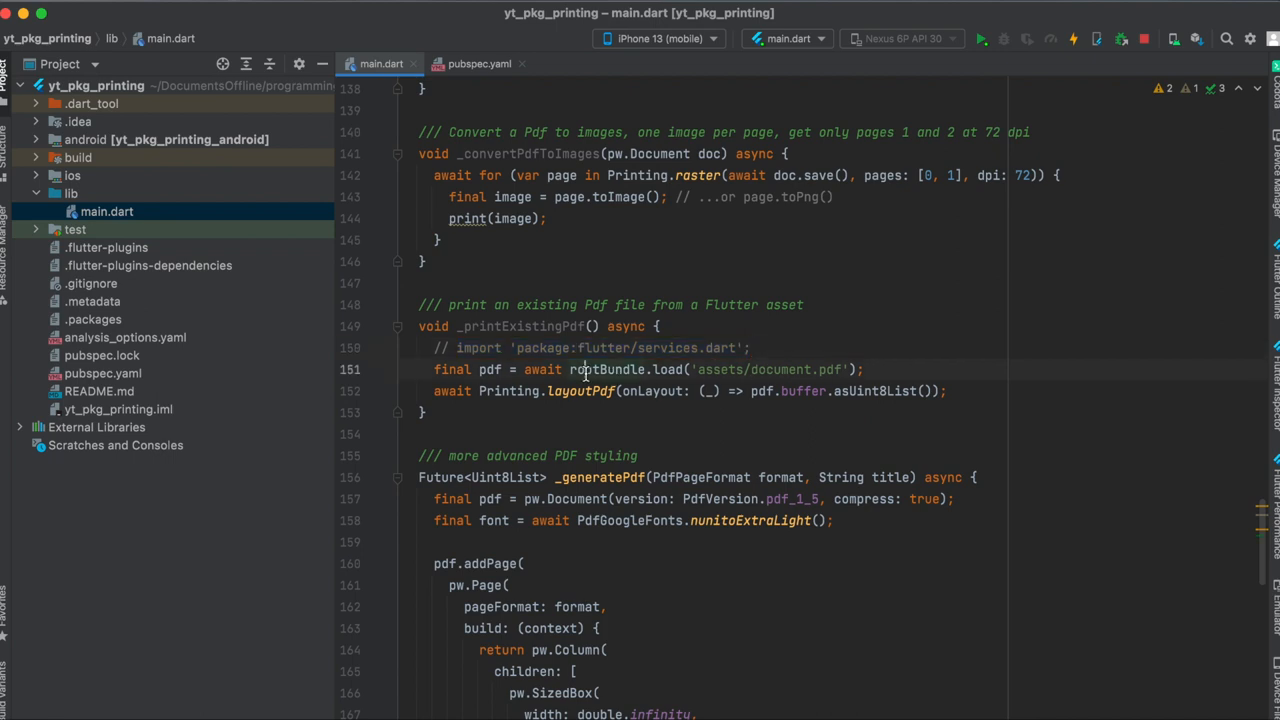
Step: Select the pdf variable loaded from assets/document.pdf in _printExistingPdf
{"action": "double_click", "coordinate": [790, 369]}
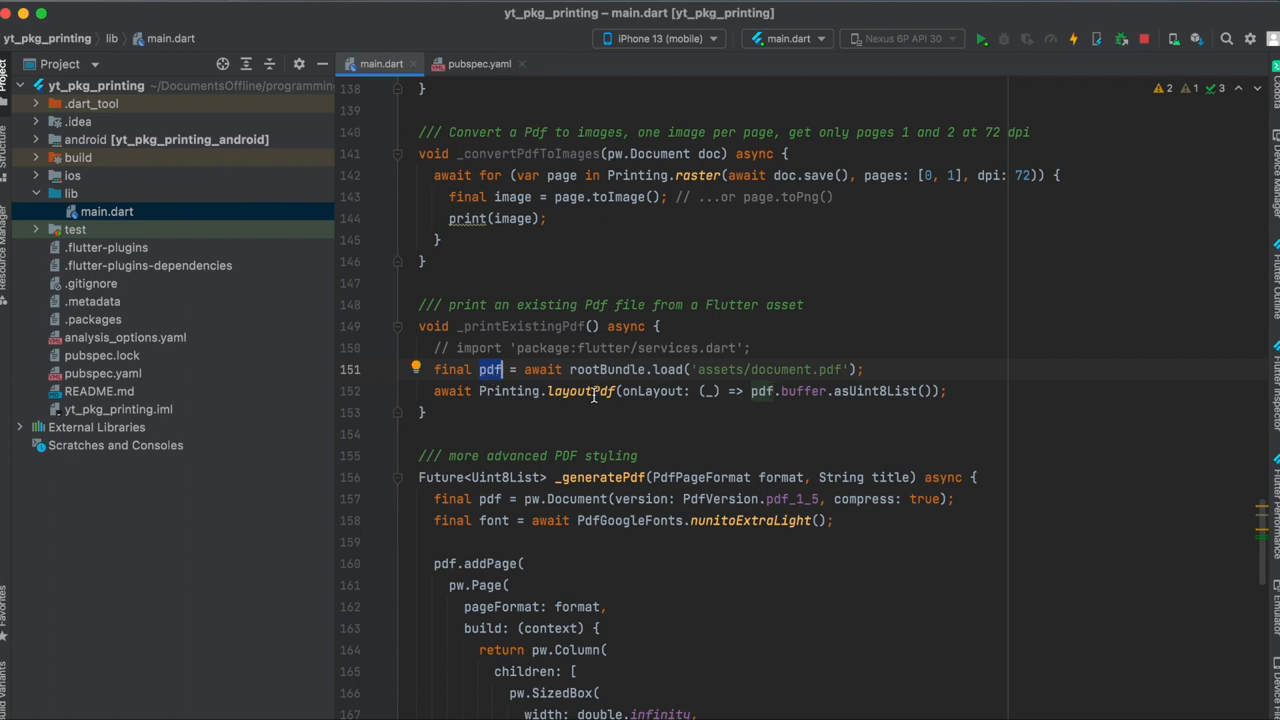
{"action": "mouse_move", "coordinate": [763, 391]}
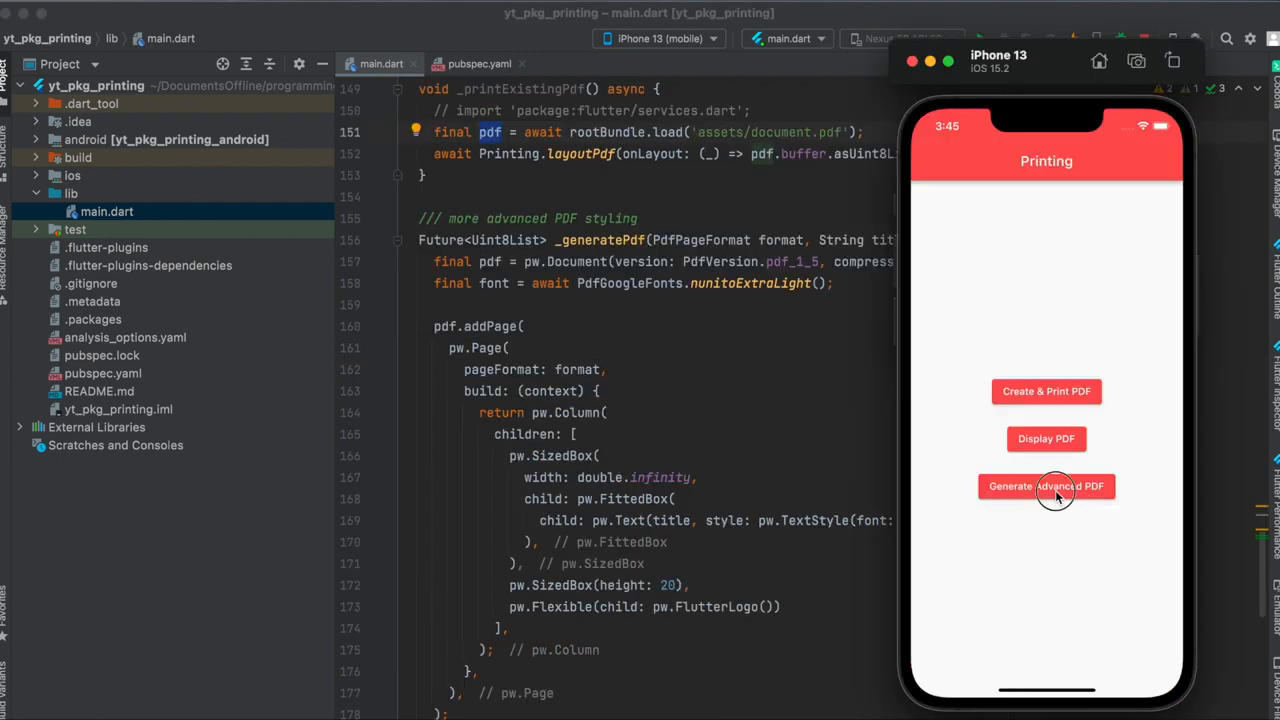
Step: Tap Generate Advanced PDF to show print options for the Flutter Demo page, and scroll main.dart to _generatePdf
{"action": "left_click", "coordinate": [1046, 486]}
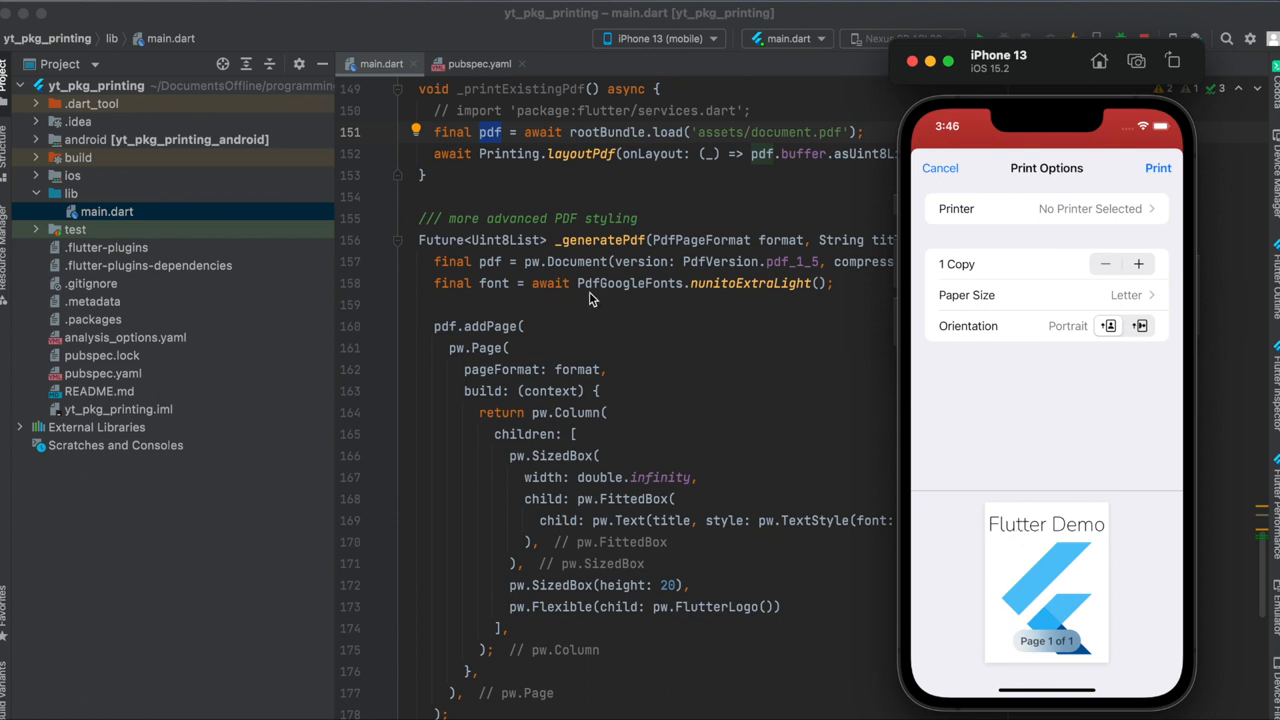
{"action": "mouse_move", "coordinate": [638, 294]}
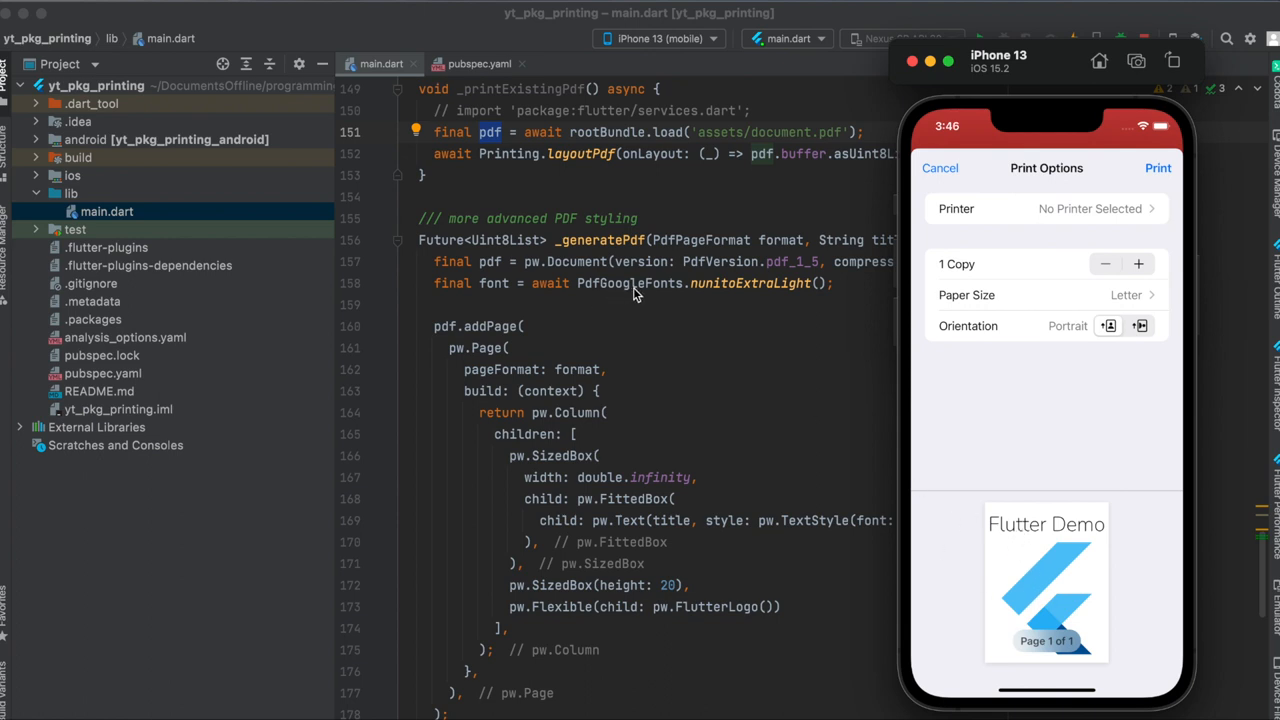
{"action": "scroll", "scroll_direction": "down", "scroll_amount": 3}
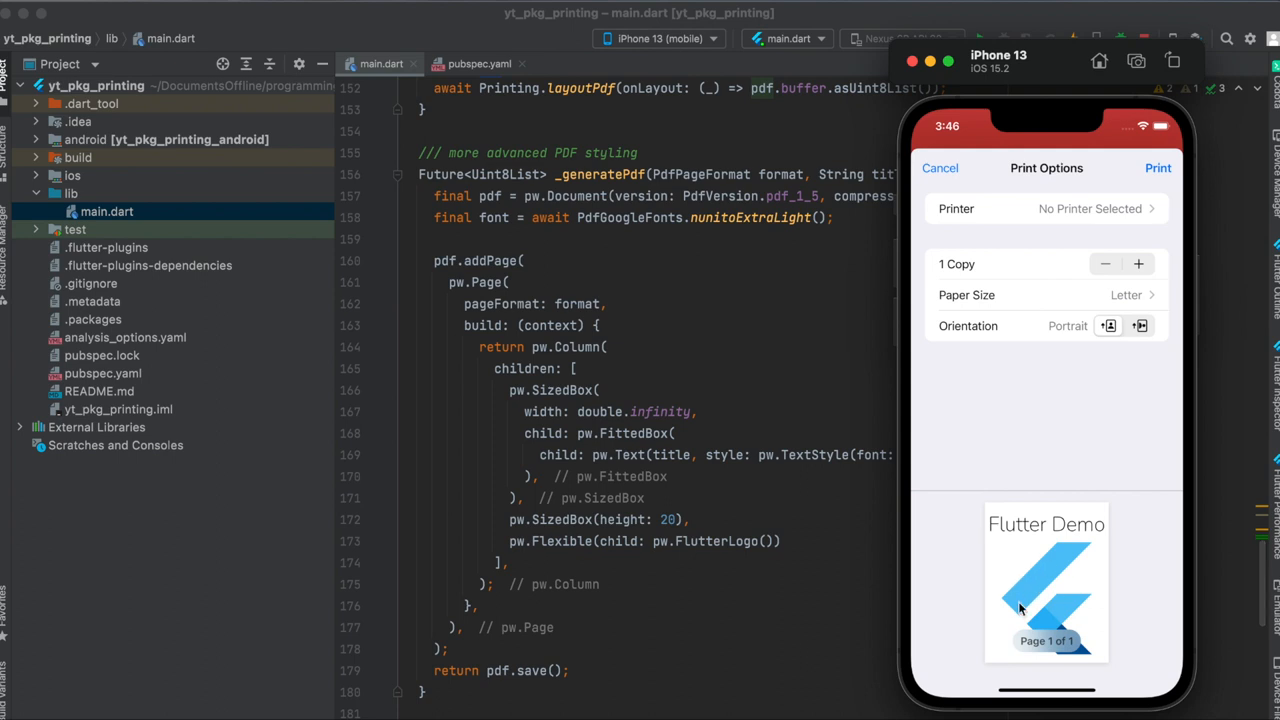
{"action": "mouse_move", "coordinate": [575, 358]}
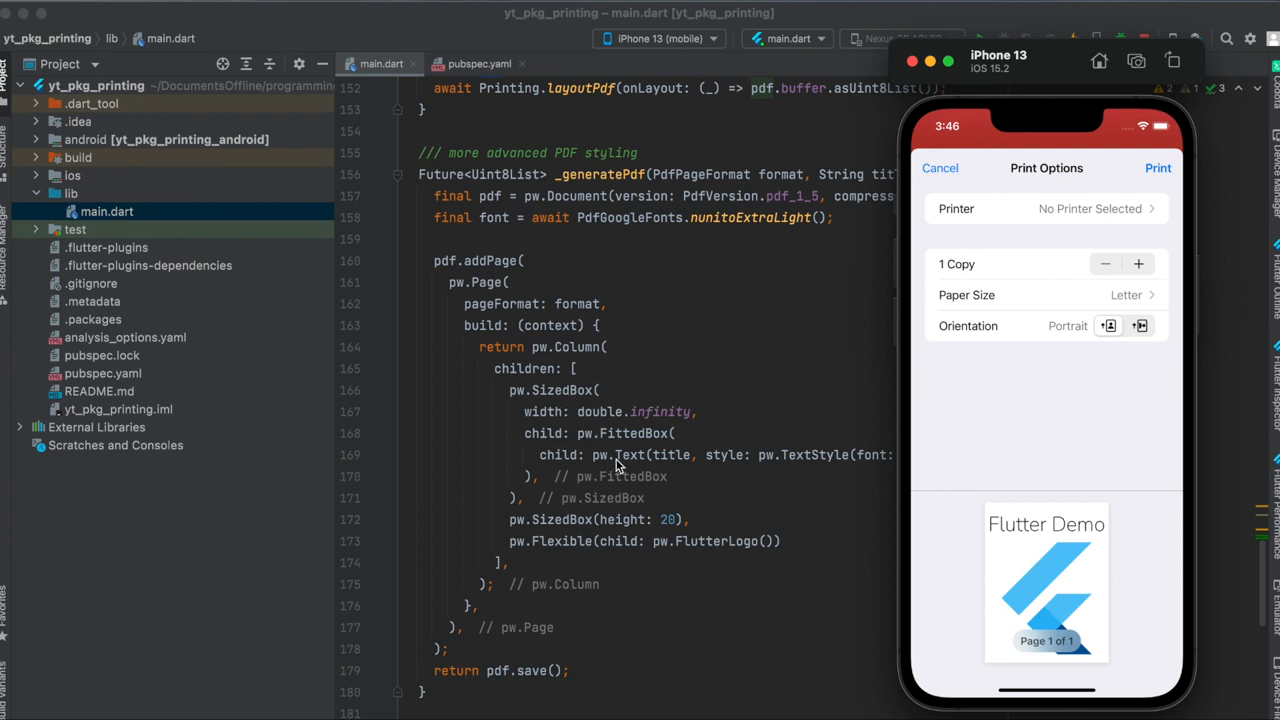
{"action": "mouse_move", "coordinate": [1047, 541]}
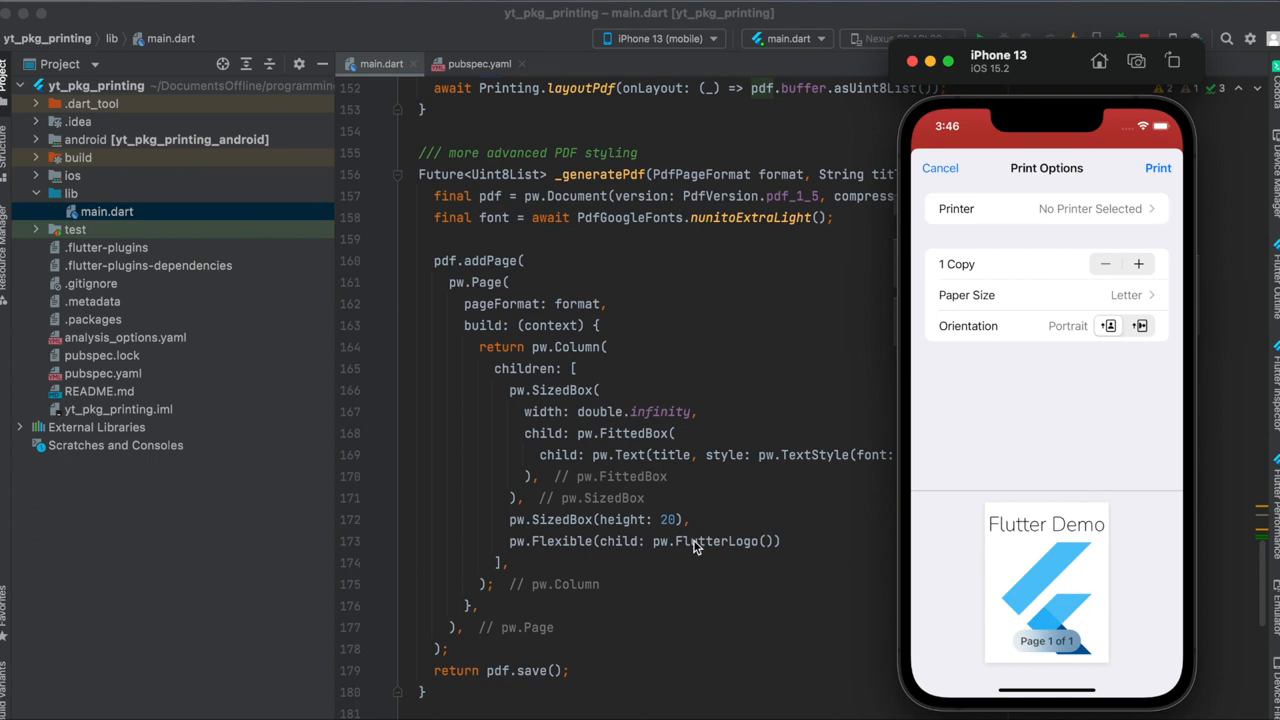
{"action": "mouse_move", "coordinate": [700, 549]}
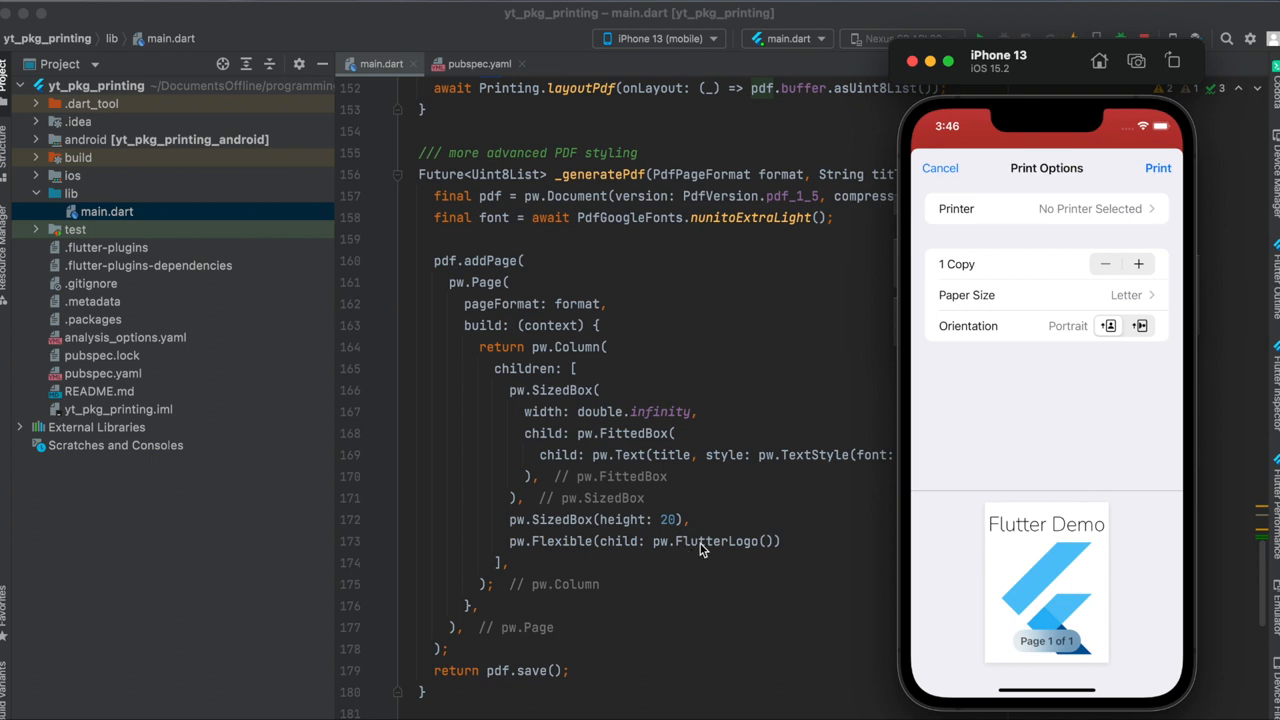